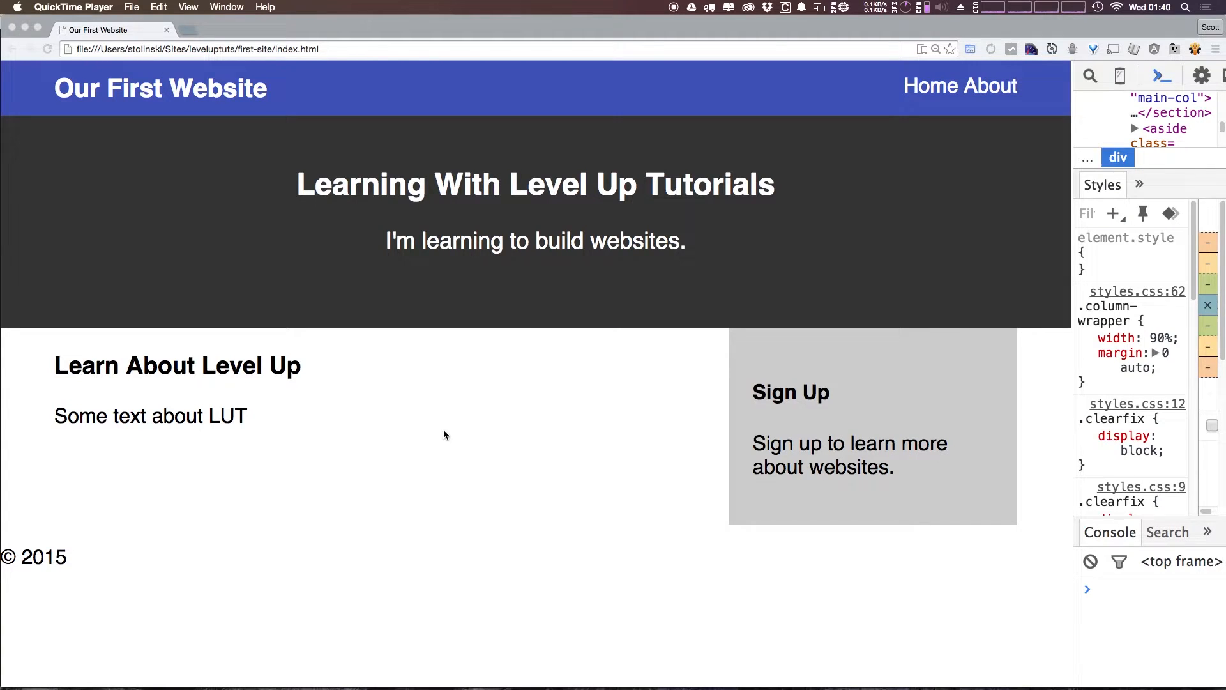
mouse_move(94, 437)
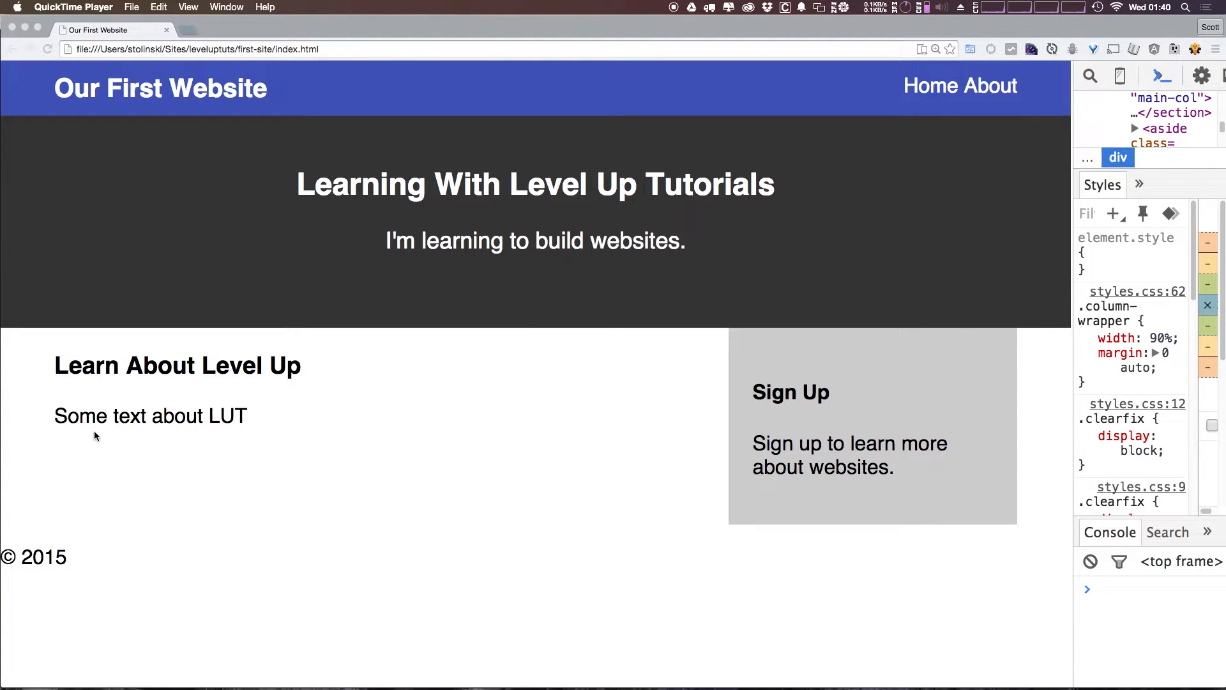
mouse_move(62, 603)
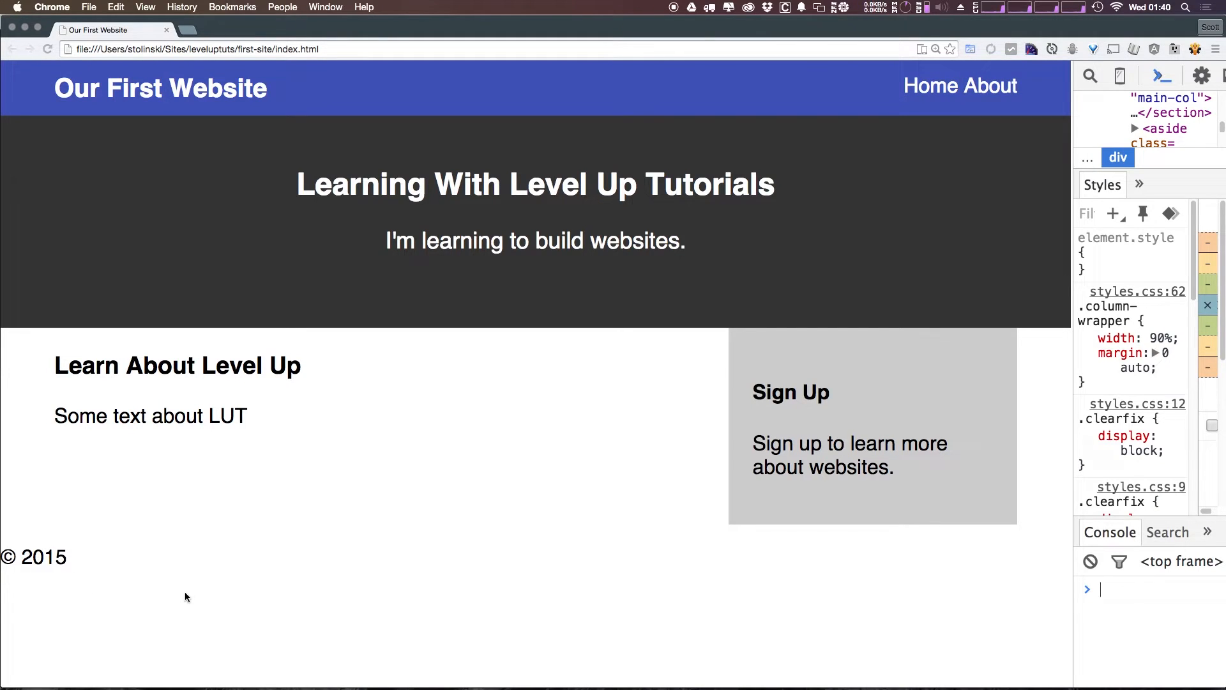
mouse_move(640, 530)
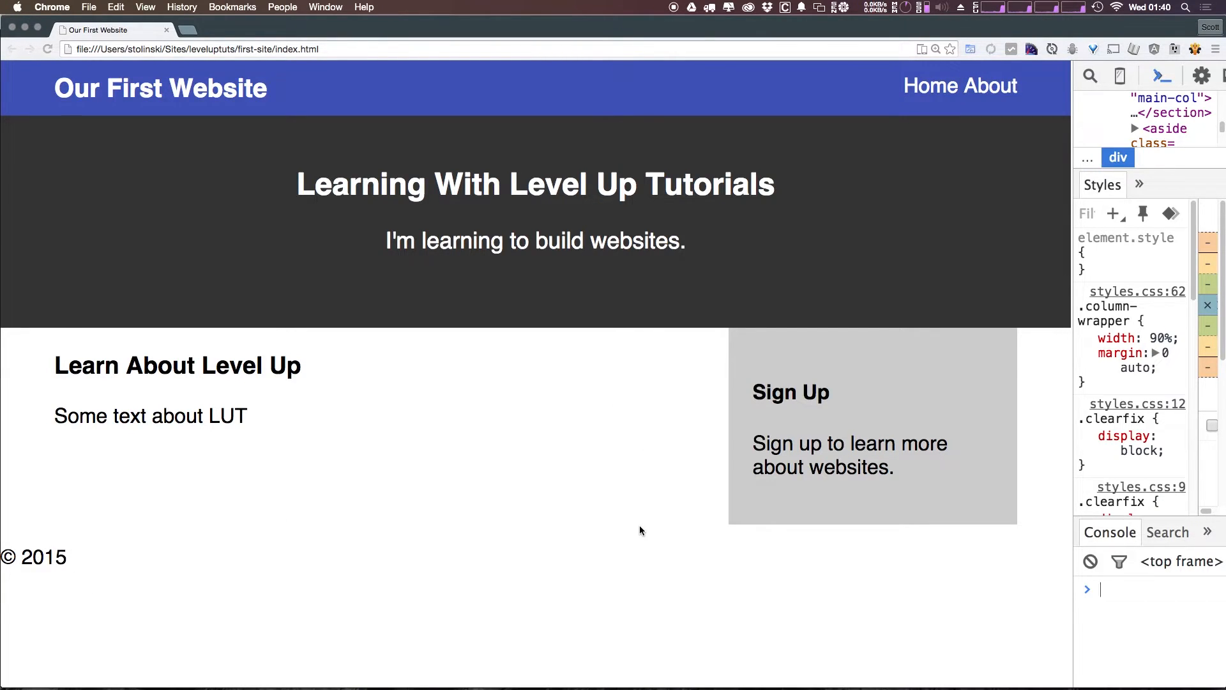
mouse_move(793, 152)
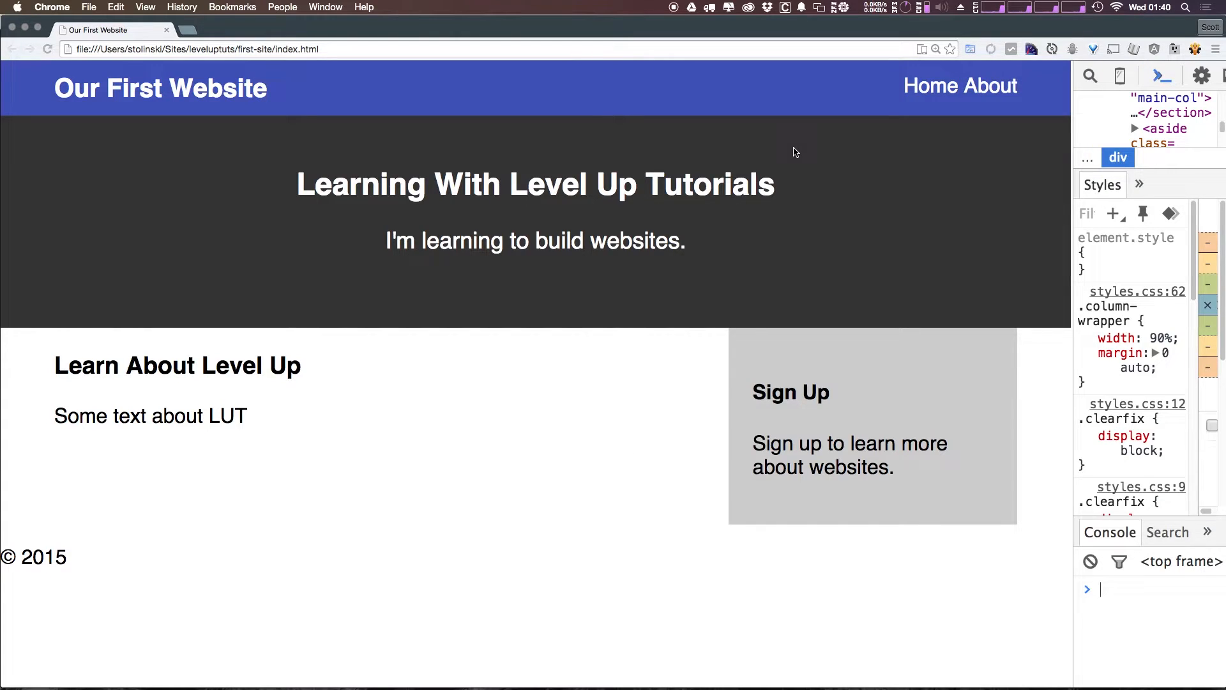
mouse_move(766, 111)
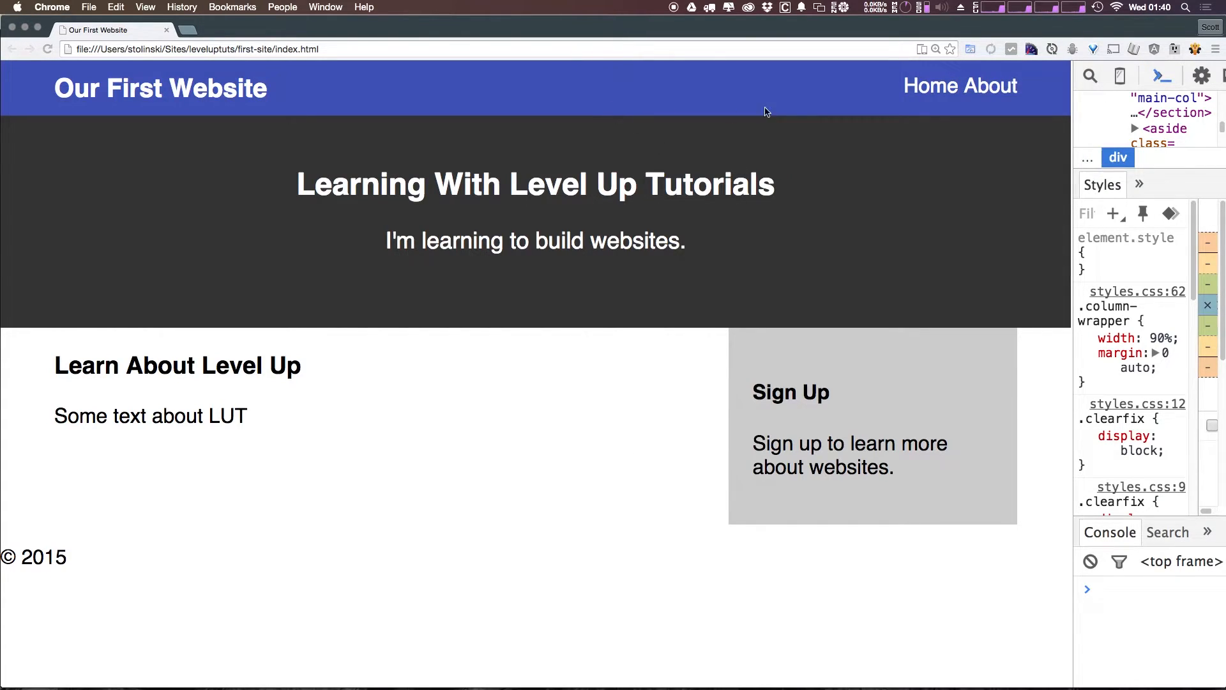
mouse_move(822, 80)
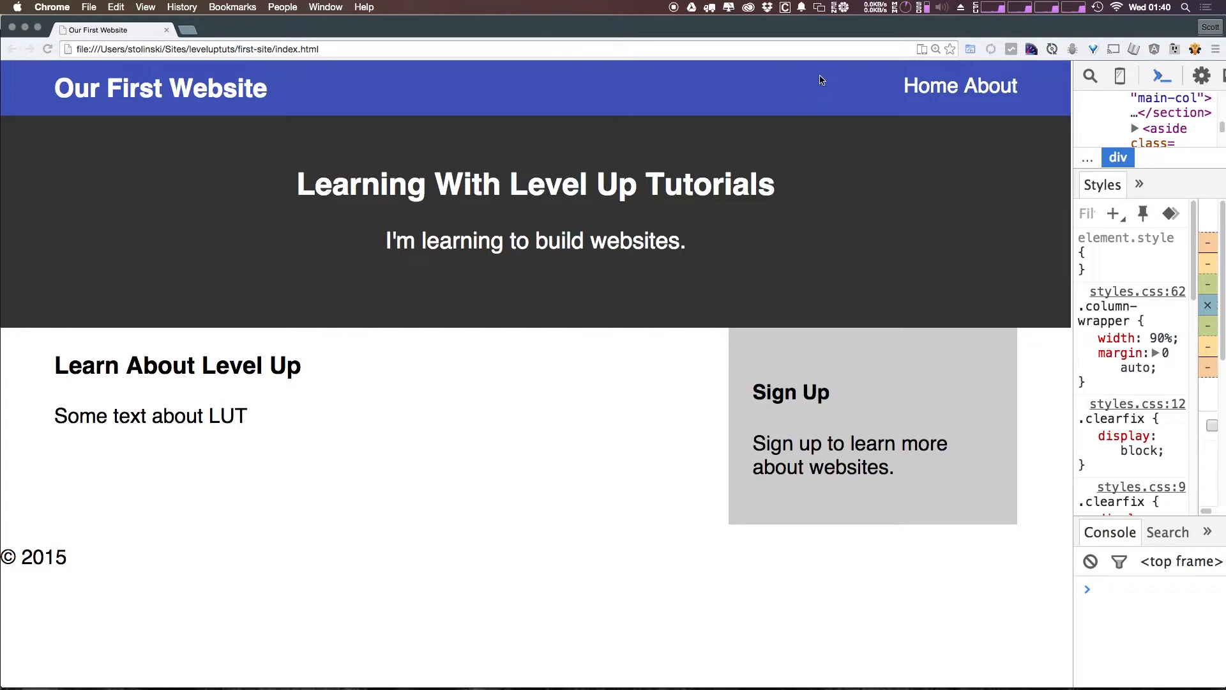
mouse_move(956, 352)
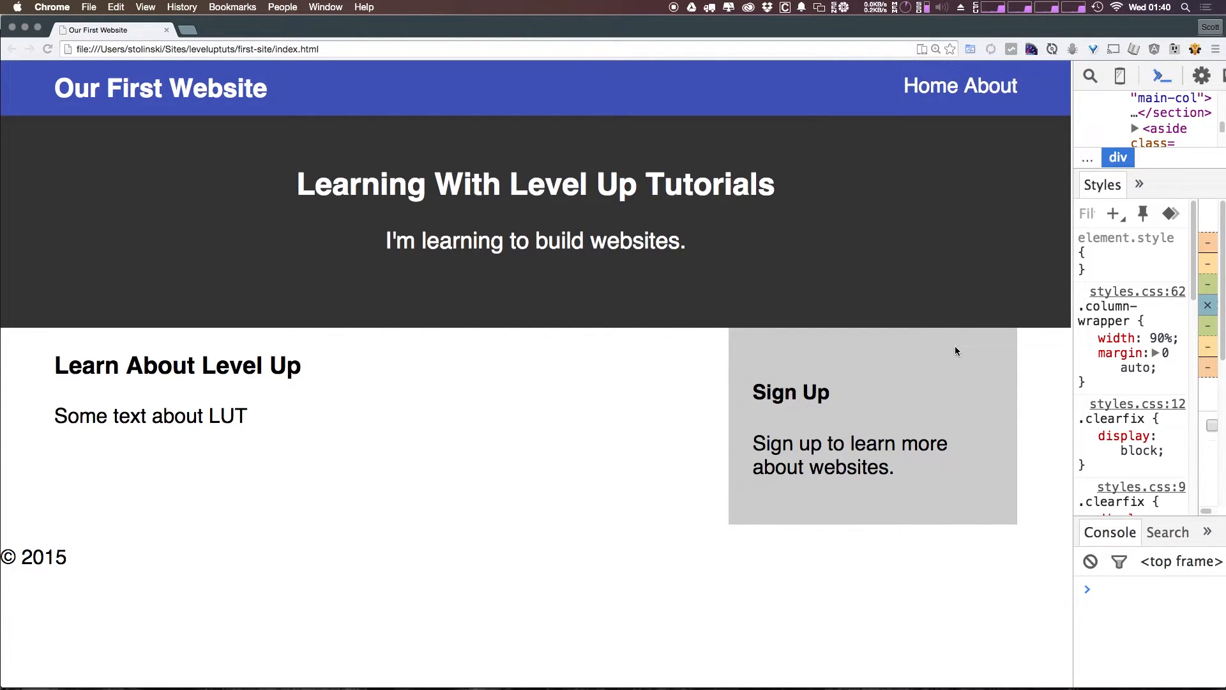
mouse_move(949, 113)
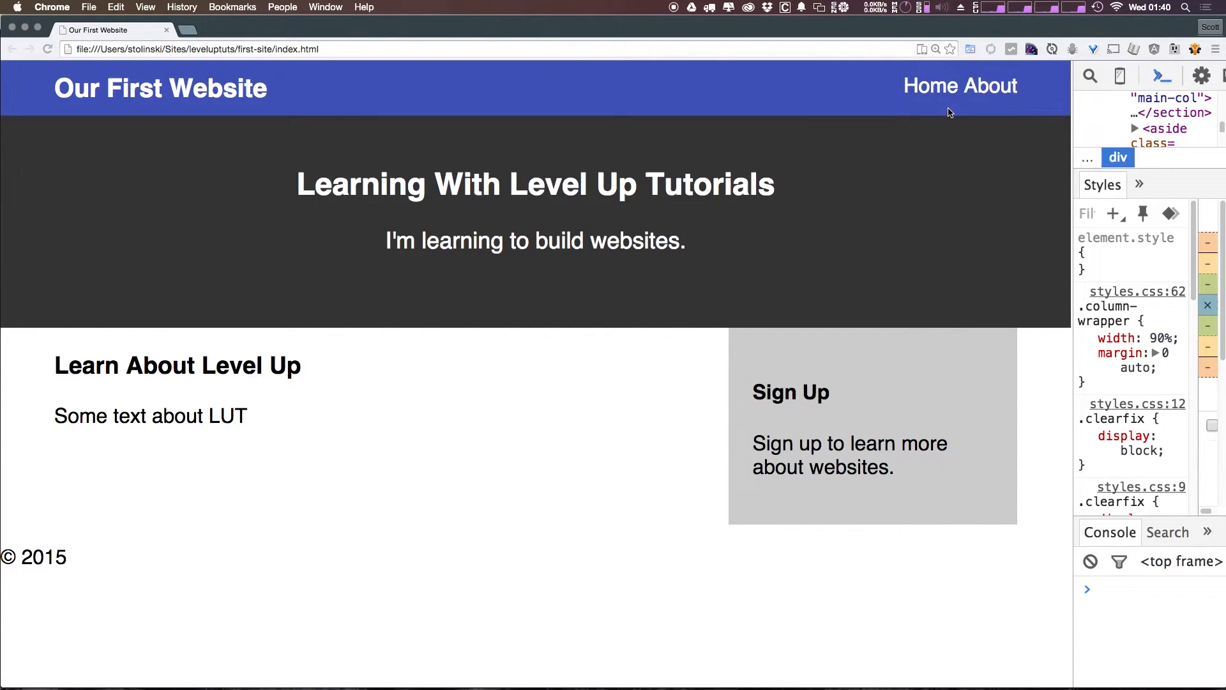
mouse_move(911, 86)
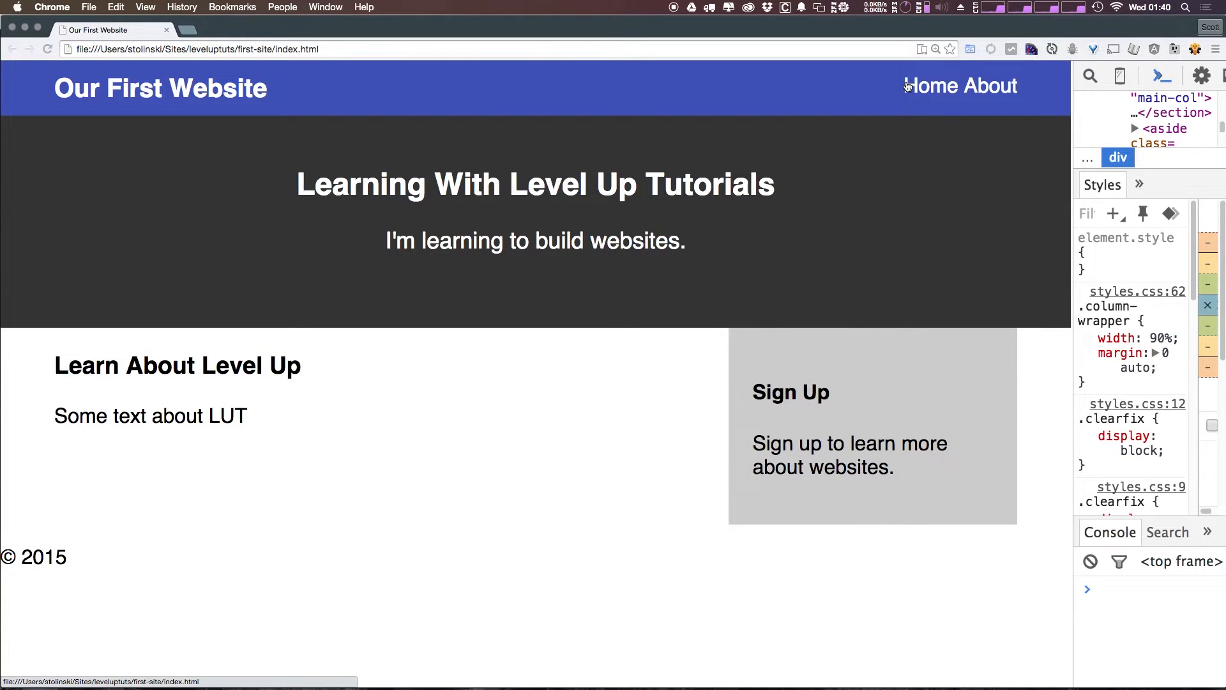
mouse_move(852, 93)
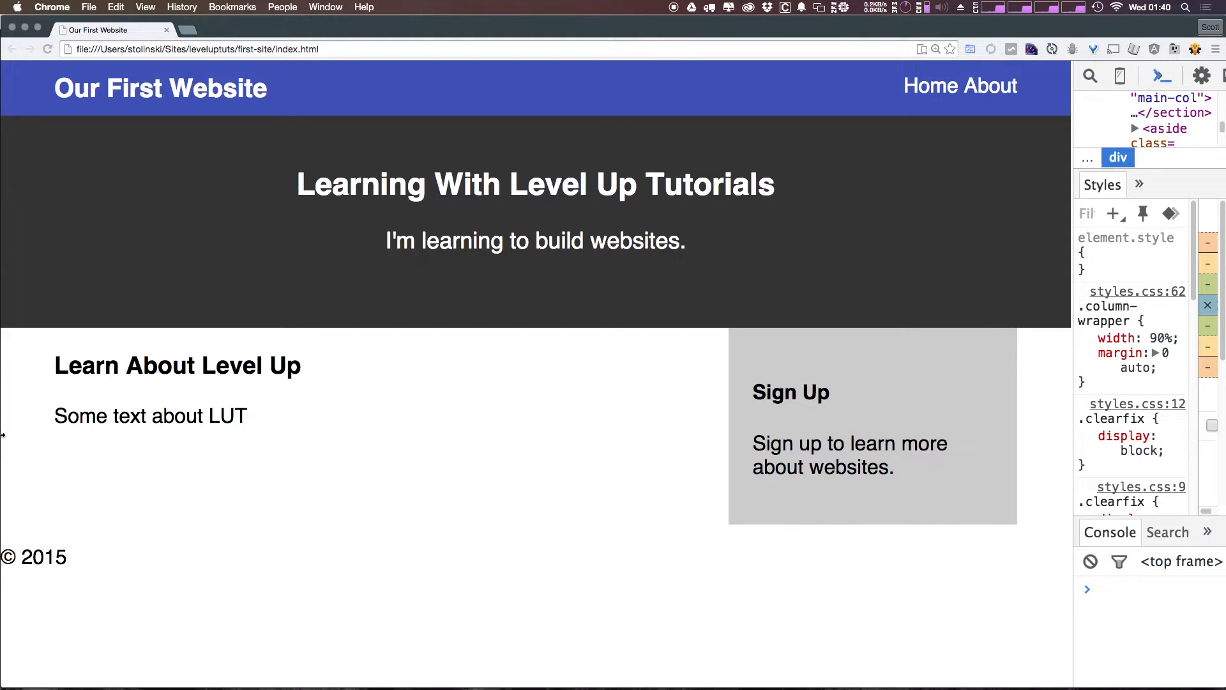
mouse_move(509, 284)
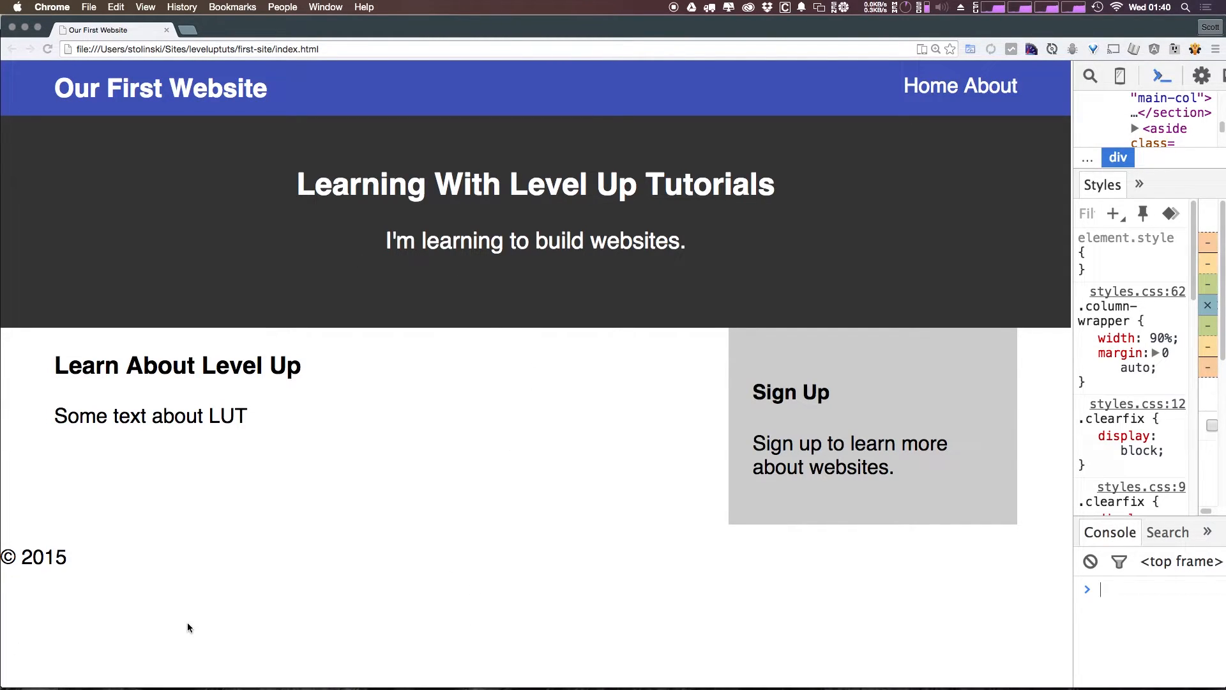
mouse_move(217, 525)
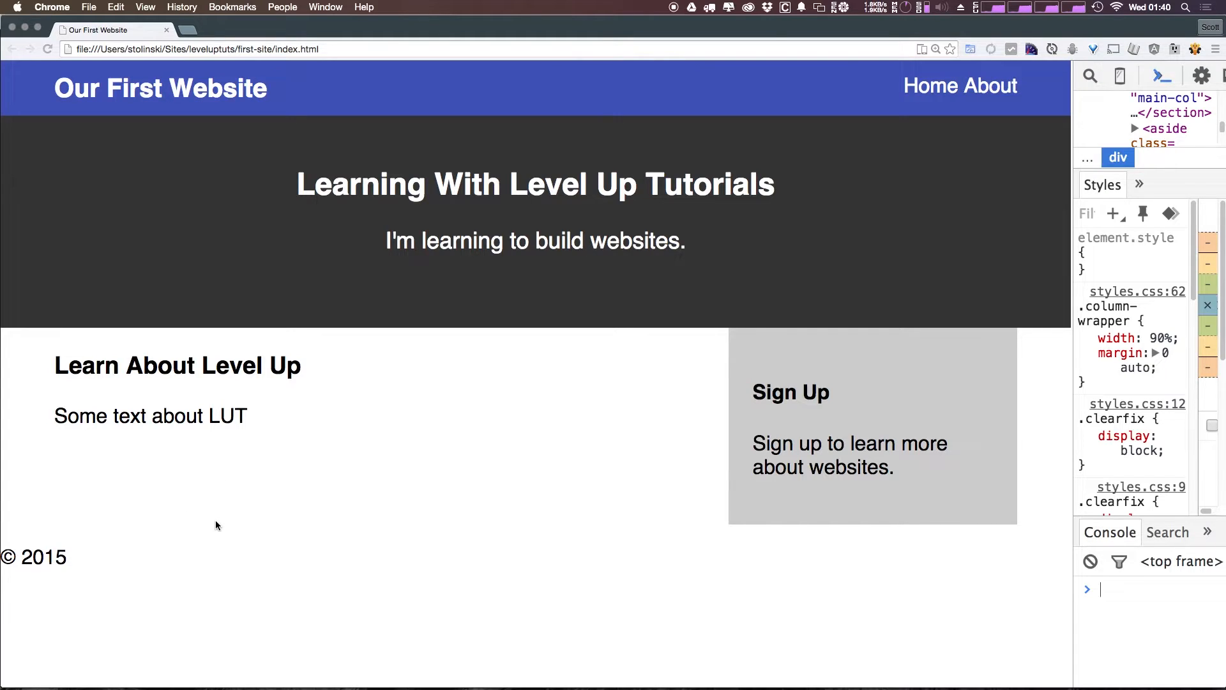
mouse_move(257, 422)
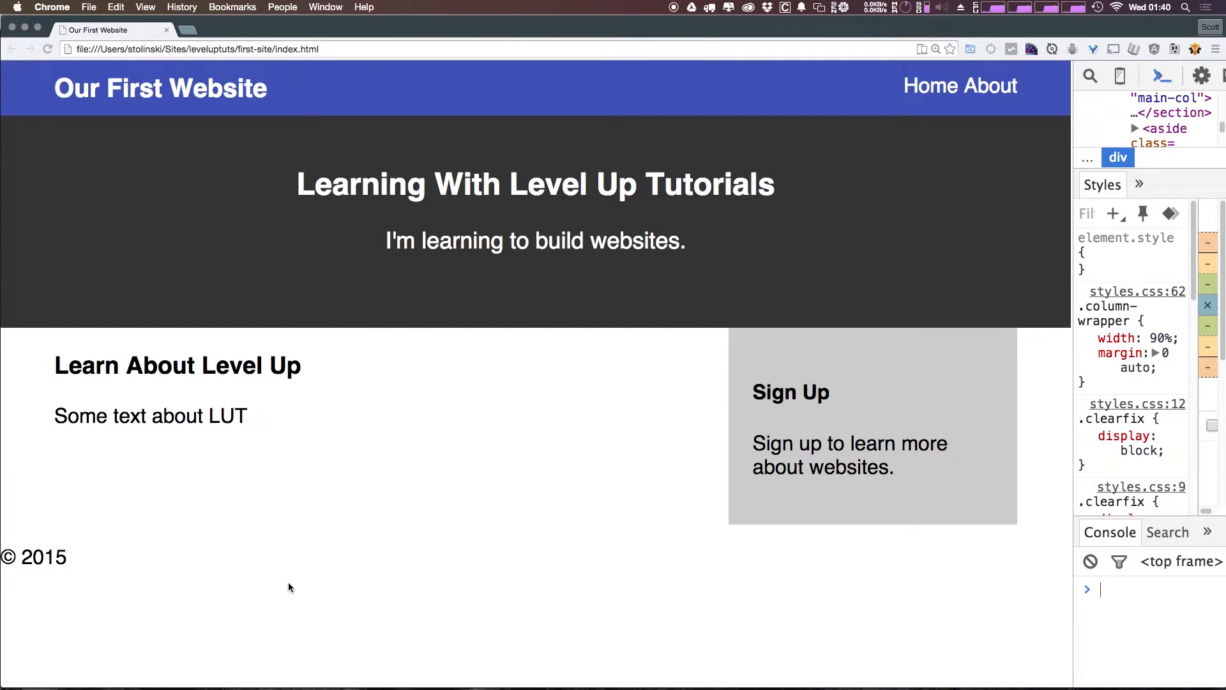
mouse_move(290, 583)
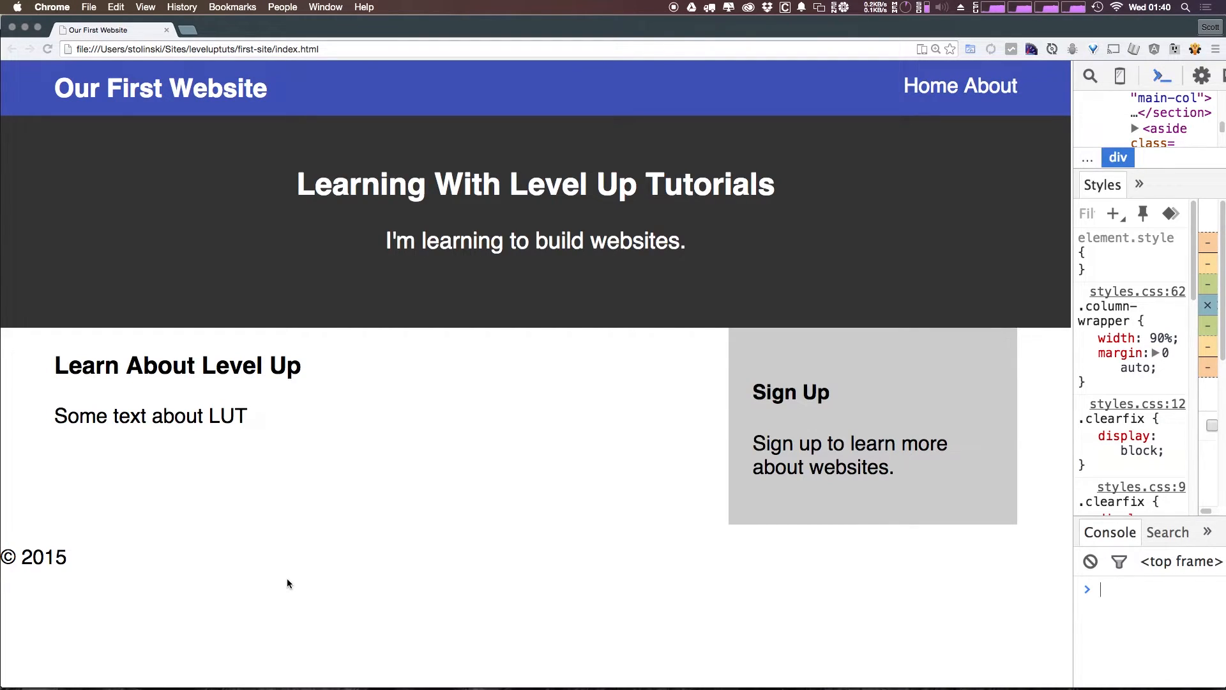
mouse_move(114, 592)
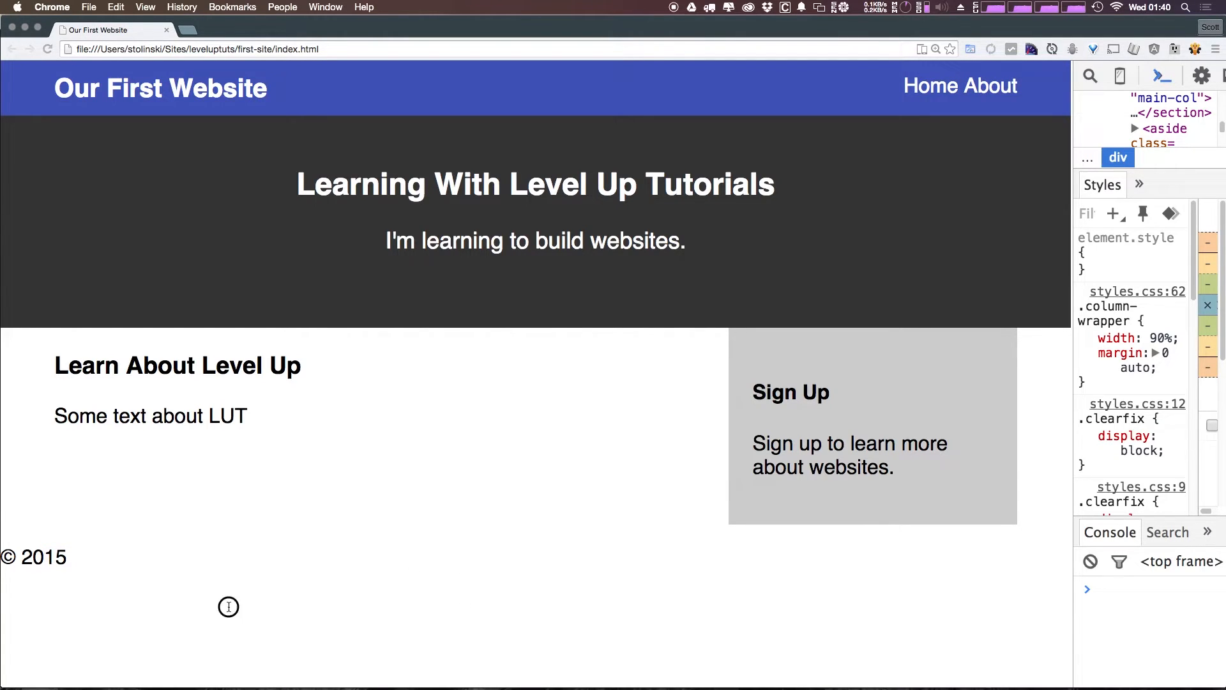
Add a .main-footer rule with padding 10px 5% and copy the main-footer class name.
double_click(32, 557)
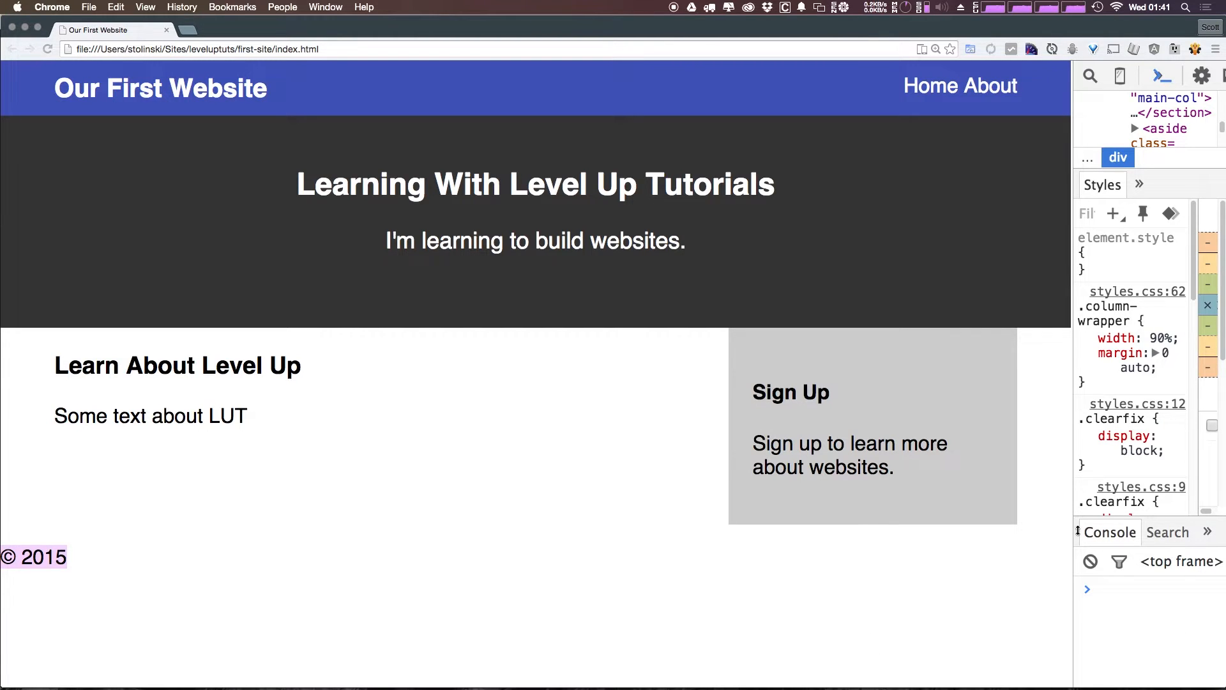
mouse_move(4, 637)
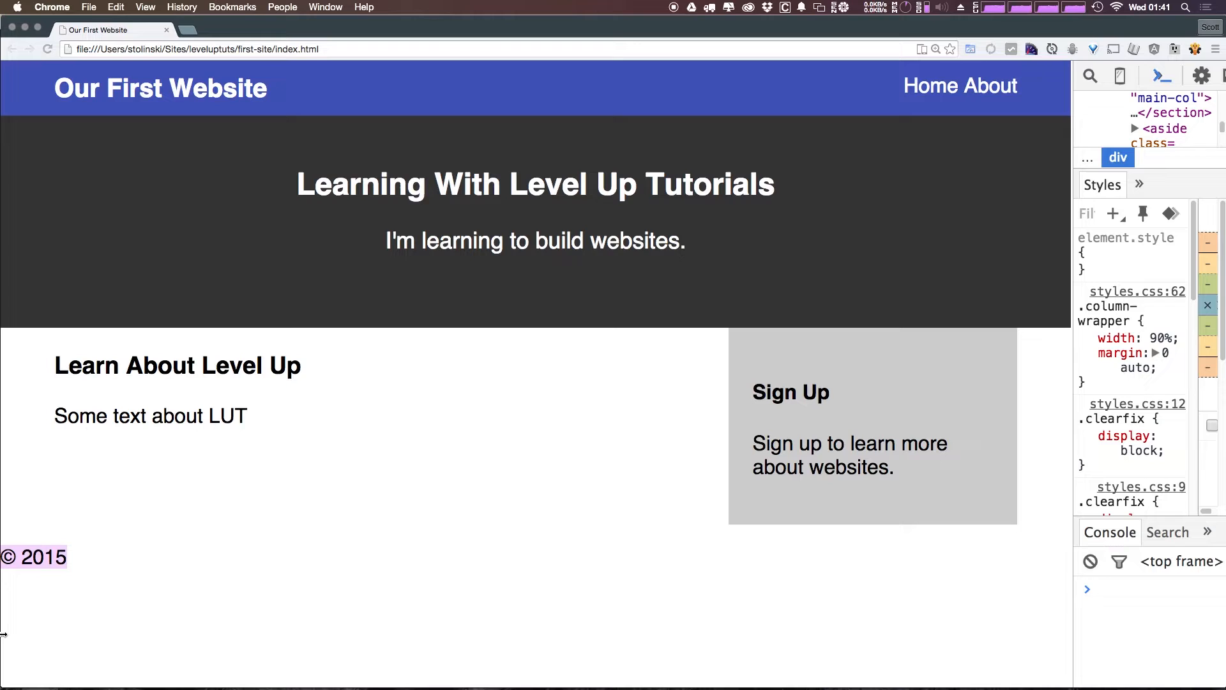
mouse_move(188, 598)
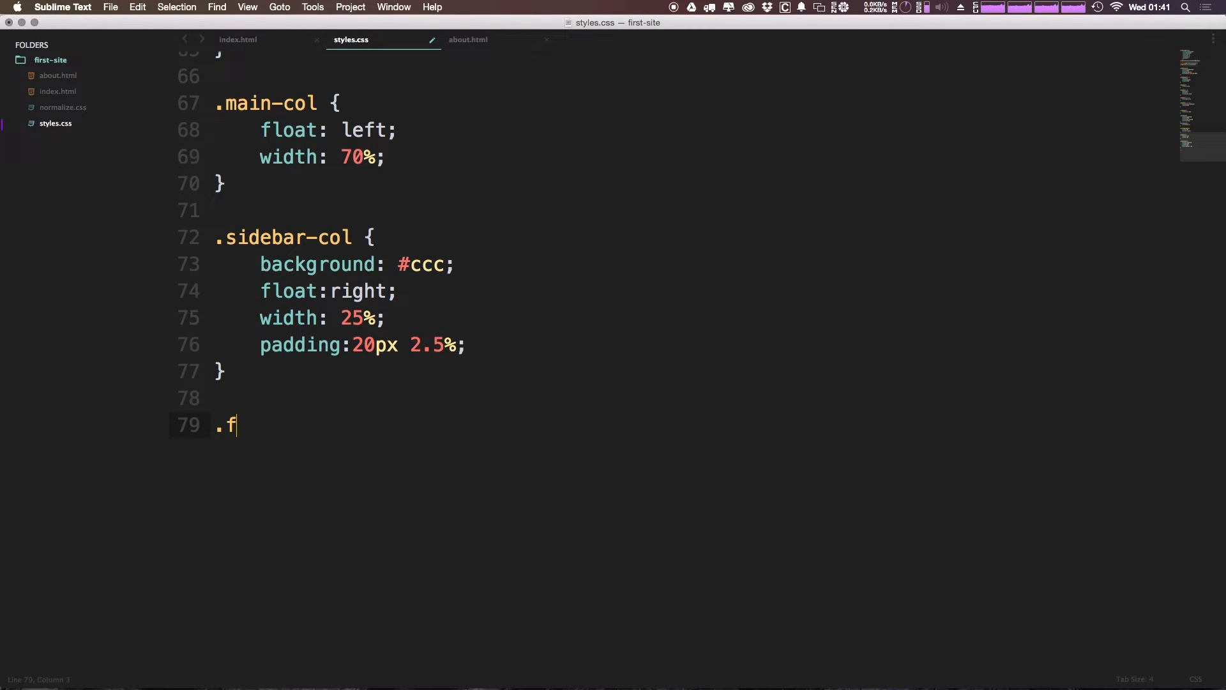
type("ma")
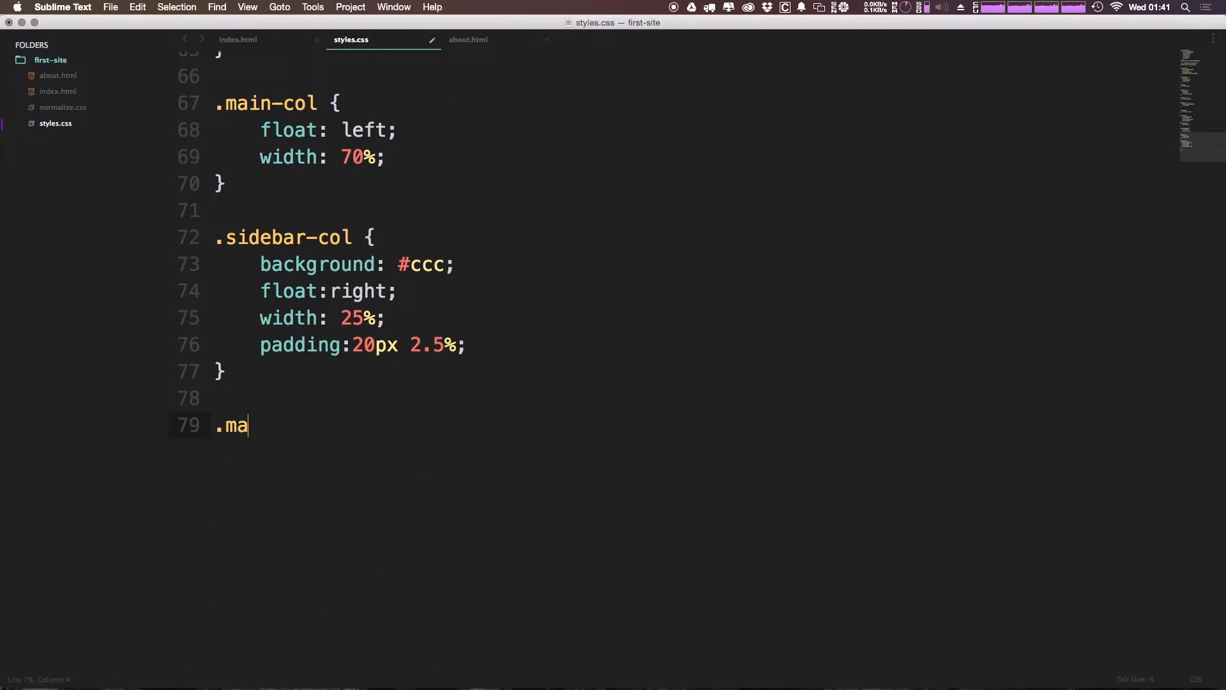
type("in-footer {")
type("padding: 10px 5%;")
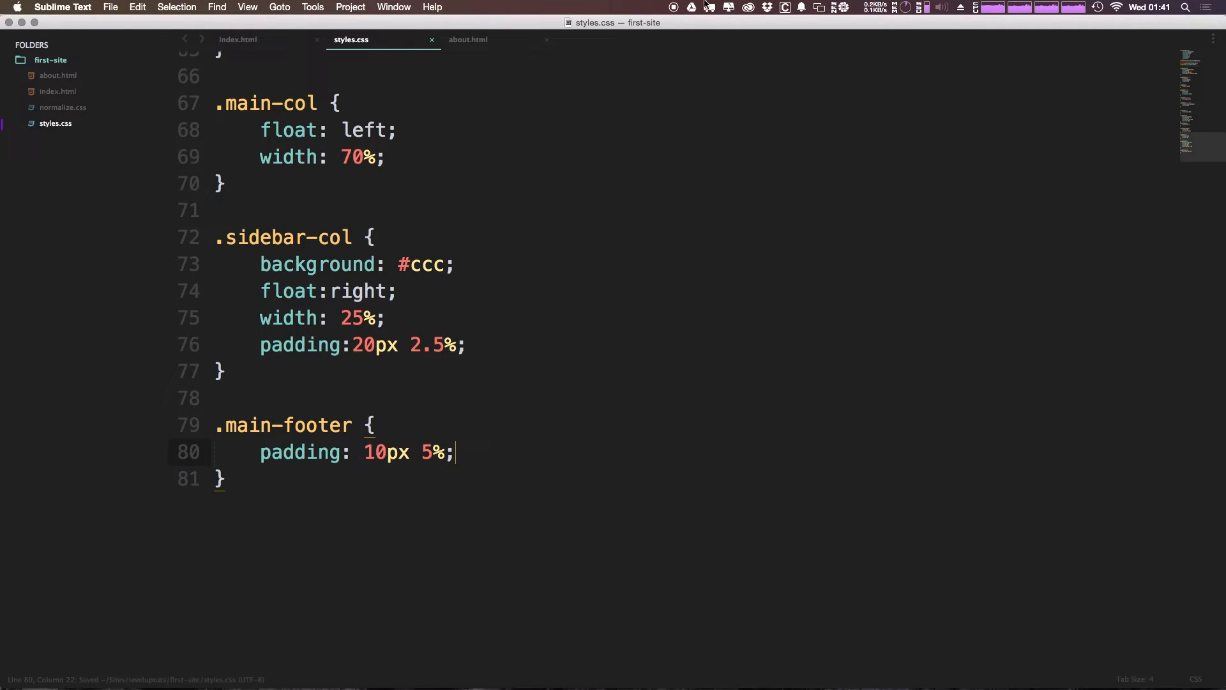
mouse_move(361, 429)
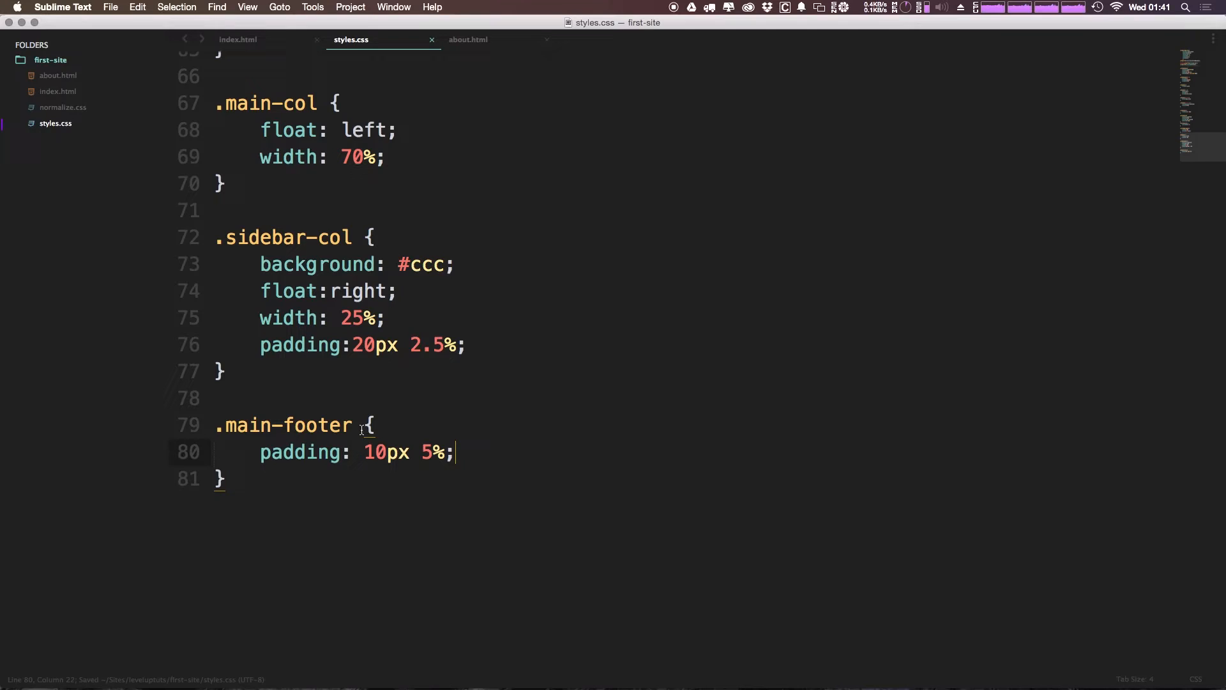
double_click(288, 425)
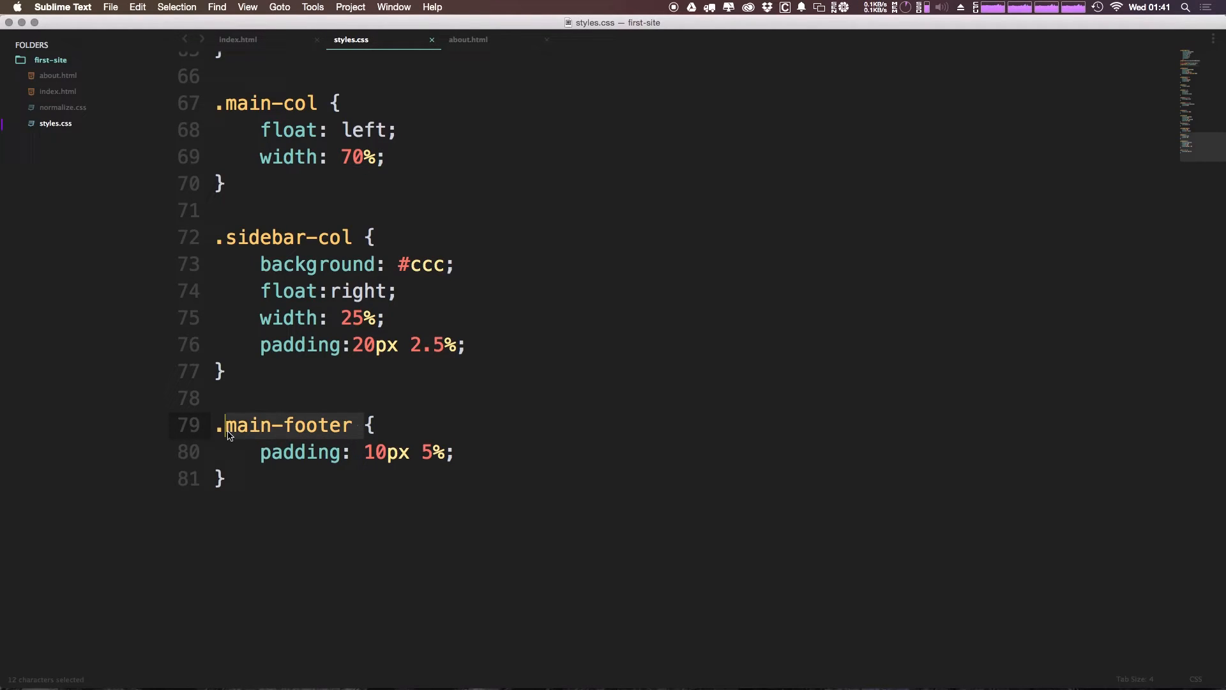
key("cmd+c")
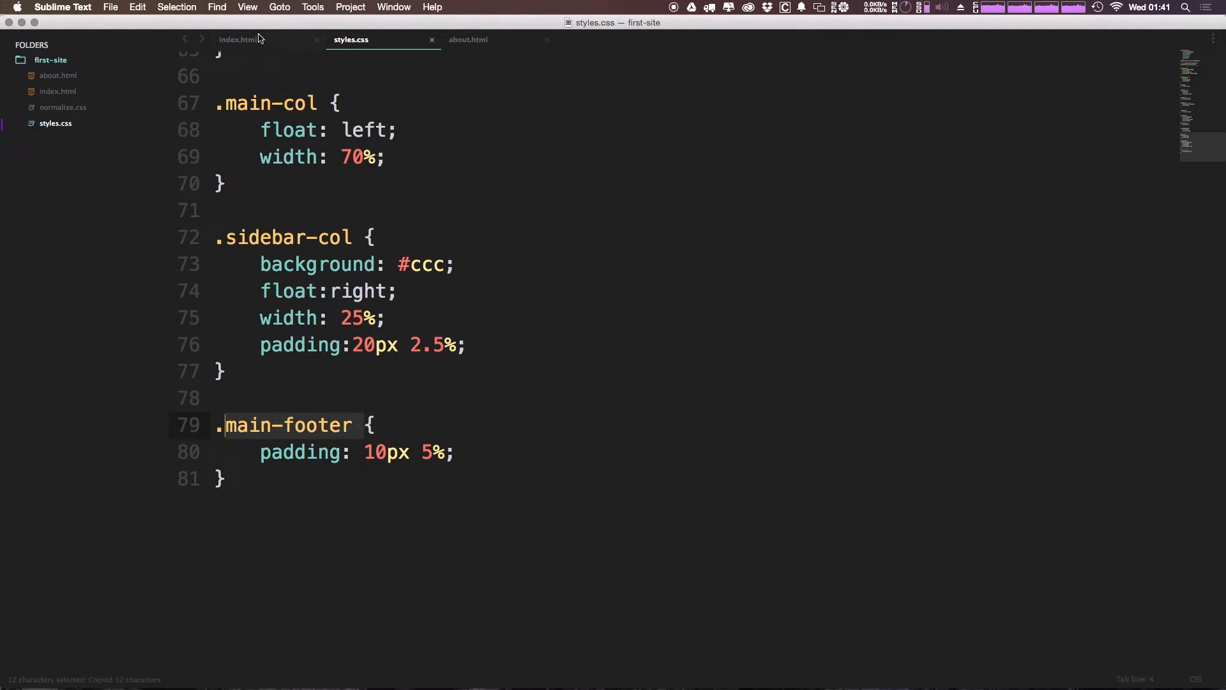
Give the footer element in index.html the class "main-footer", then switch to Chrome.
left_click(237, 39)
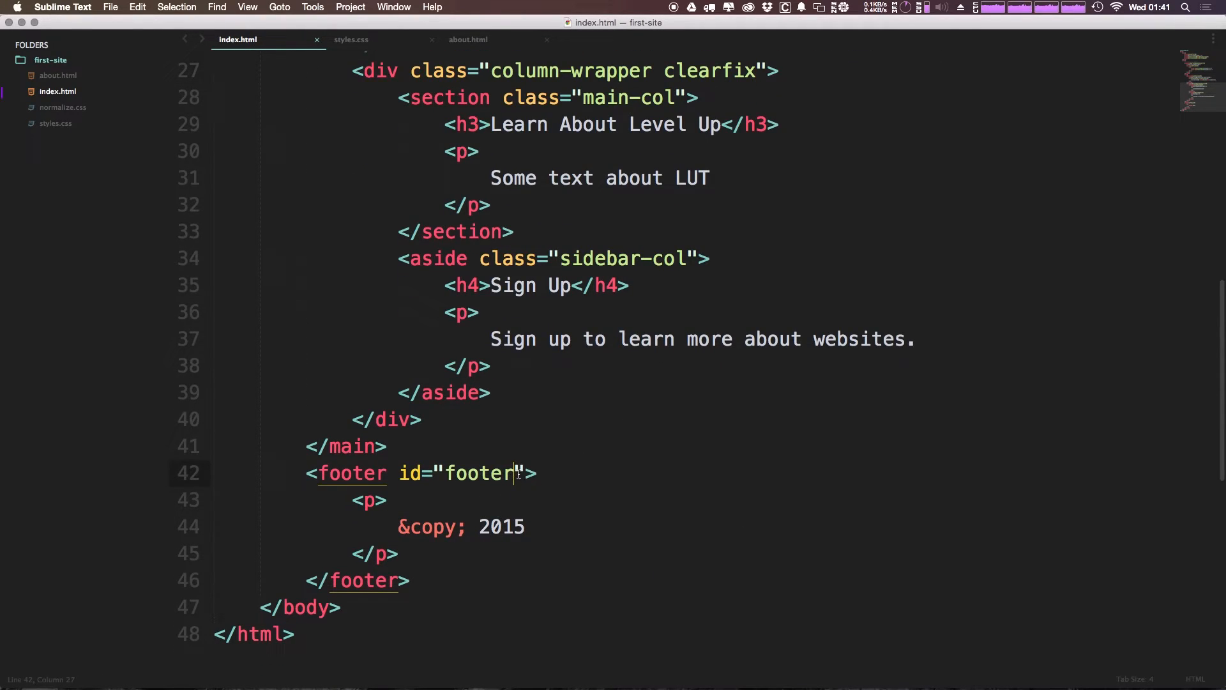
type("cl")
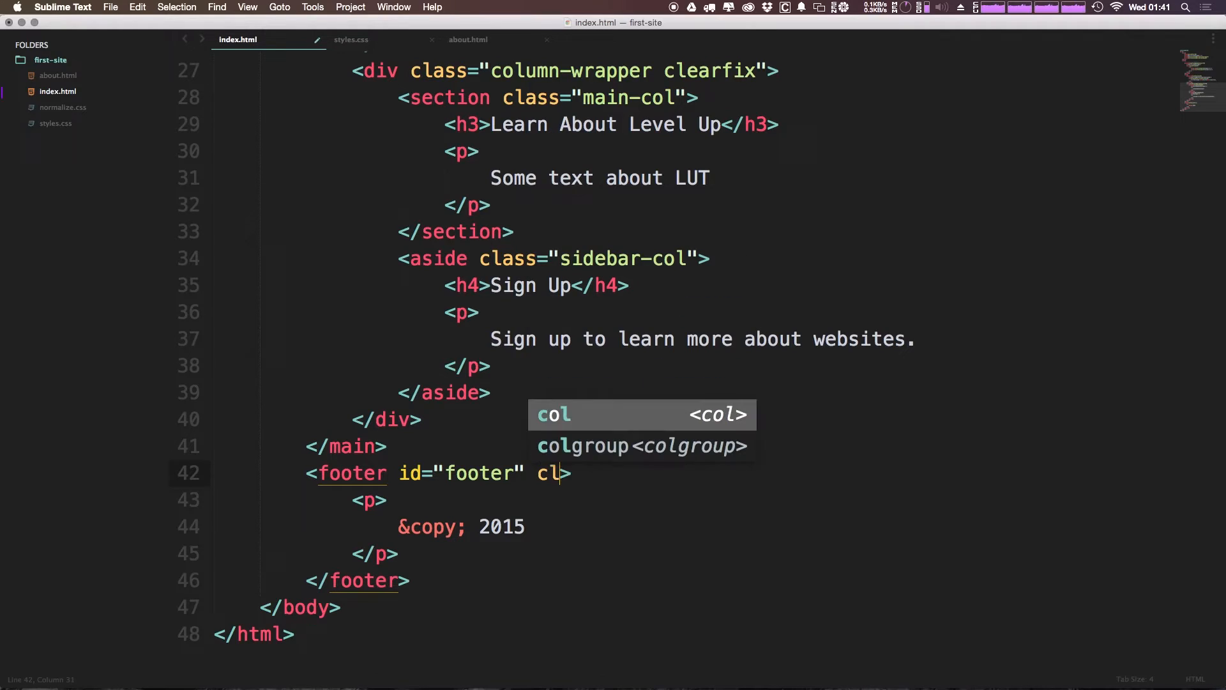
type("lass=\"main-footer \"")
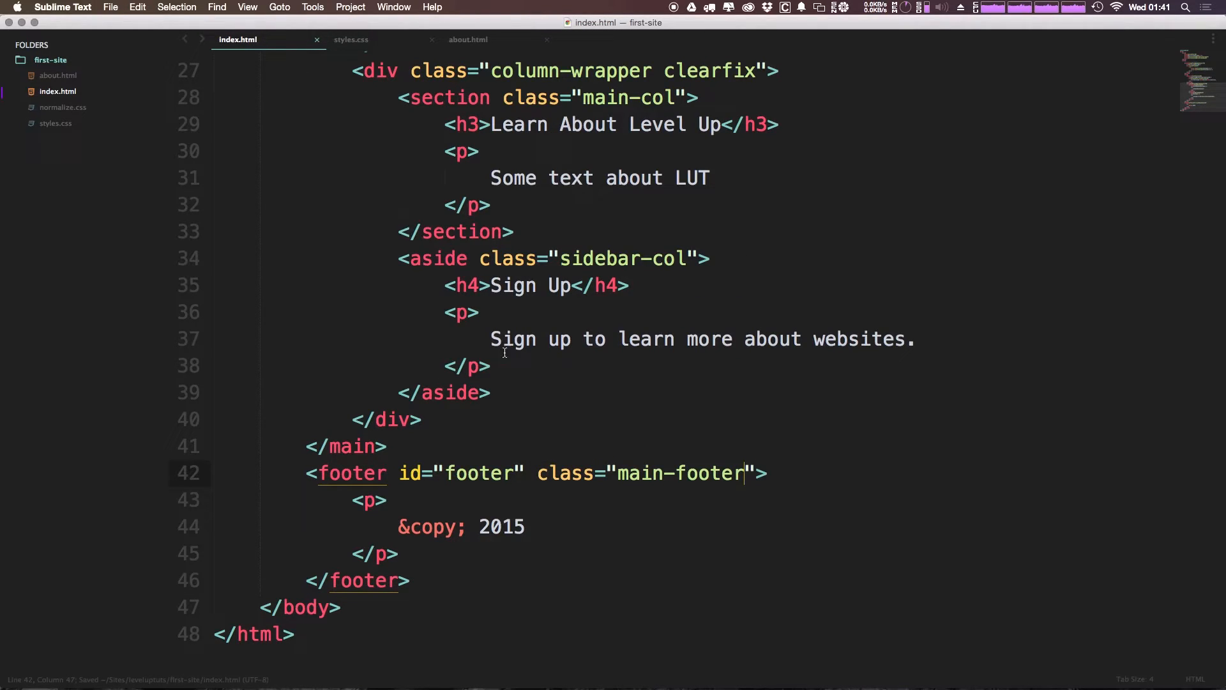
mouse_move(618, 506)
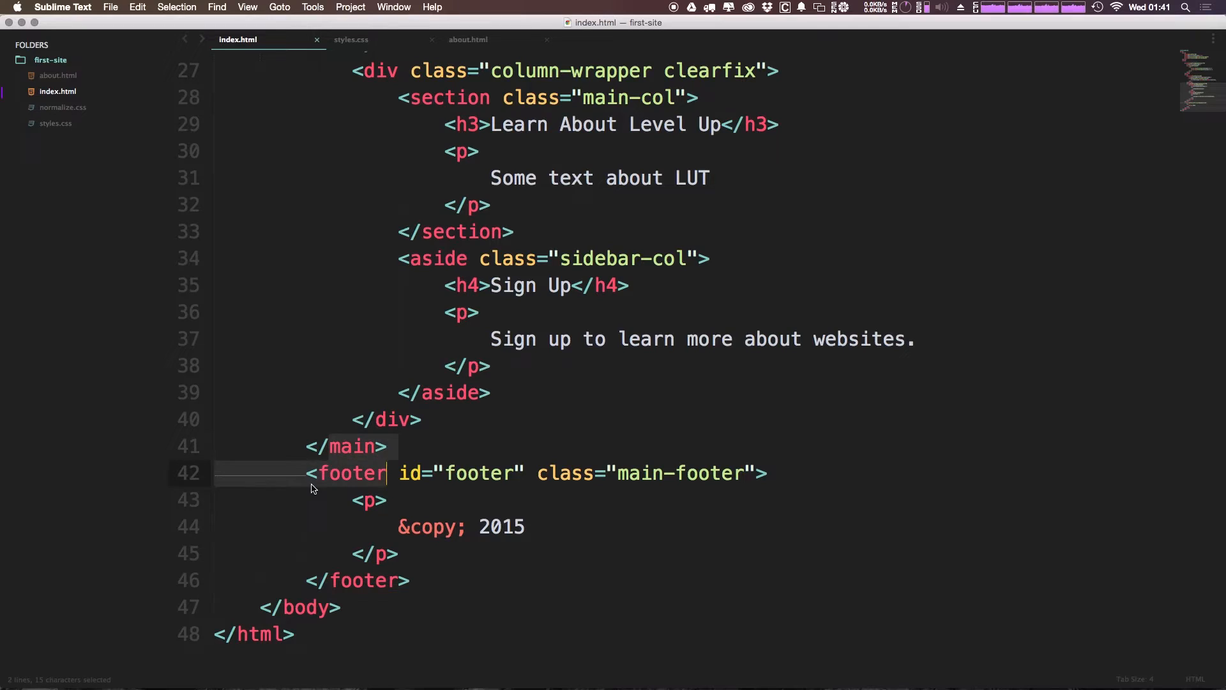
double_click(349, 473)
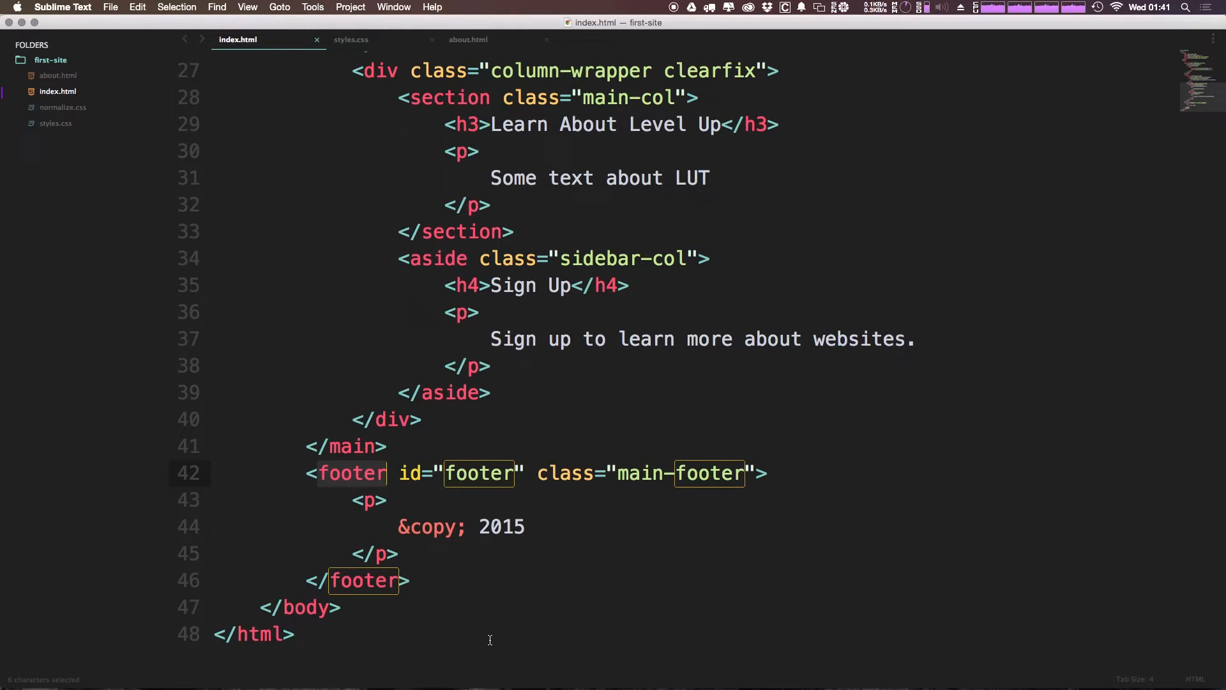
mouse_move(106, 515)
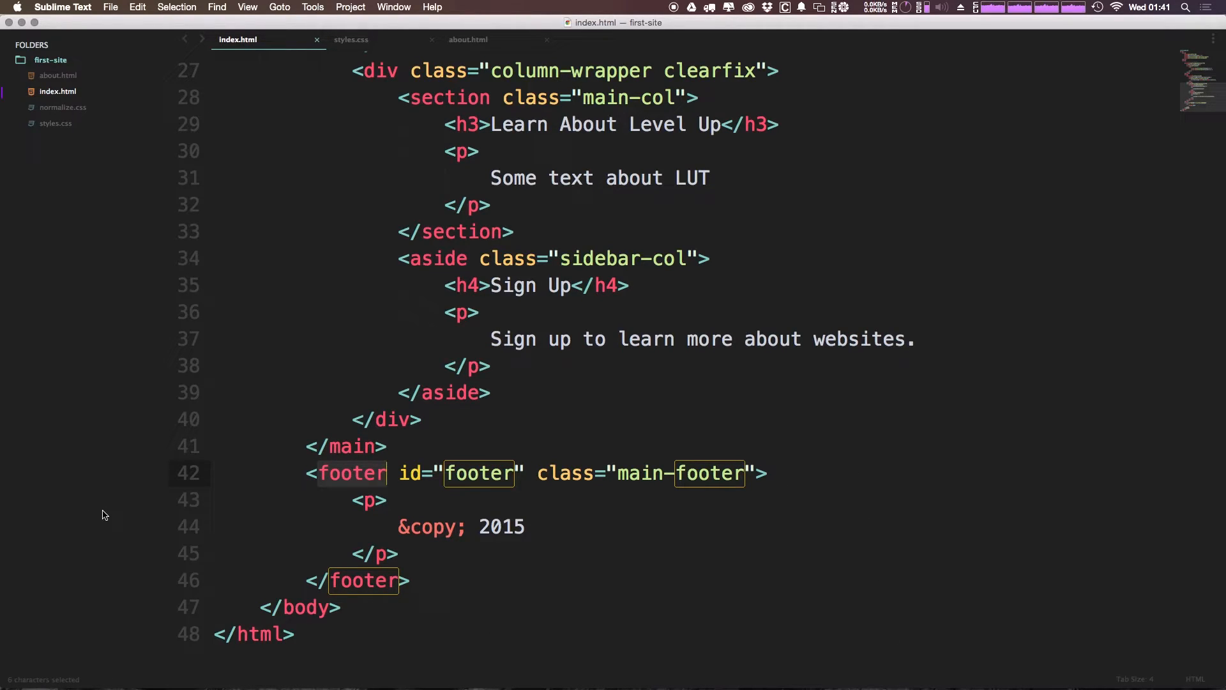
mouse_move(234, 352)
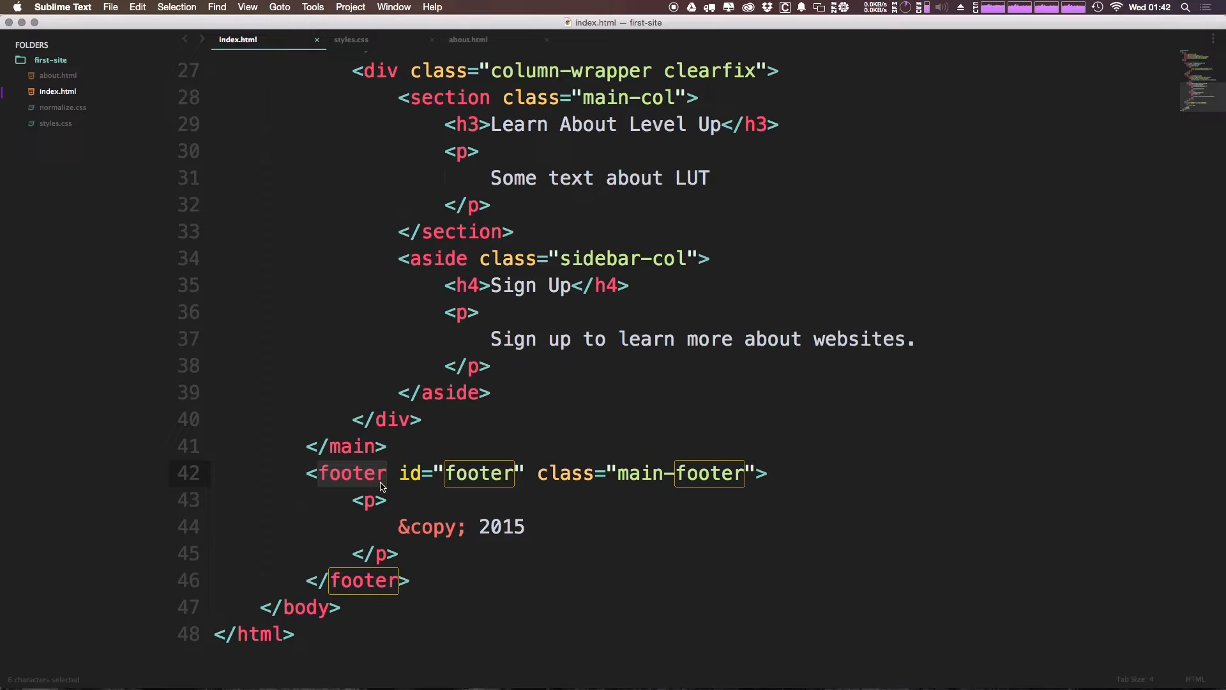
mouse_move(667, 423)
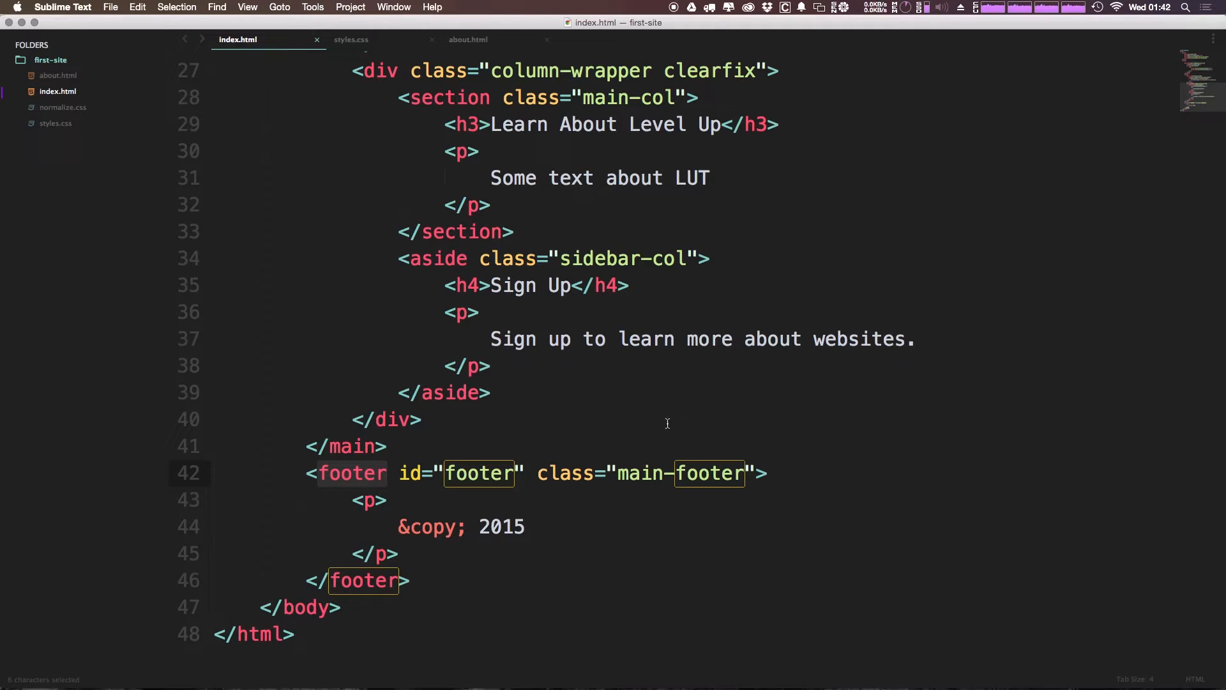
left_click(351, 38)
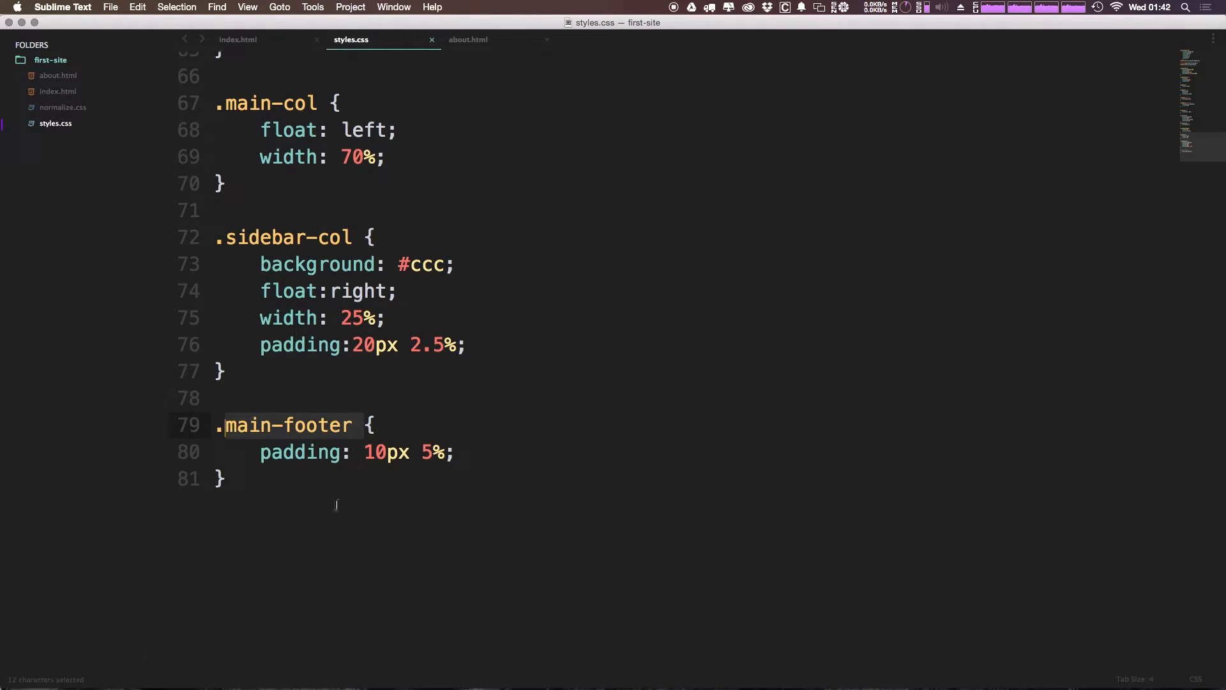
key("cmd+tab")
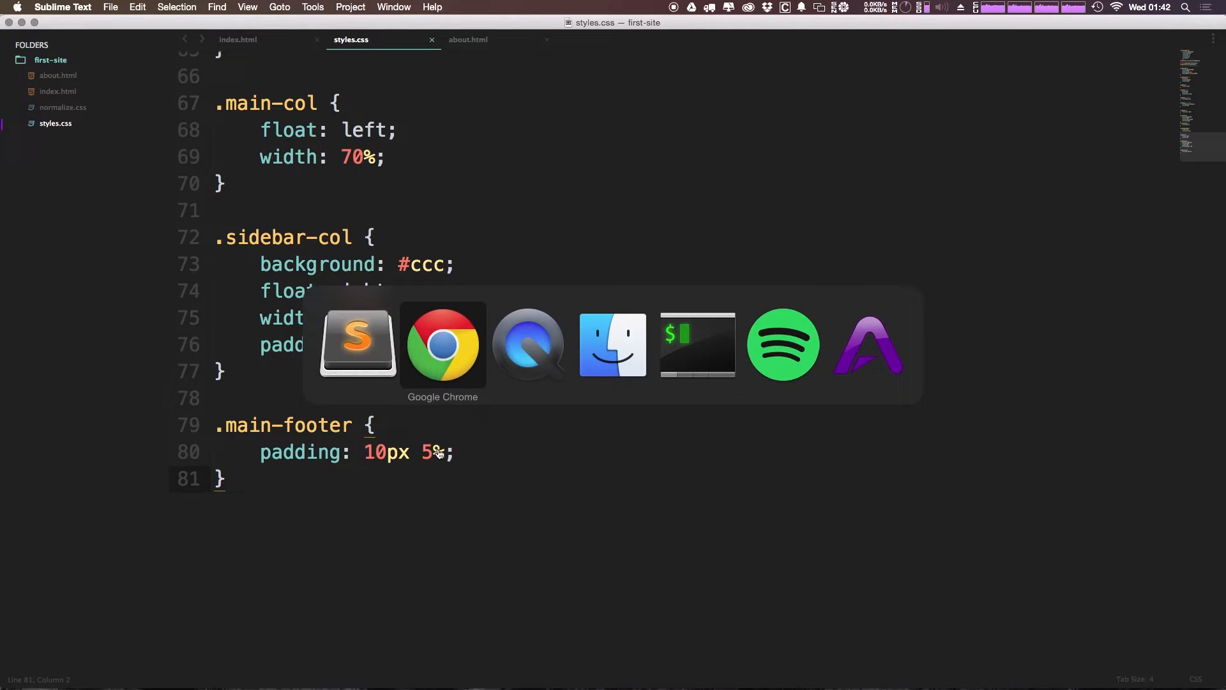
Reload the Chrome preview to check the © 2015 footer below the content columns.
left_click(442, 344)
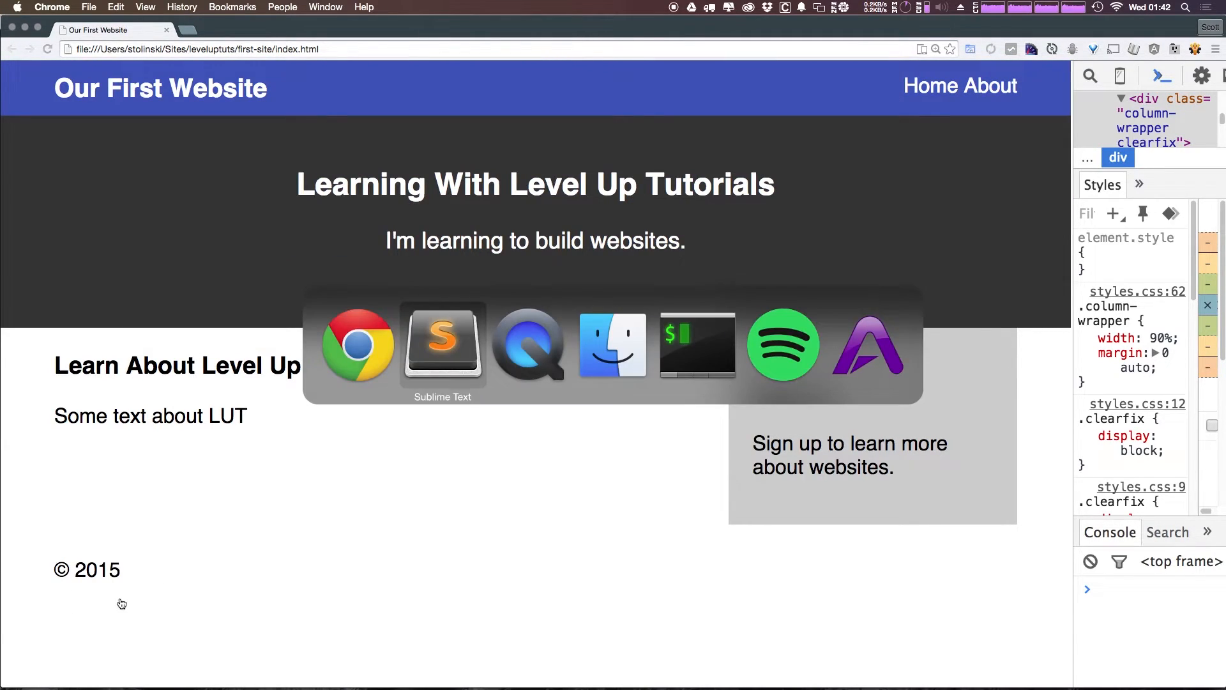
left_click(442, 344)
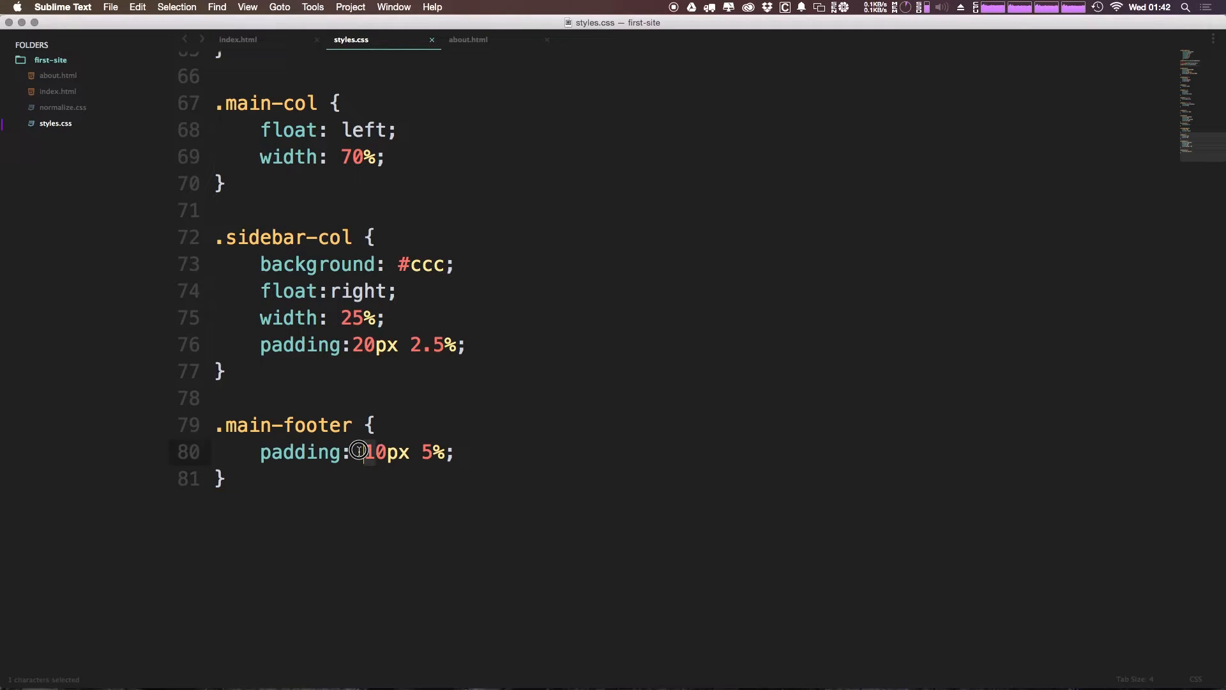
Set .main-footer padding to 40px 5%, background to #333 and text colour to #FFF.
type("4")
type("bottom: ;")
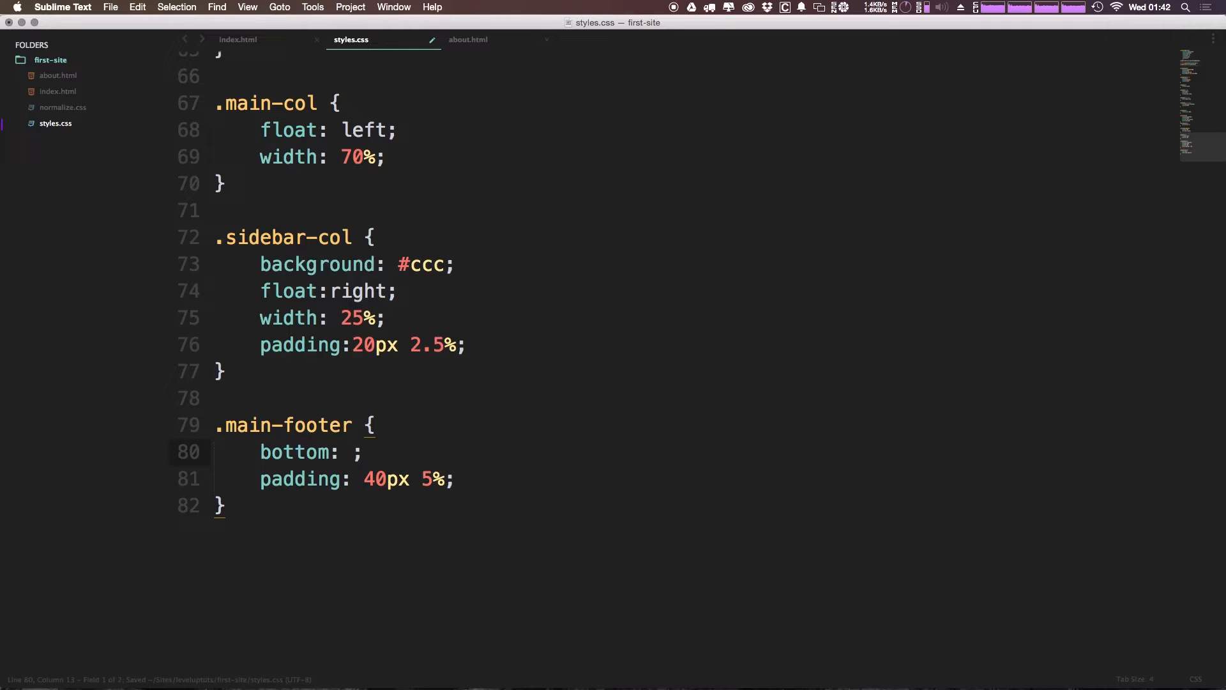
type("background: #000;")
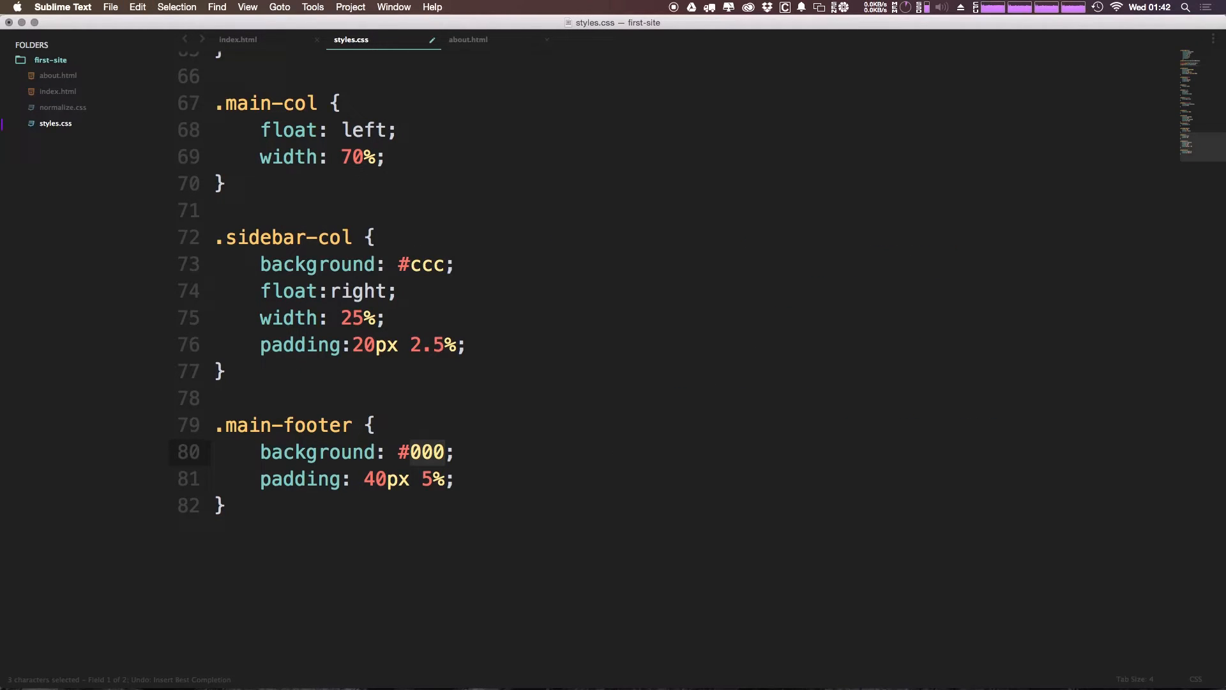
type("333")
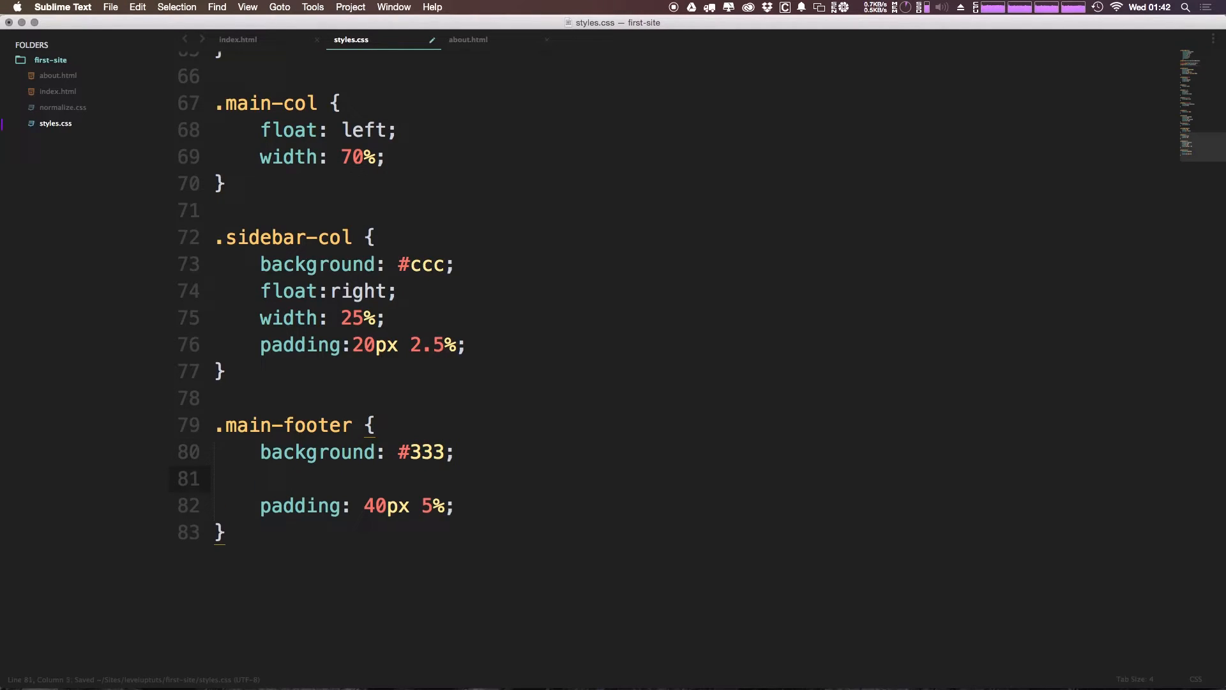
type("color: #FFF;")
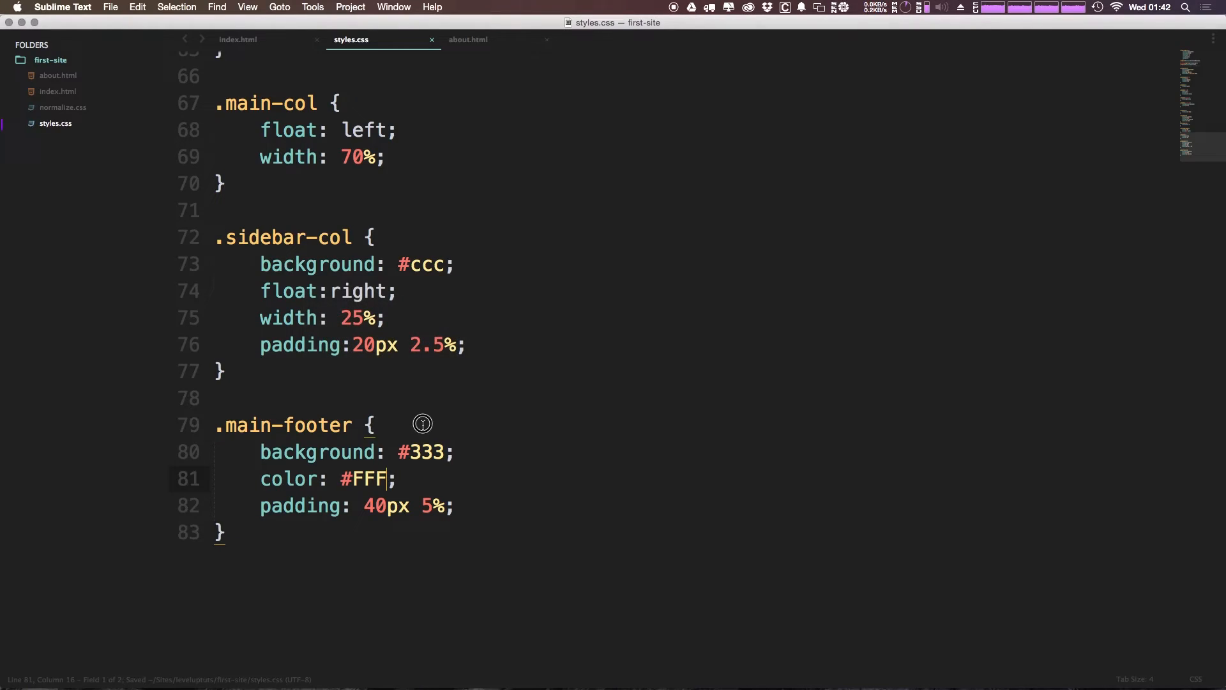
double_click(365, 478)
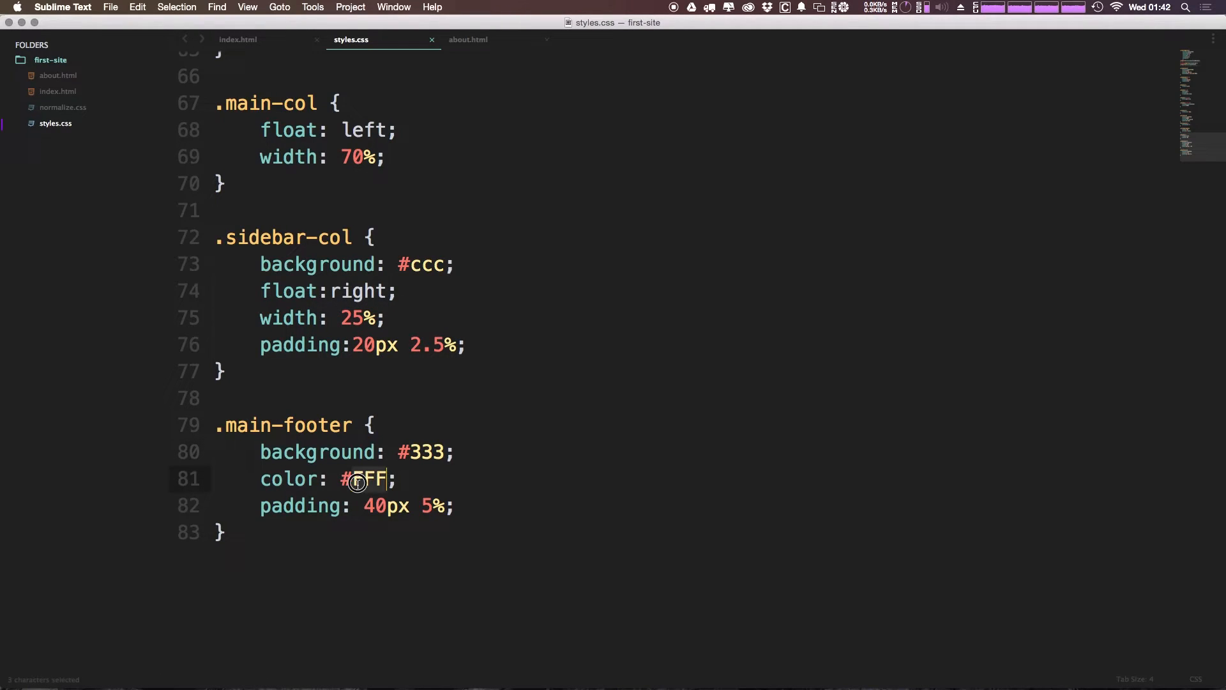
left_click(415, 506)
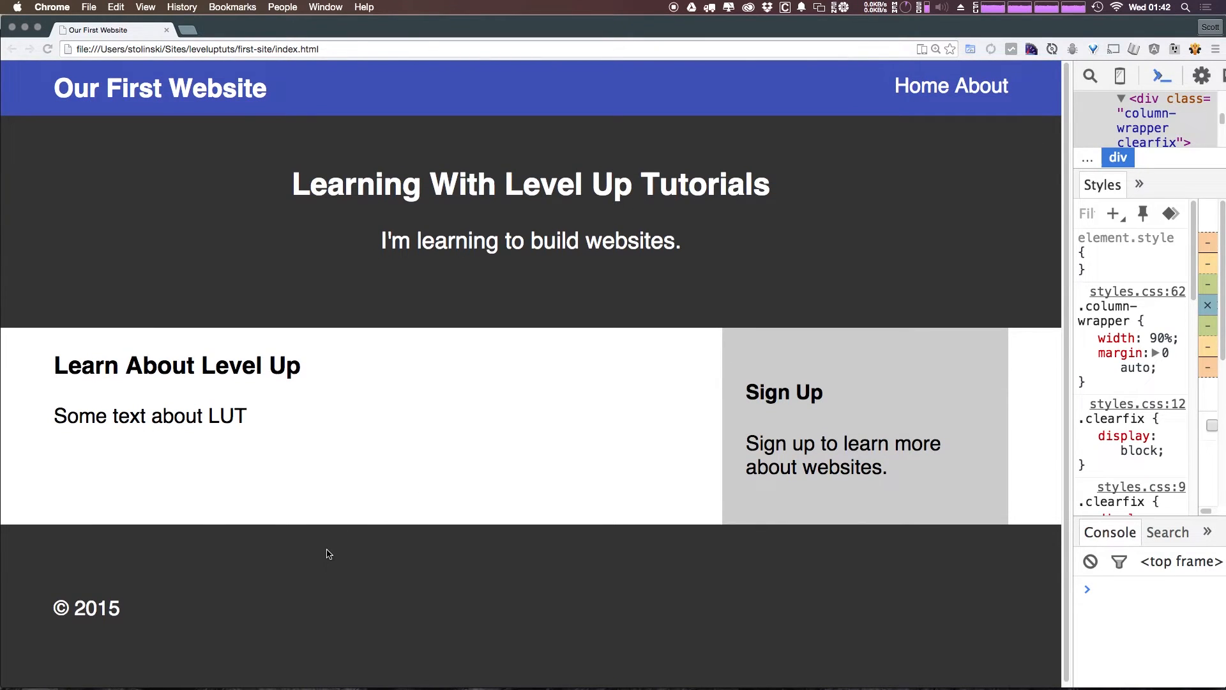
mouse_move(24, 600)
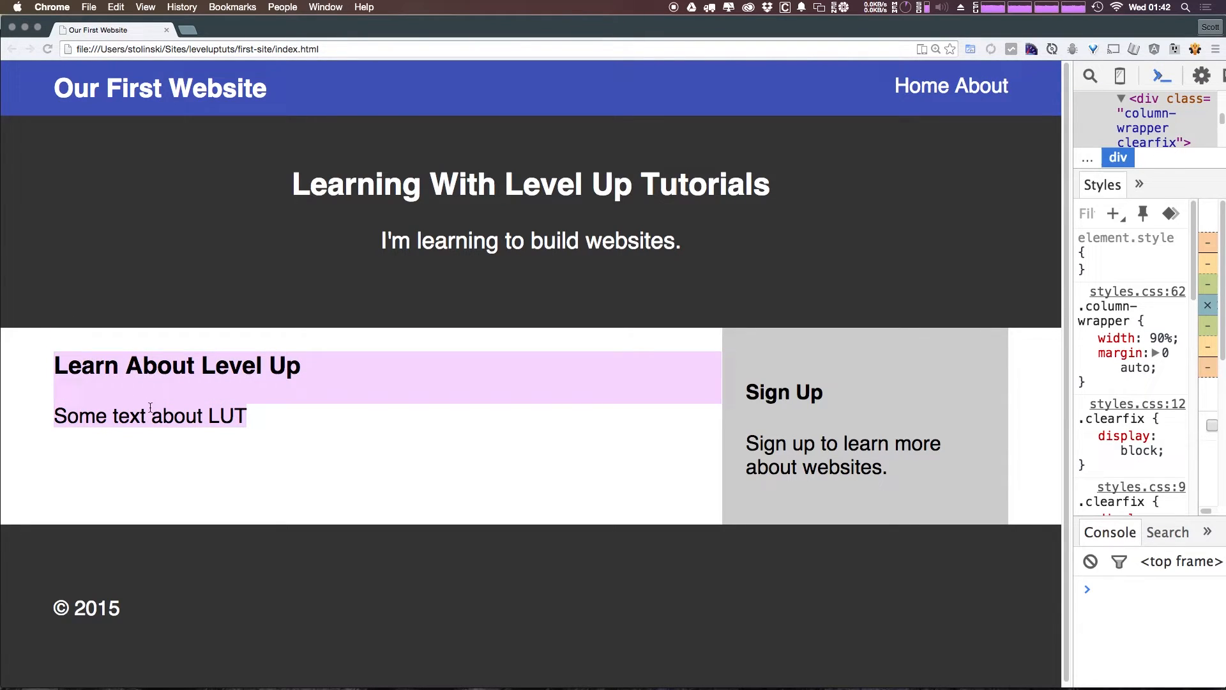
Refresh Chrome to view the dark grey footer with white © 2015 text.
left_click(154, 435)
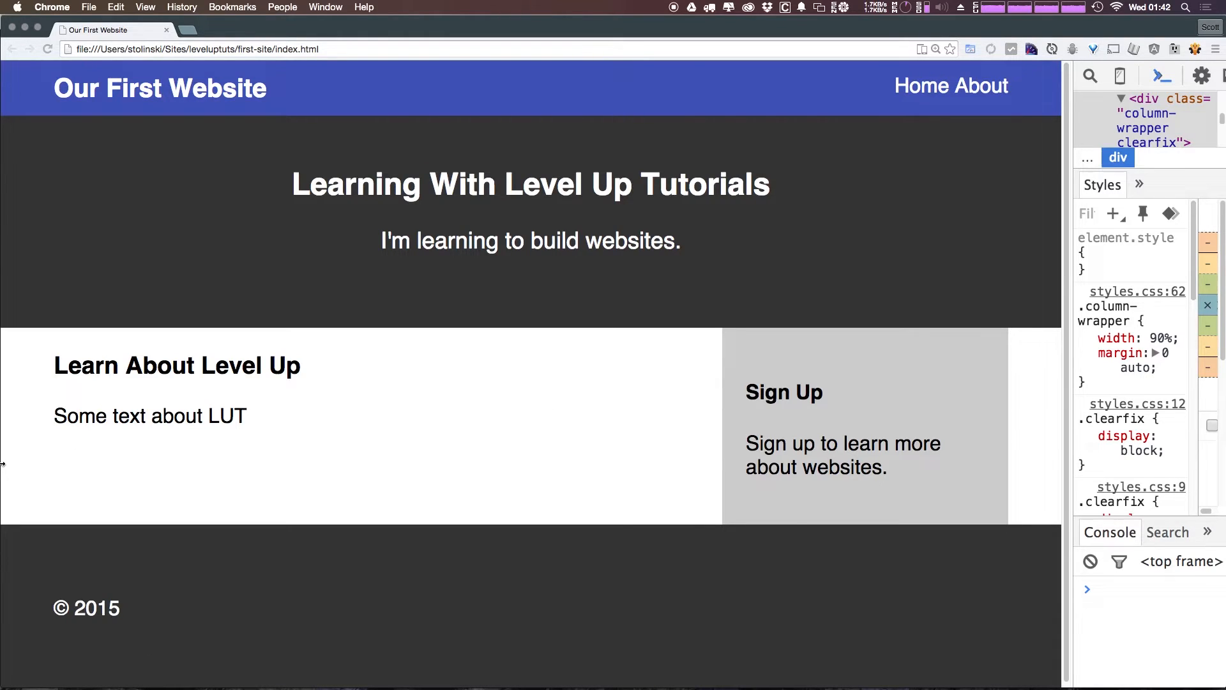
mouse_move(538, 479)
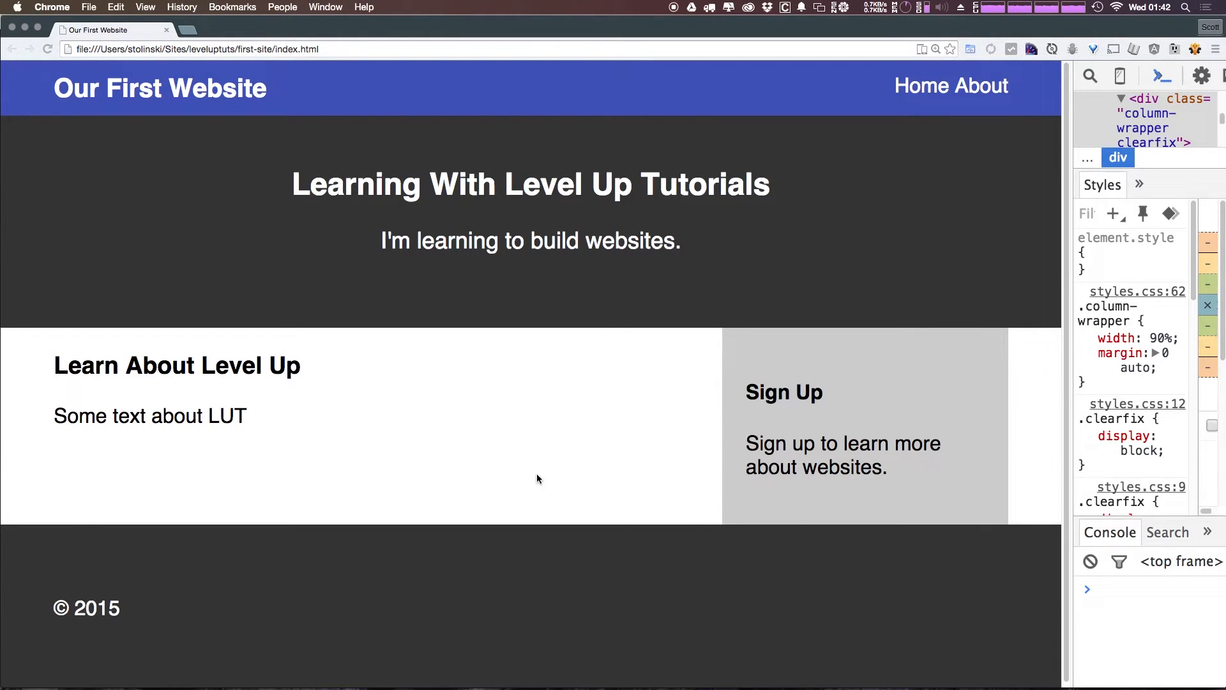
mouse_move(515, 543)
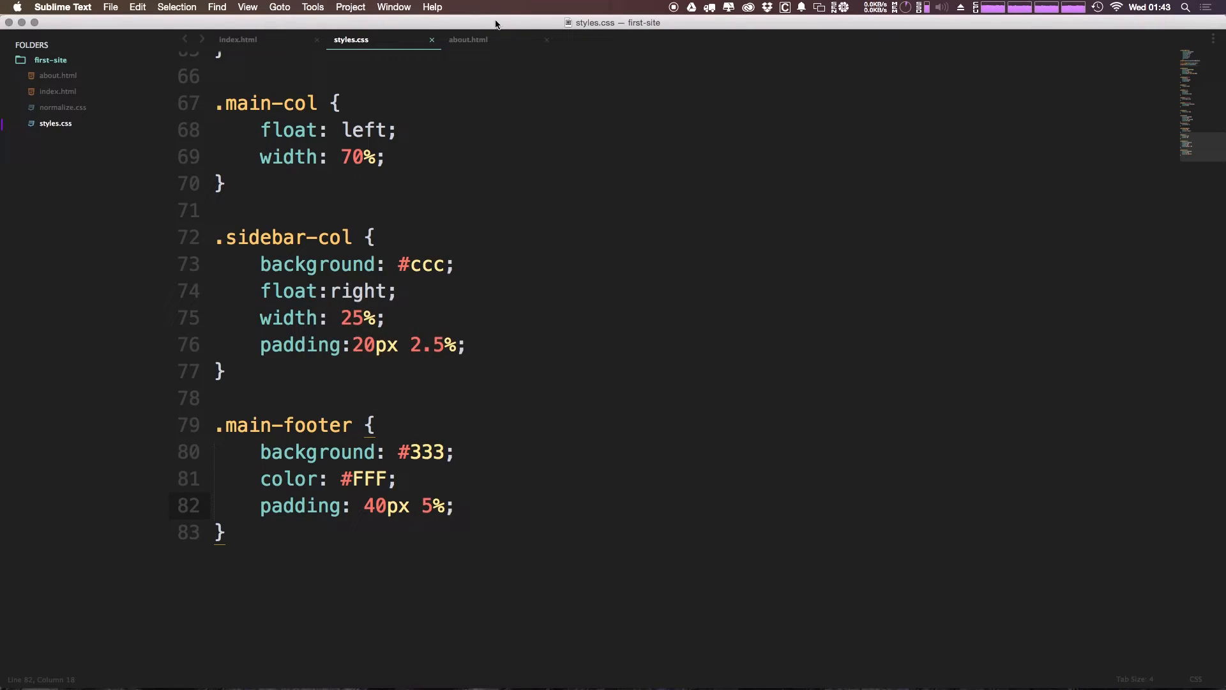
Prepend 'Level Up Tutorials' to the footer text and give the paragraph class 'copywrite'.
left_click(238, 39)
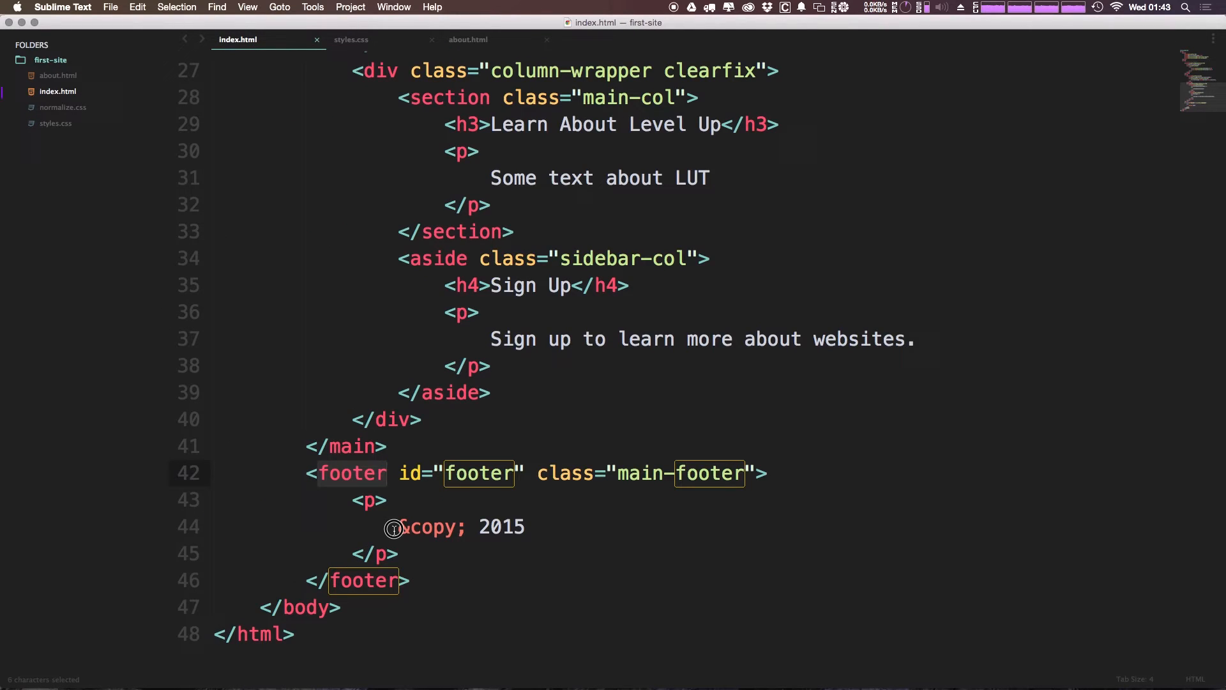
type("Level Up Tutorials")
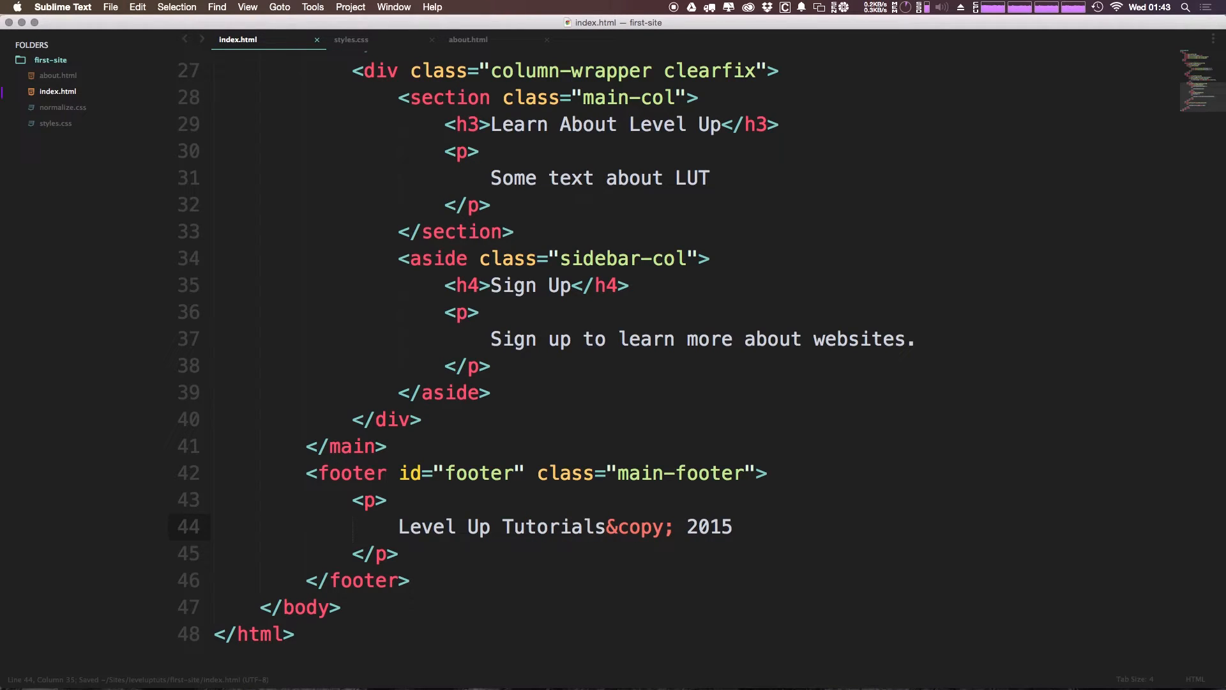
type("c")
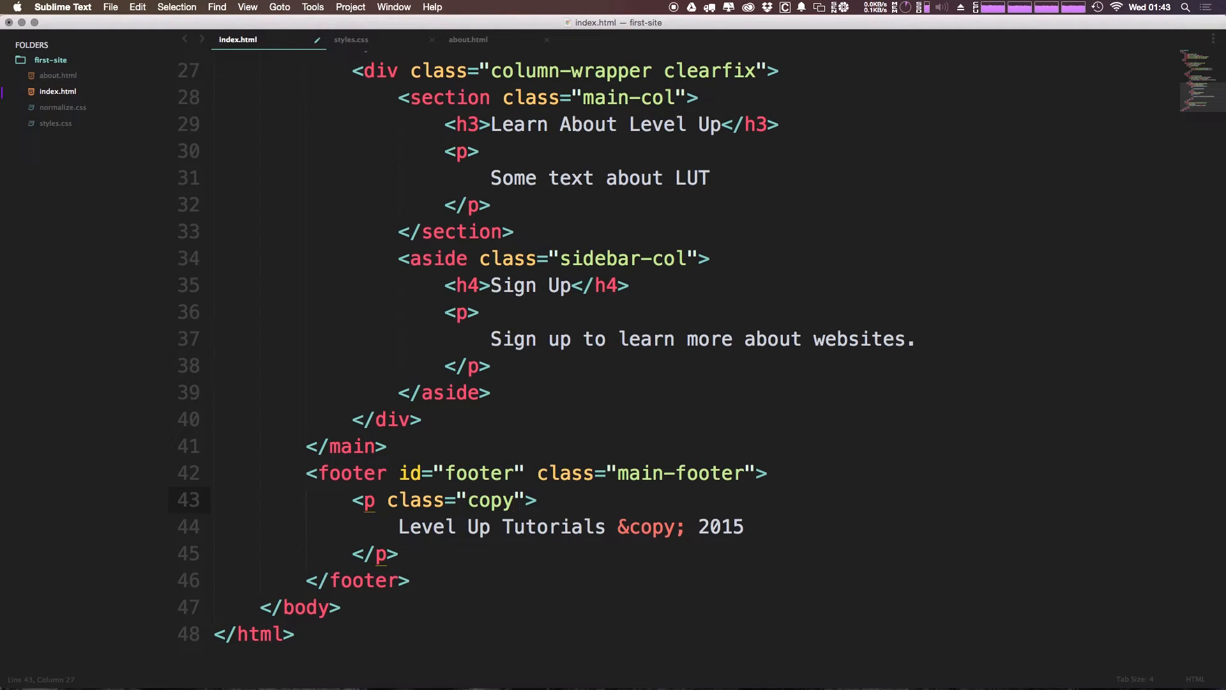
type("write")
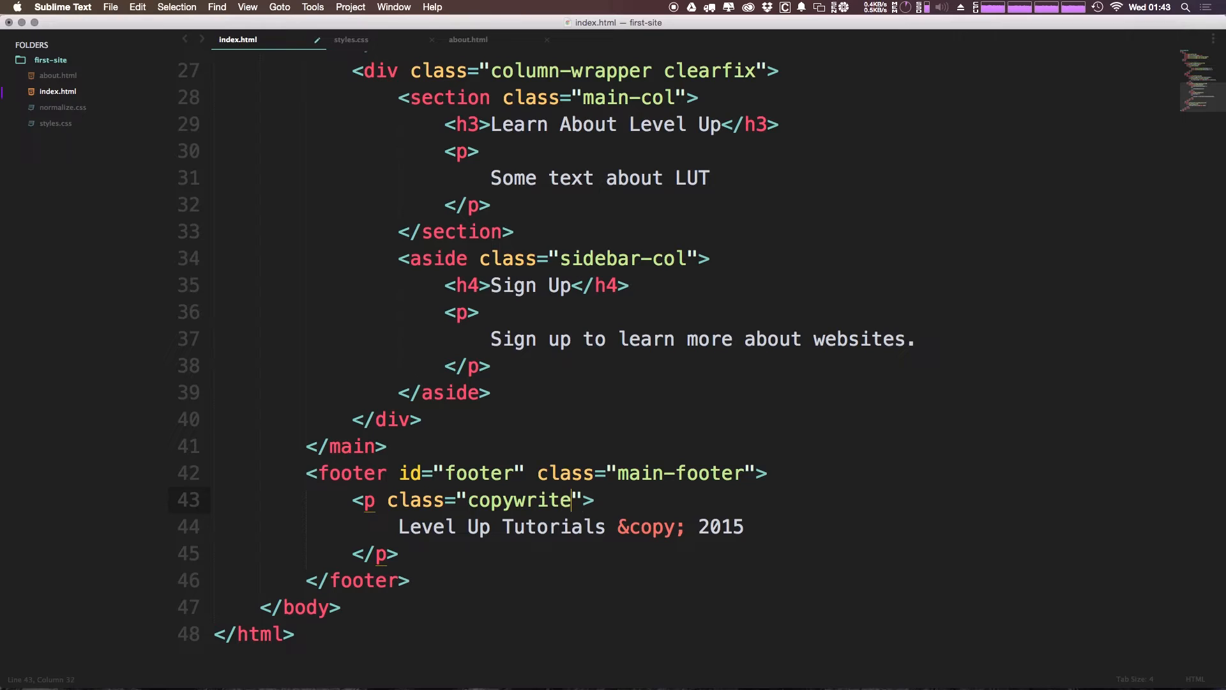
double_click(543, 500)
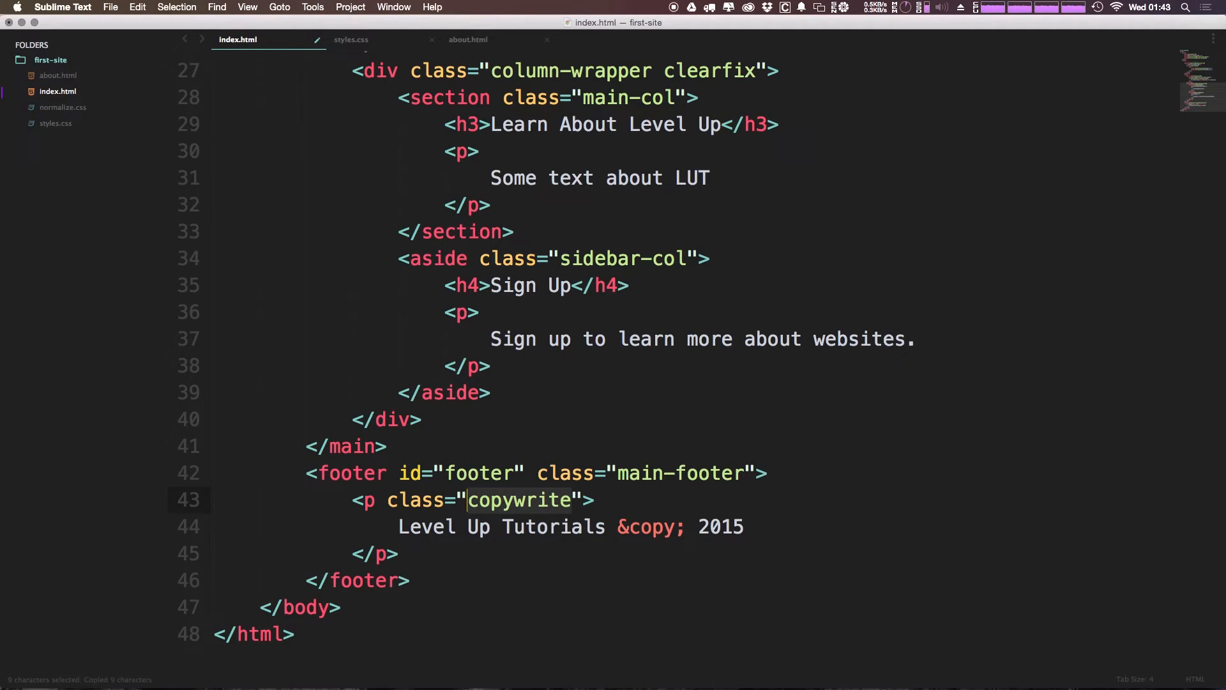
left_click(351, 39)
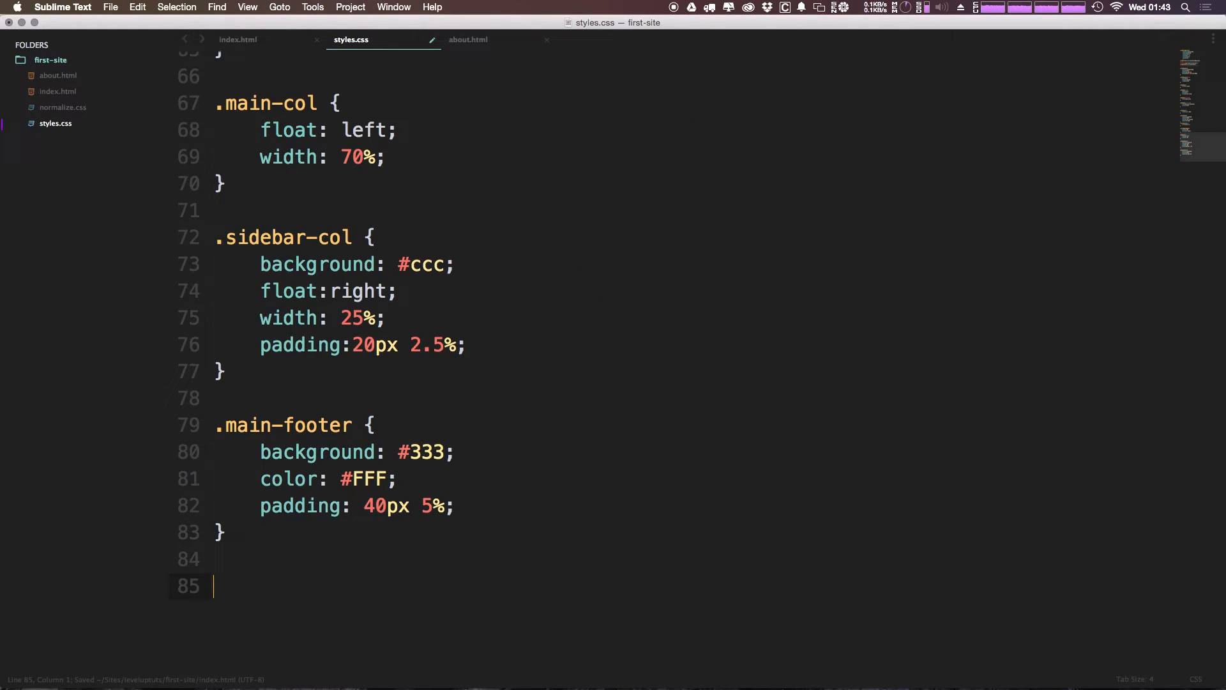
Add a .copywrite rule with float: left at the end of styles.css.
type(".copywrite {")
type("float: left;")
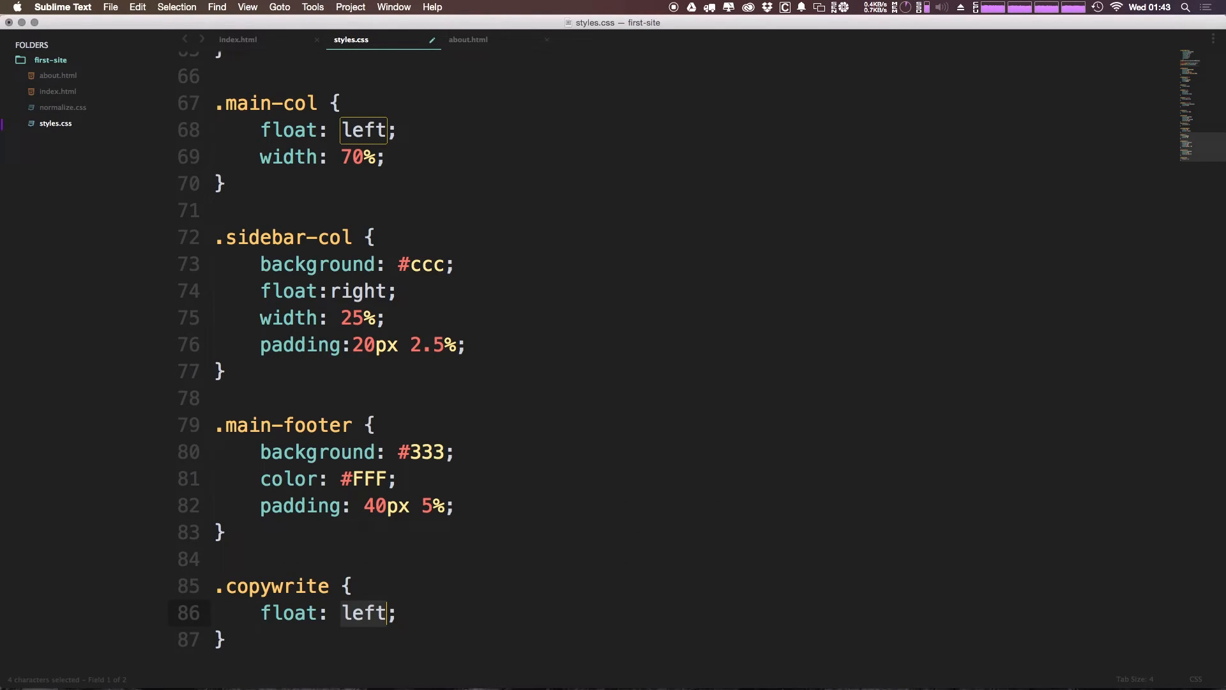
left_click(238, 39)
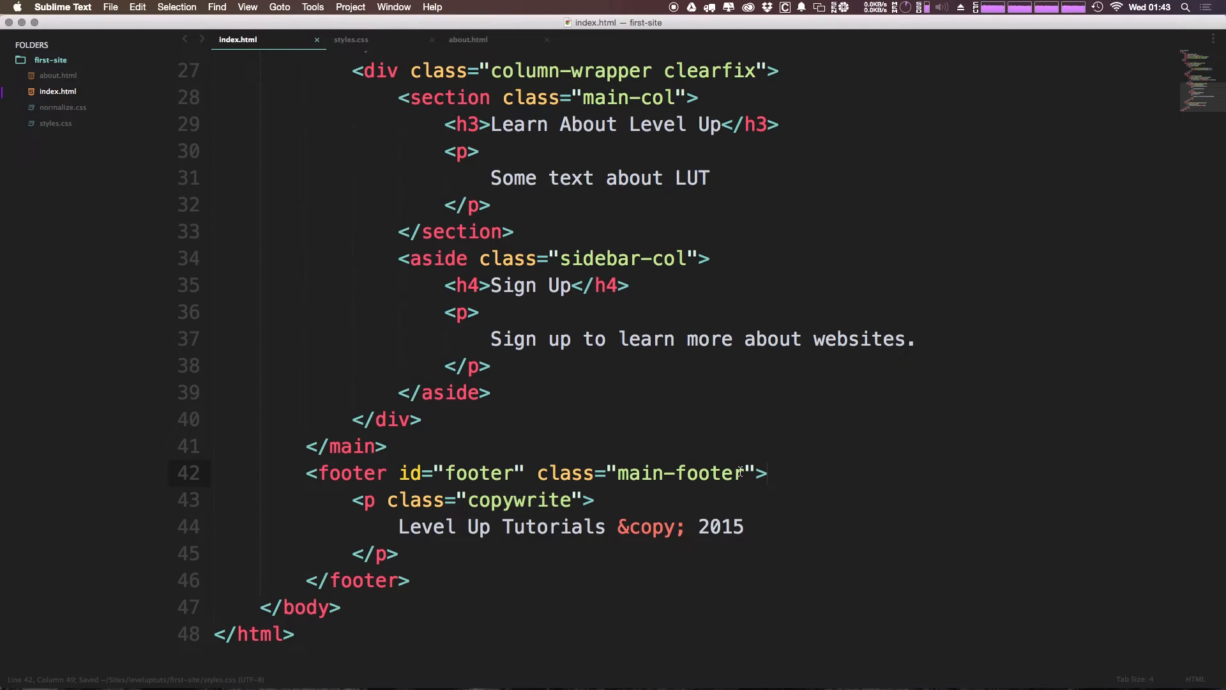
Add the clearfix class to the footer and insert a blank line after the copyright paragraph.
type("clearfix")
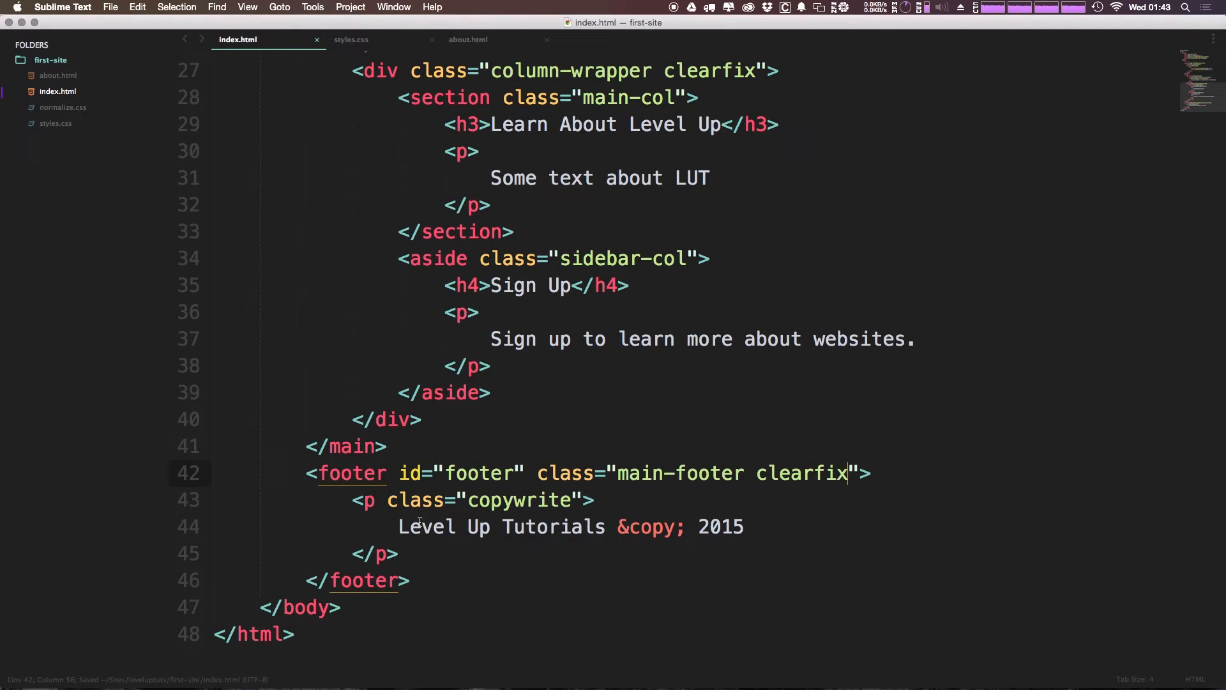
left_click_drag(352, 499, 398, 554)
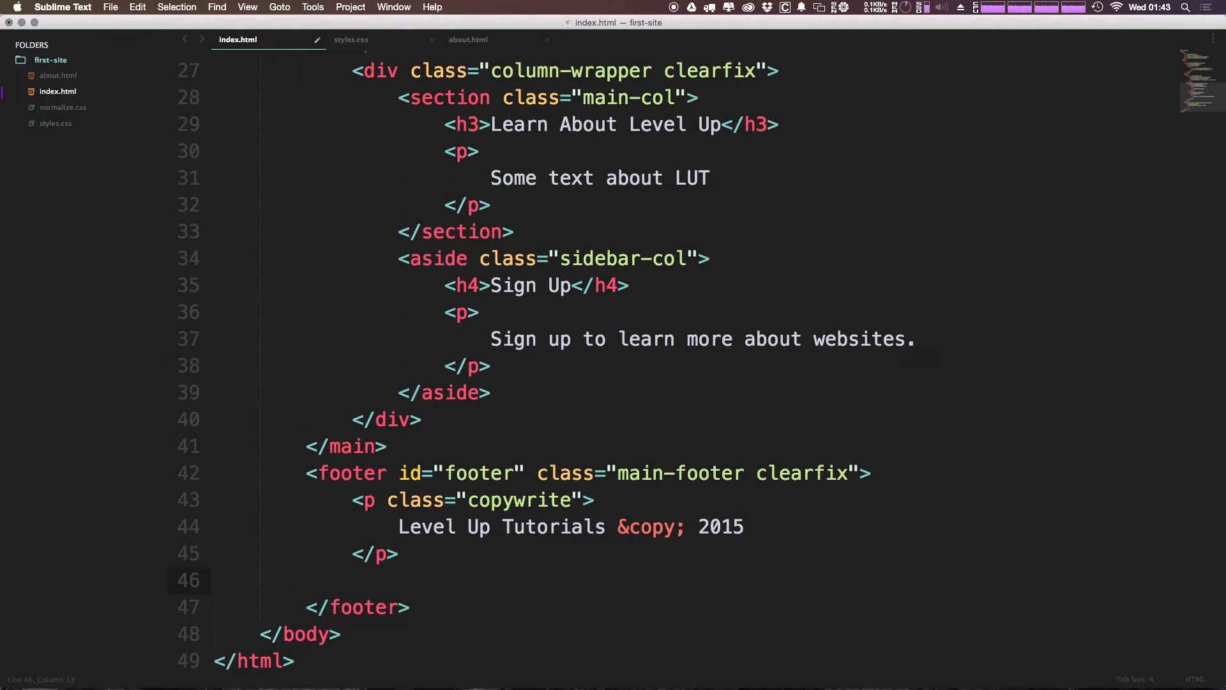
Start a list inside the footer with a Home link pointing to '/'.
type("<ul>")
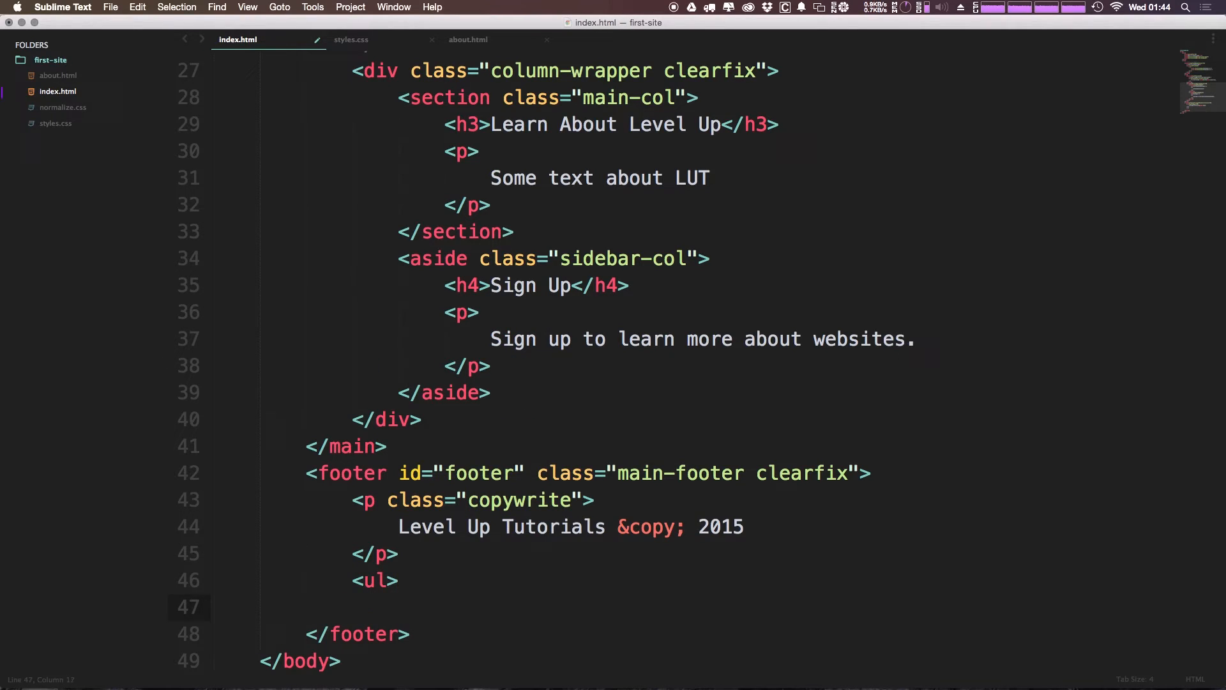
type("l")
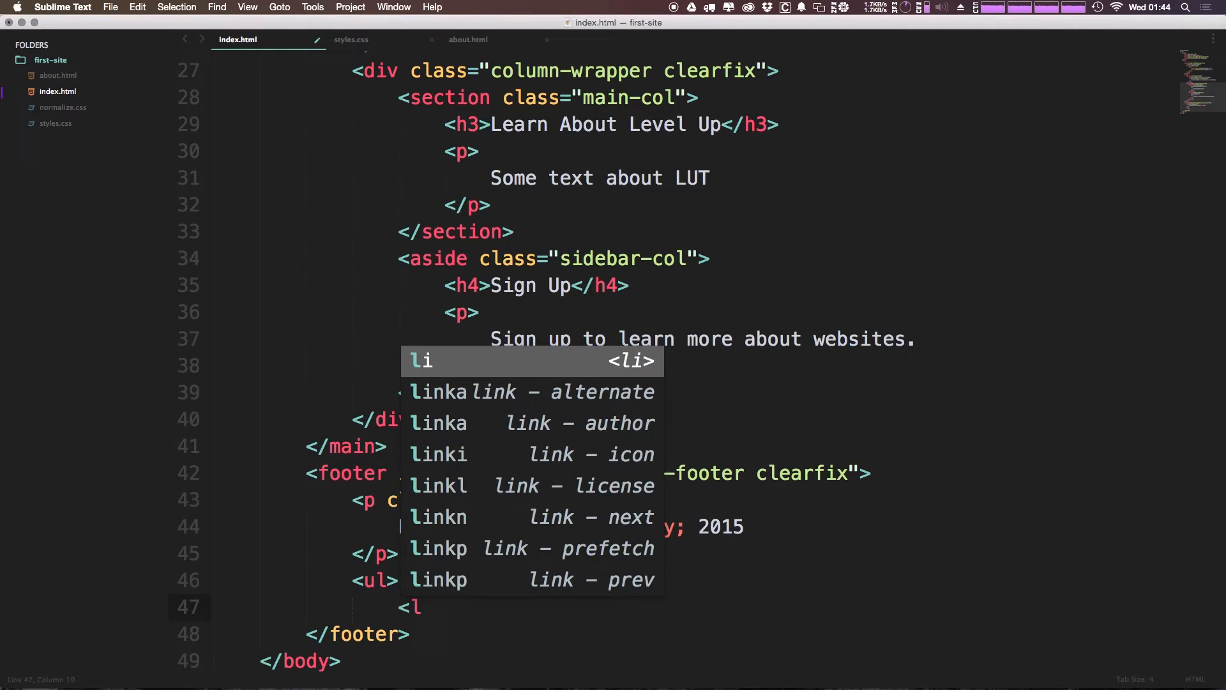
key("tab")
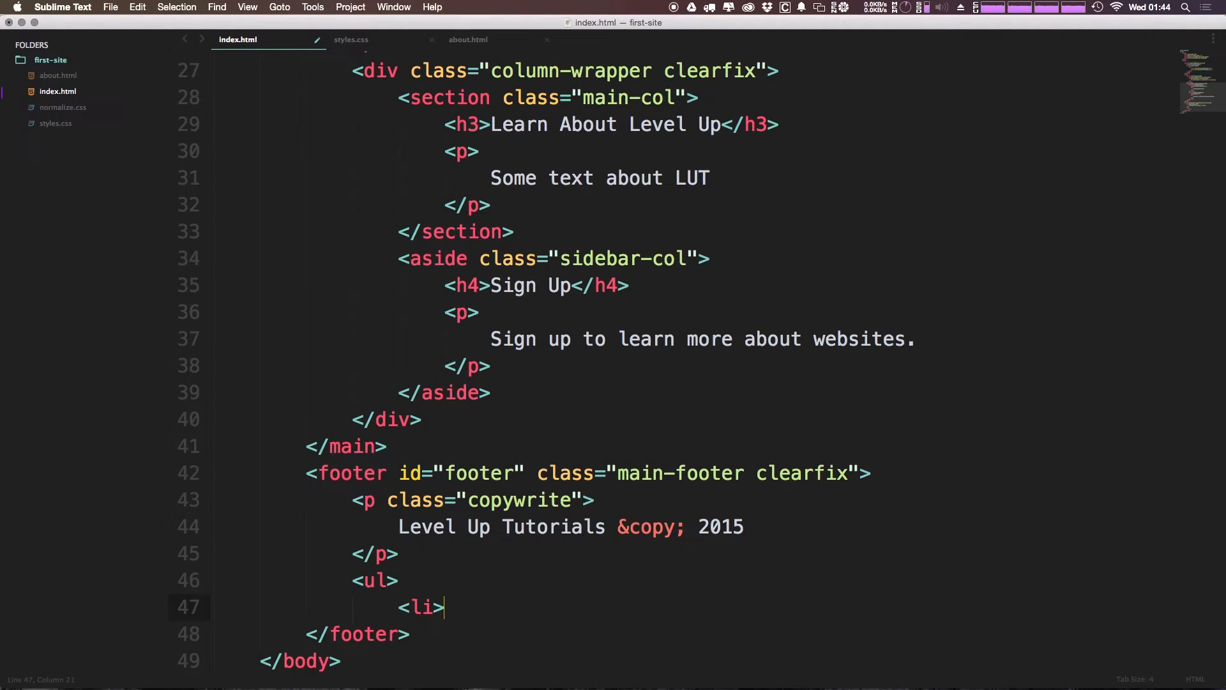
type("<a href=")
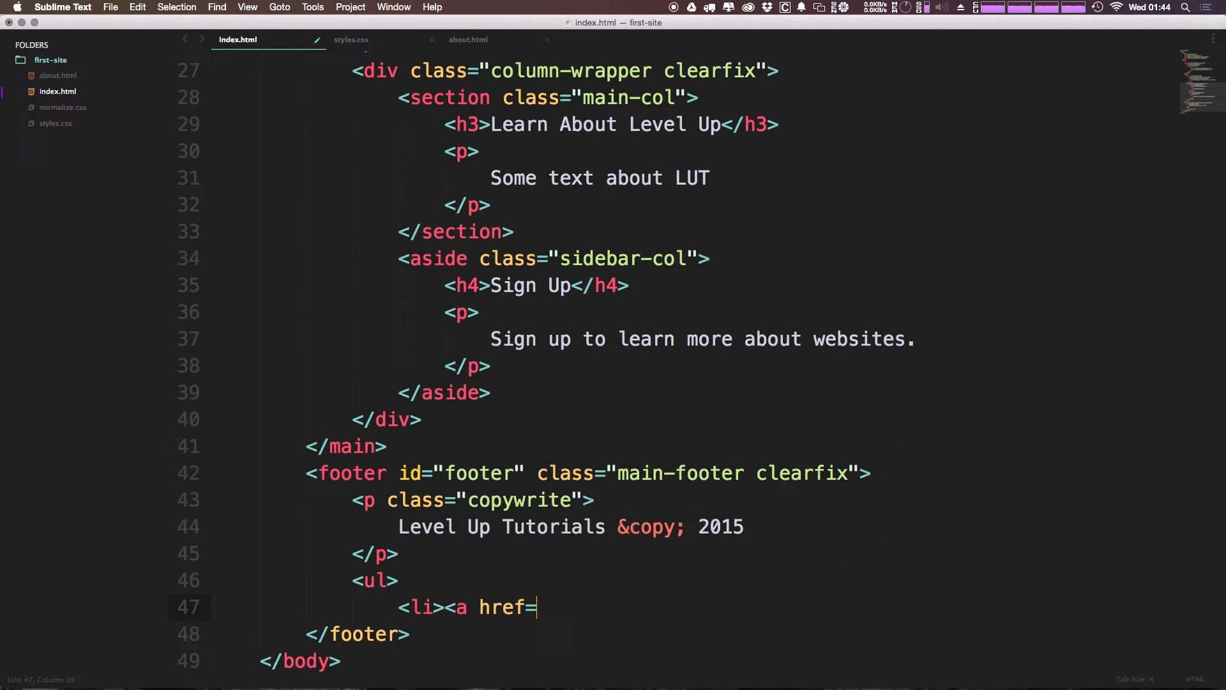
type("\"/\"")
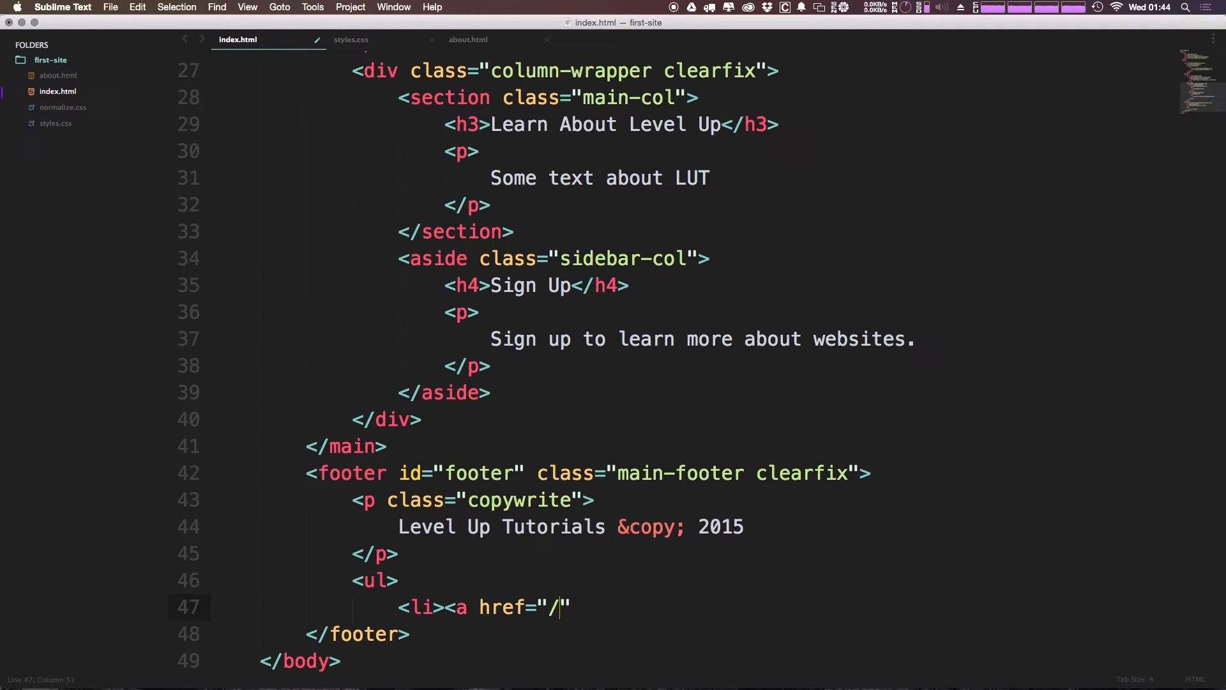
type("\"")
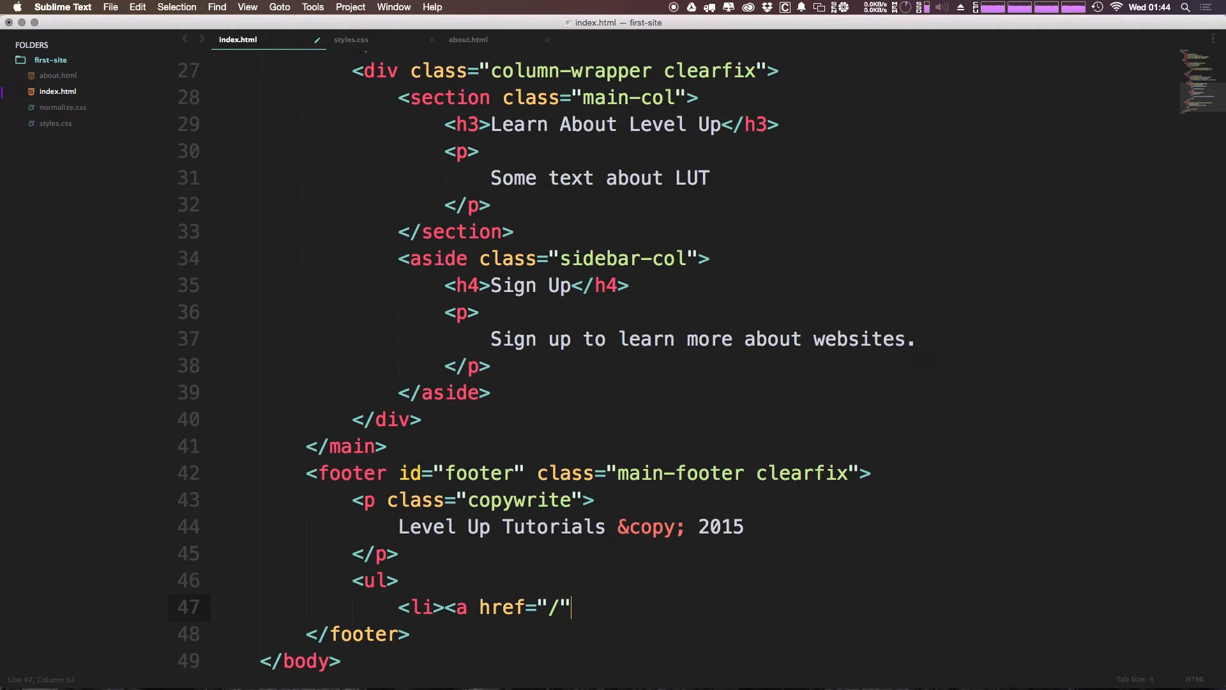
type("Home")
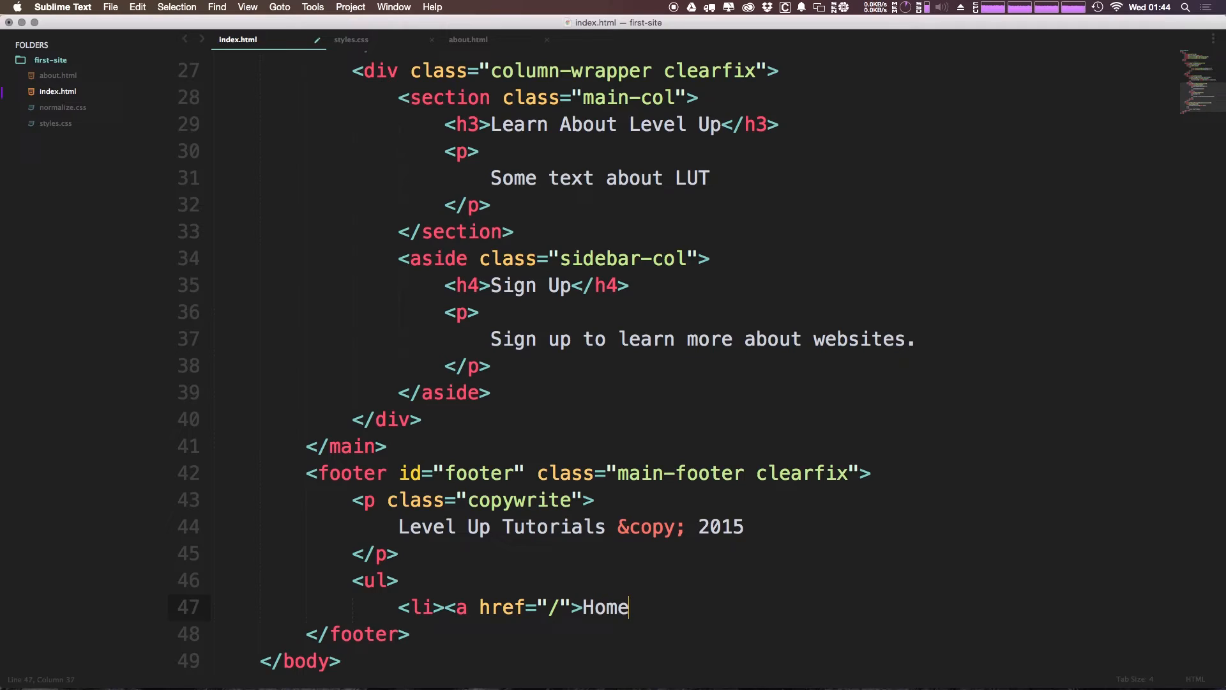
type("</a><")
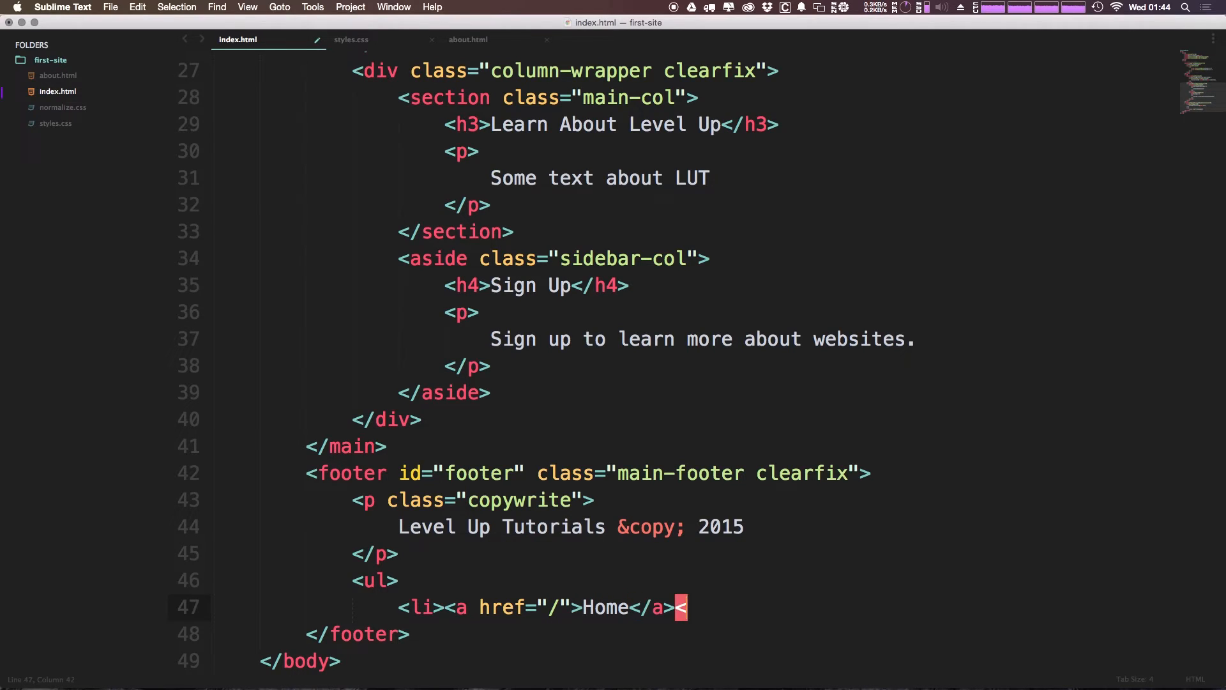
key("cmd+x")
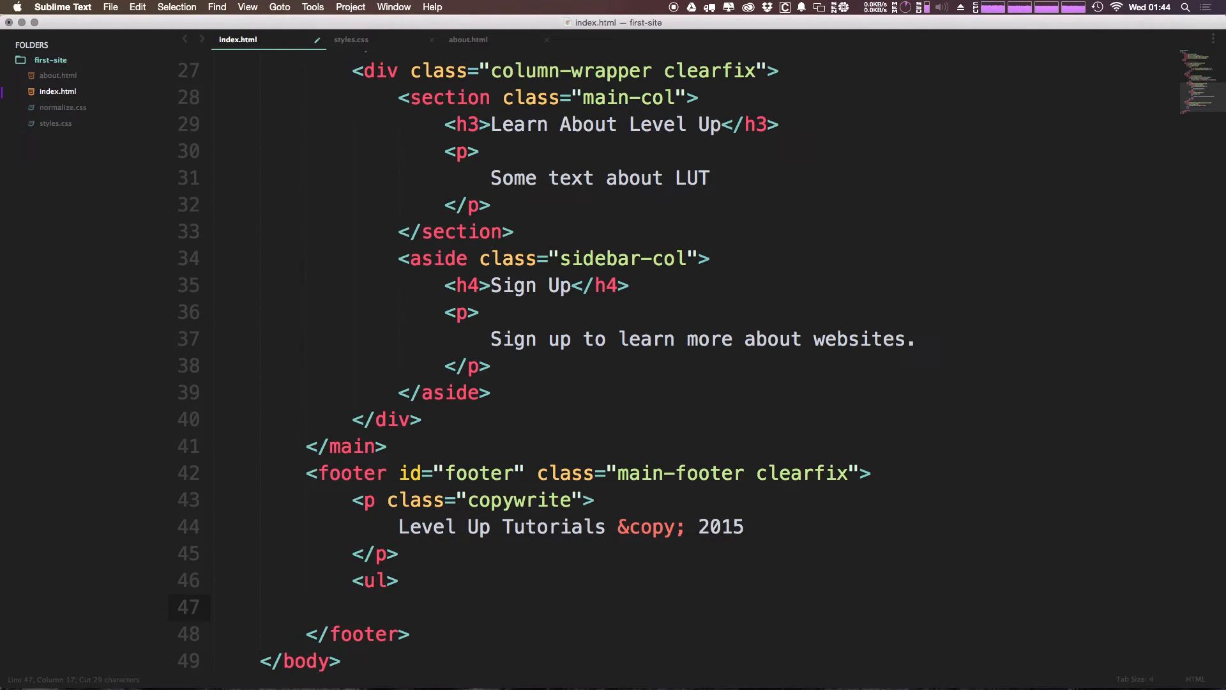
type("<li><a href=\"/\">Home</a></li>")
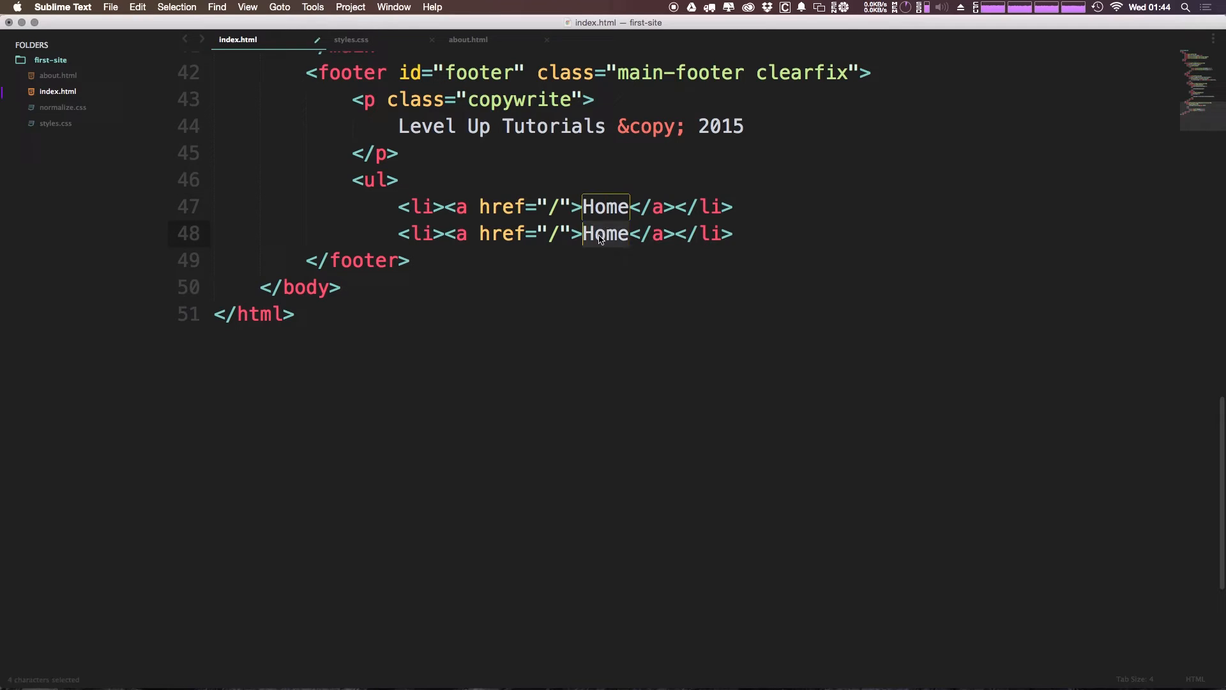
Add an About link to /about.html, close the list and give it class 'footer-nav'.
type("About")
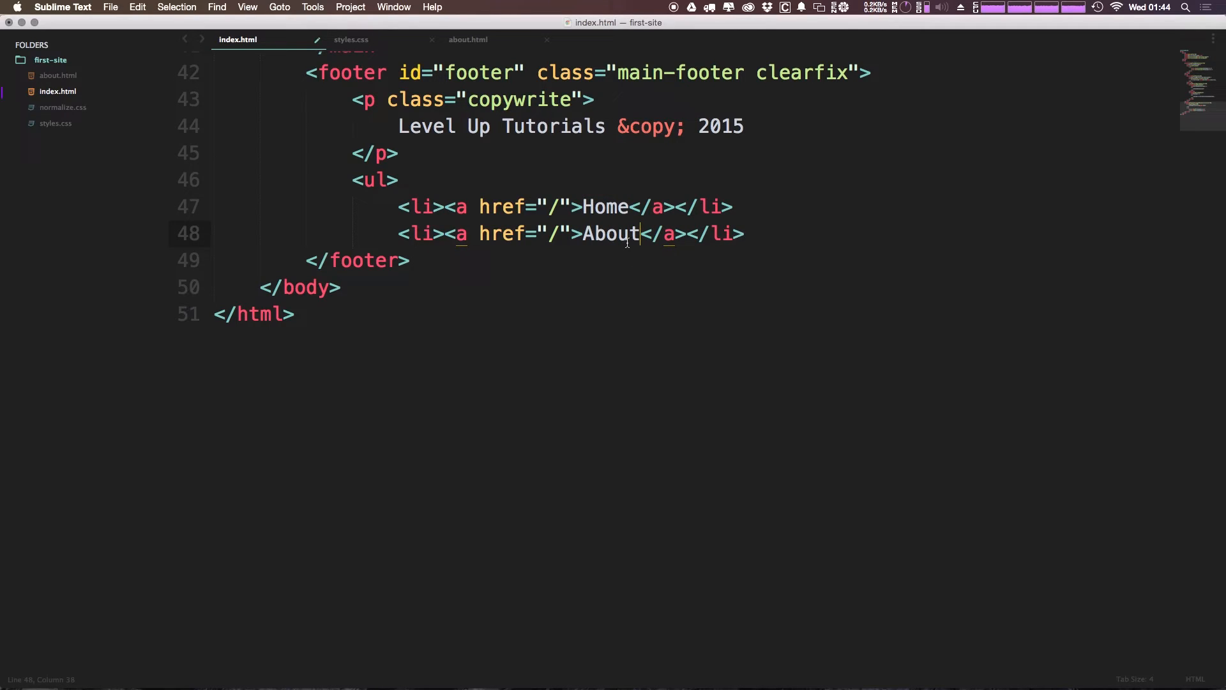
type("a")
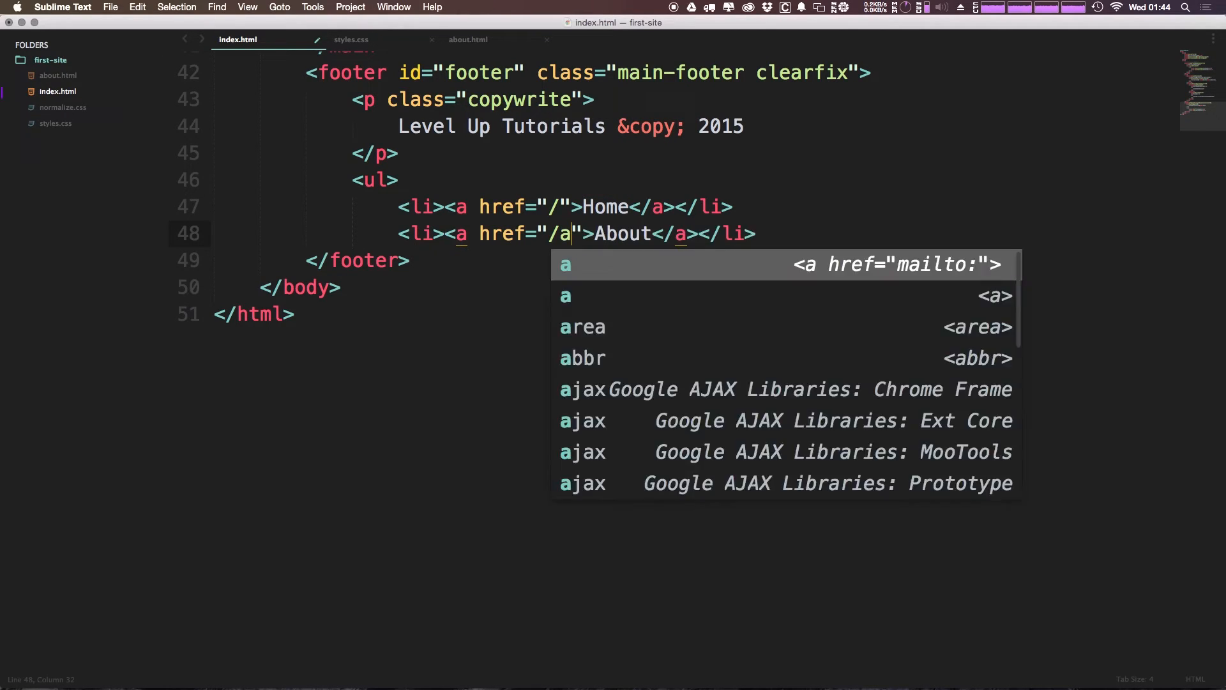
type("bout.html")
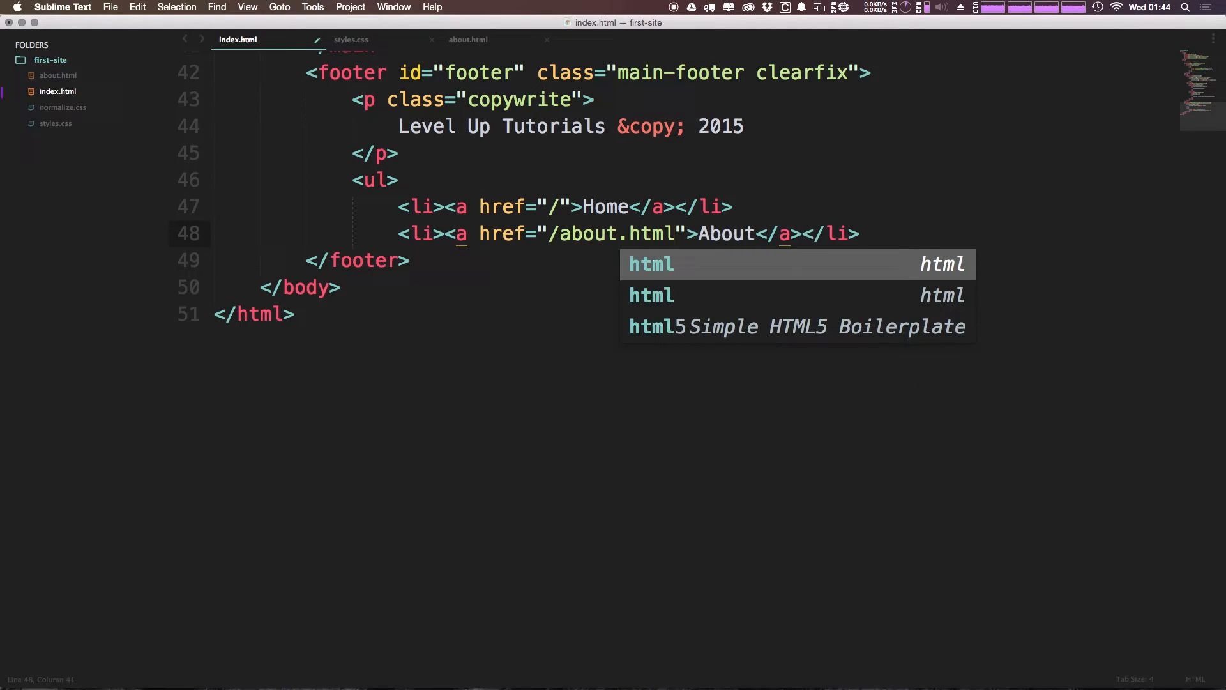
key("enter")
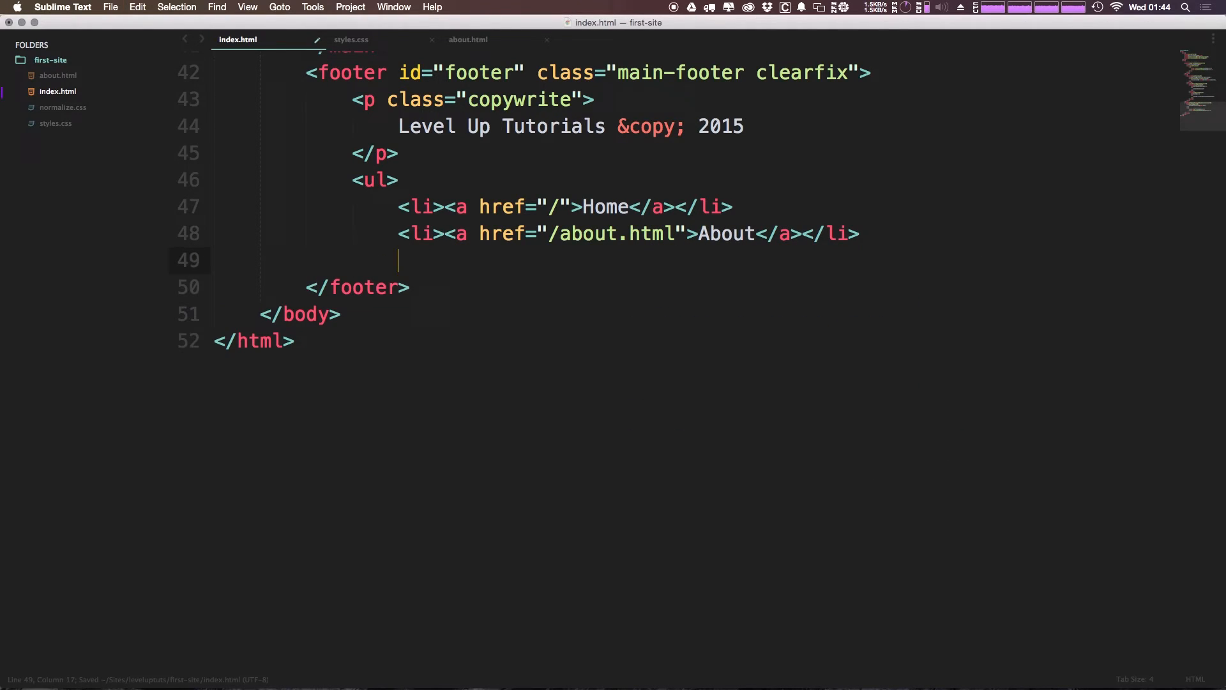
type("</ul>")
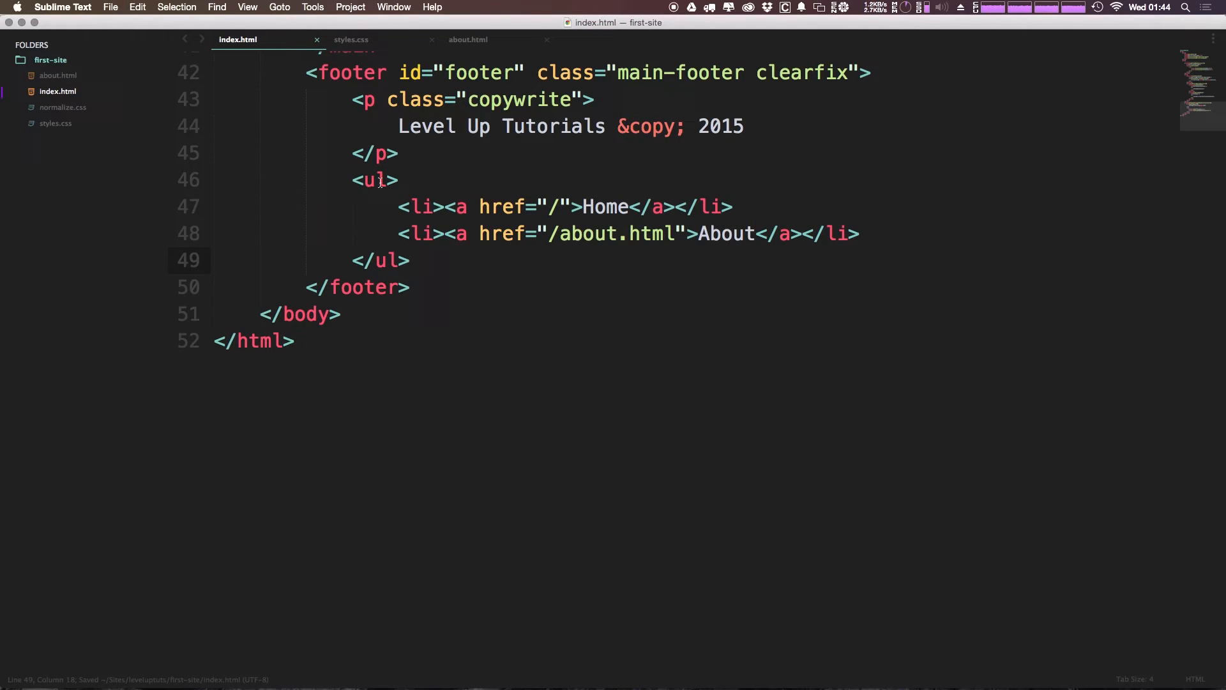
type("c")
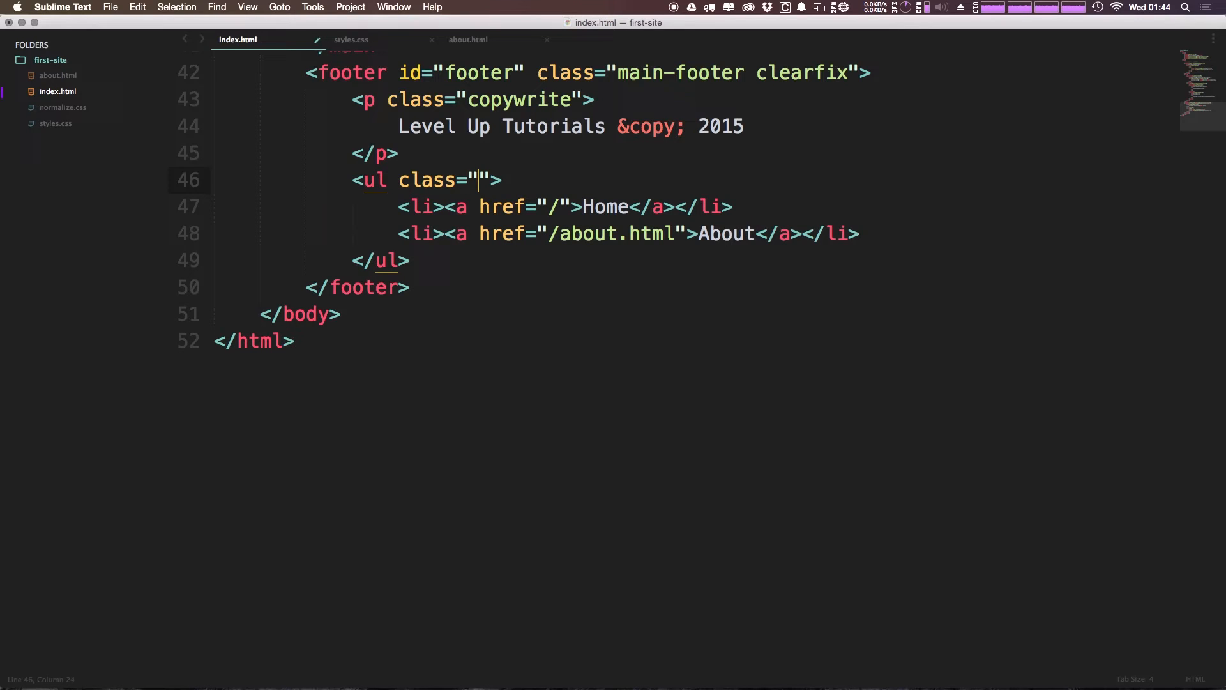
type("footer-nav")
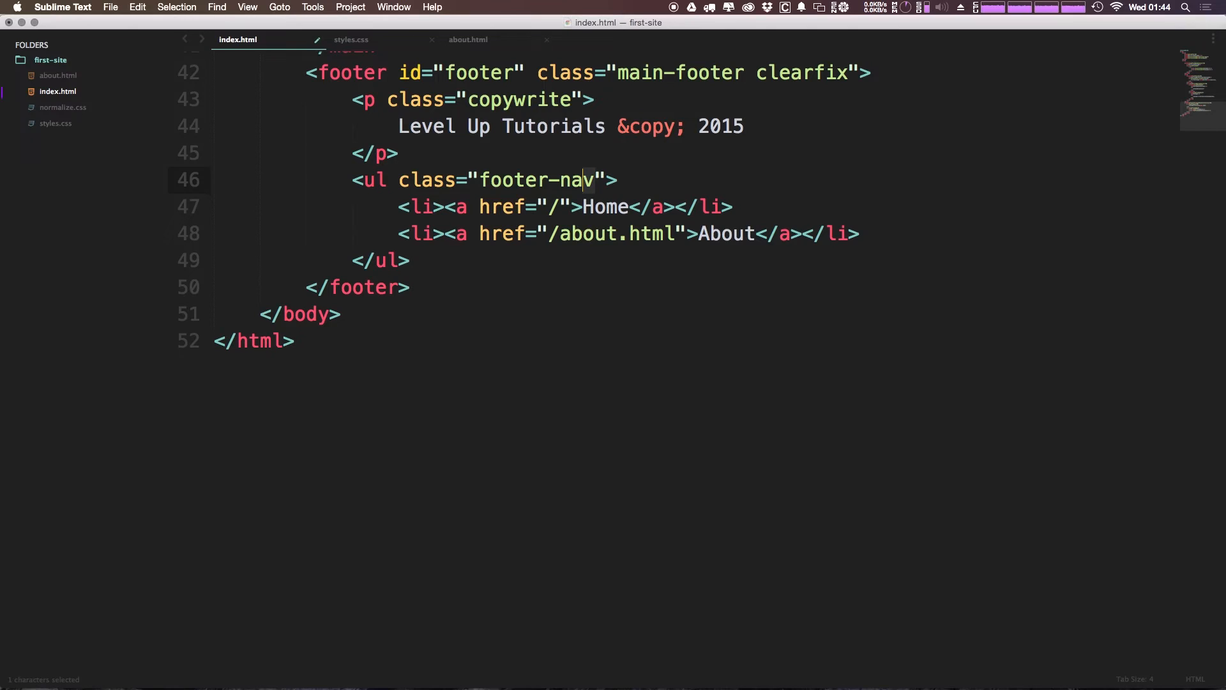
double_click(536, 180)
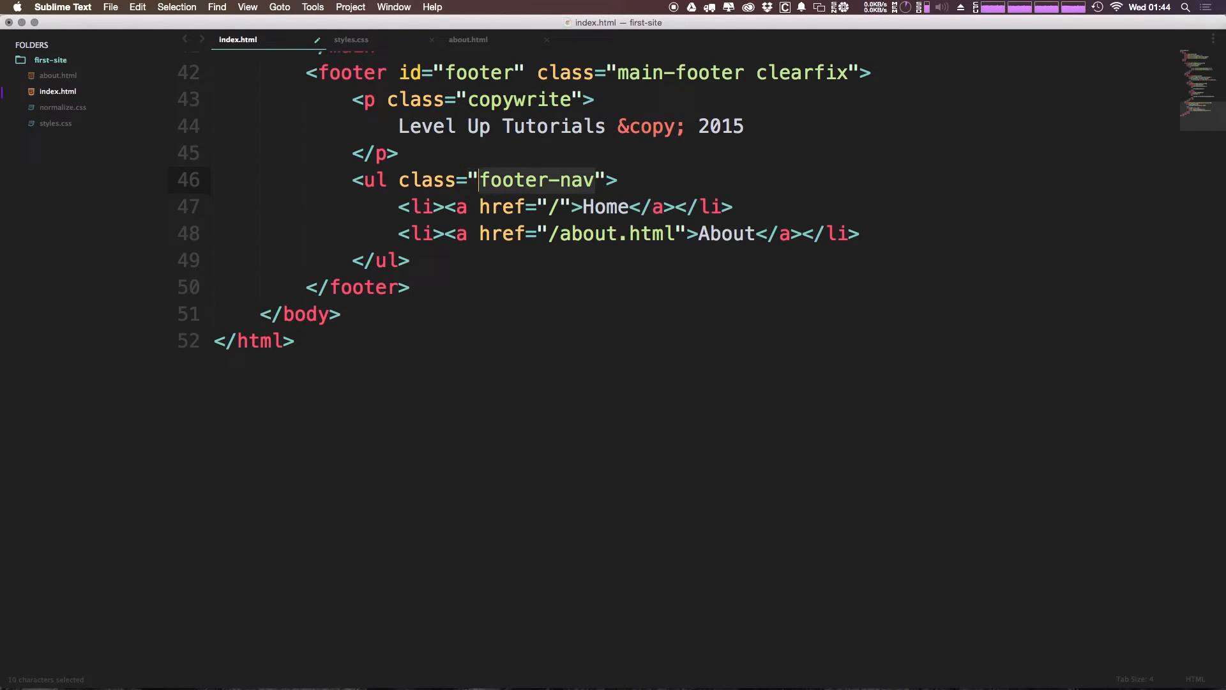
left_click(351, 39)
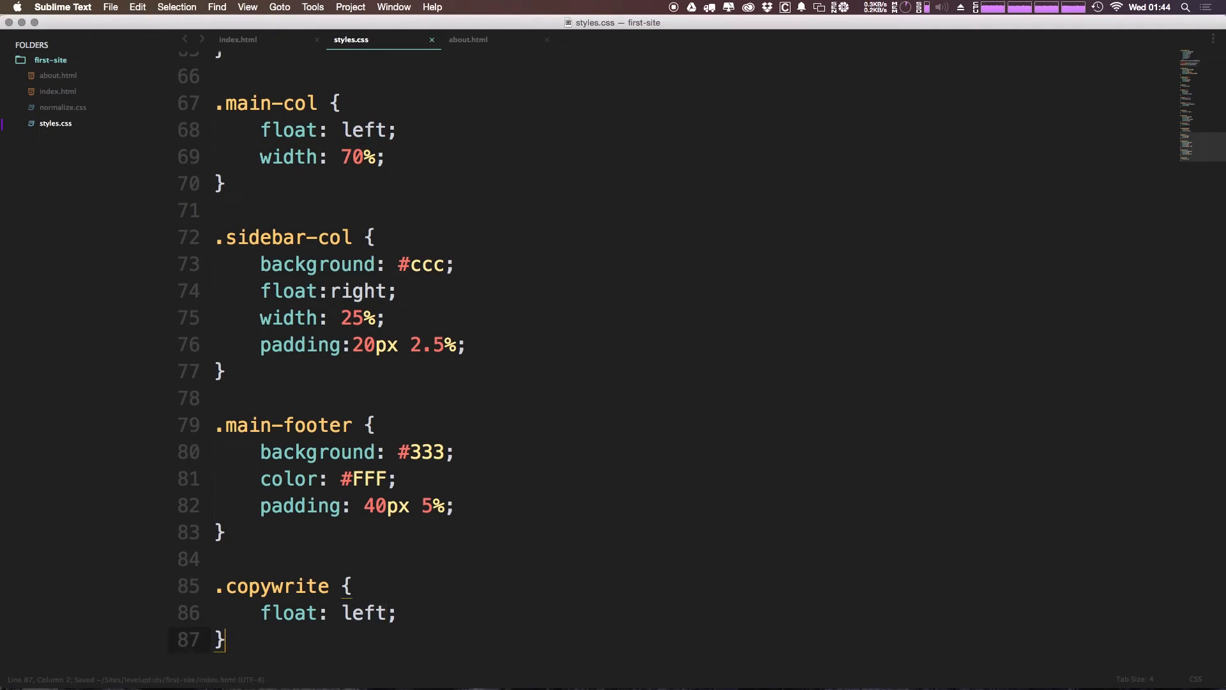
Add a .footer-nav rule with list-style: none to styles.css.
type("footer-nav")
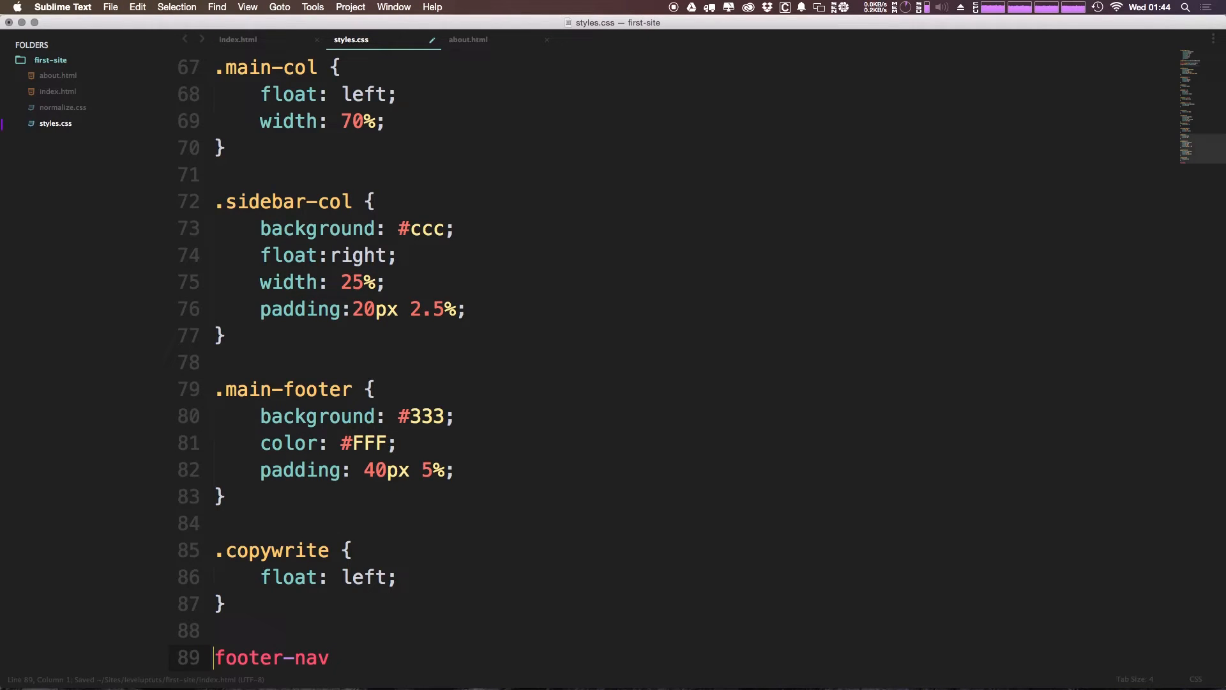
type(".")
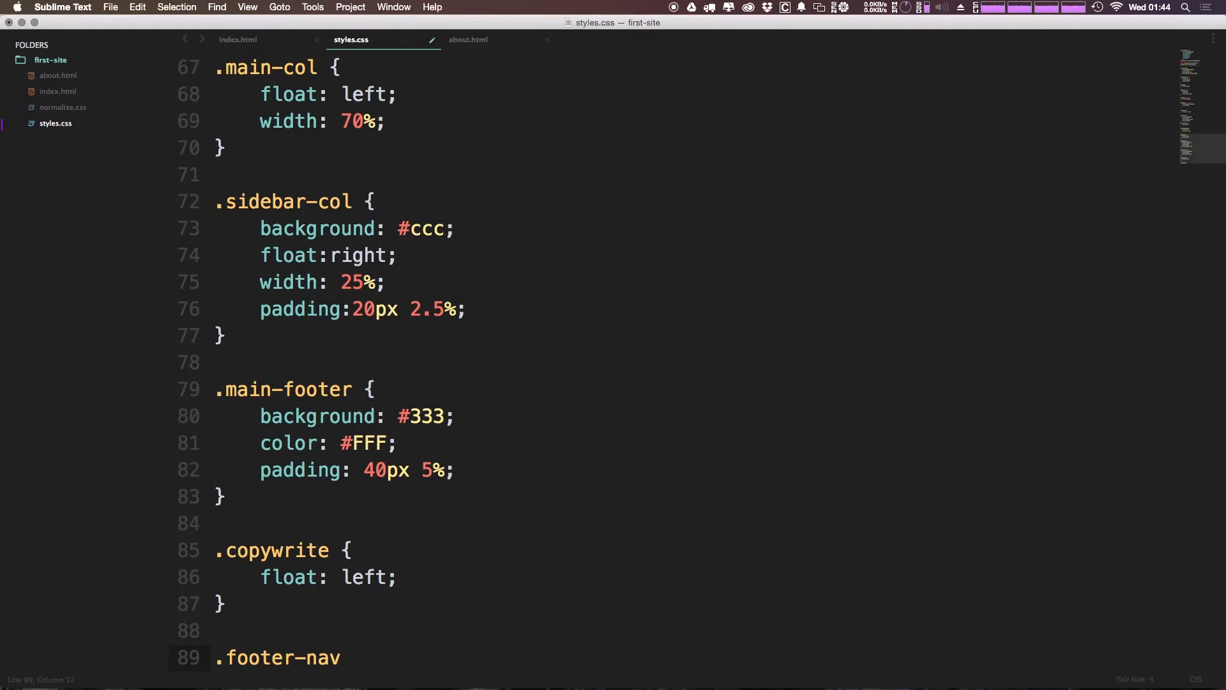
type("{")
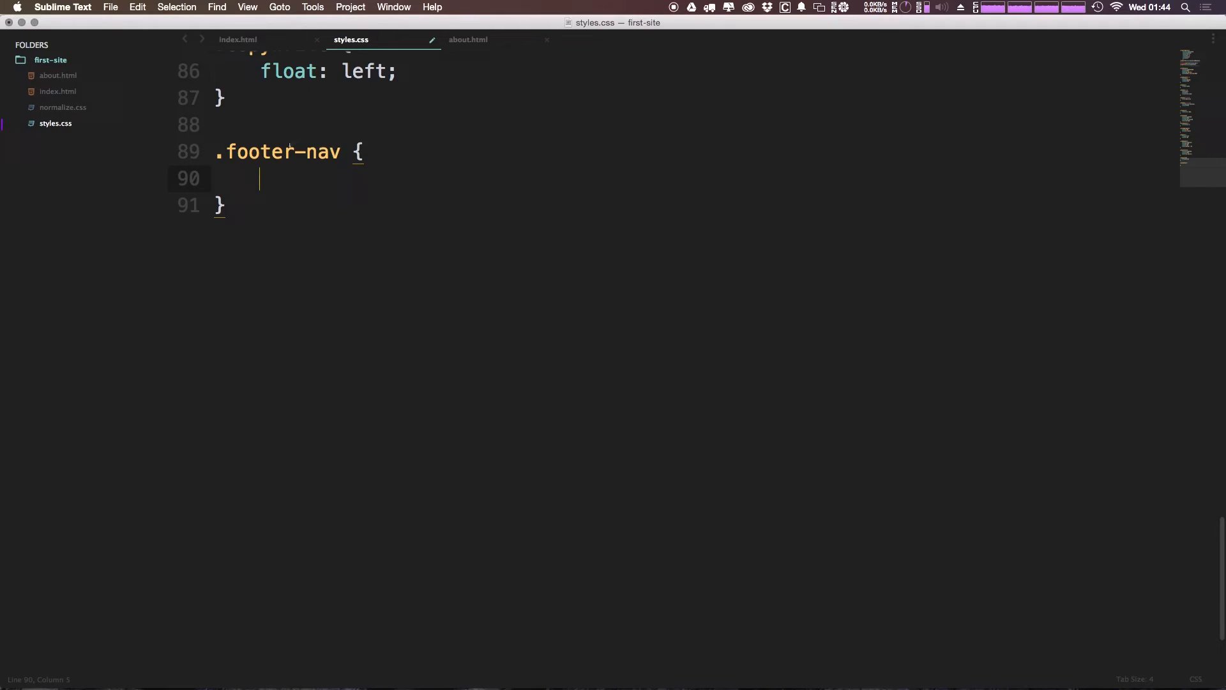
mouse_move(310, 216)
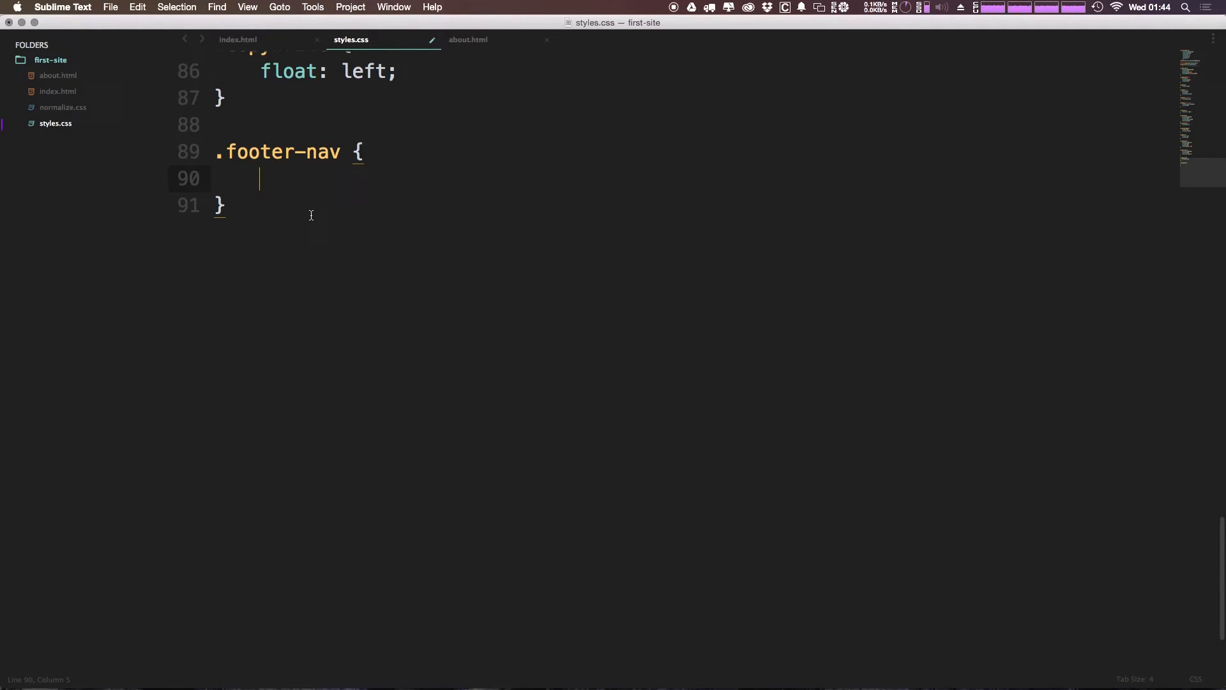
type("list-style: none;")
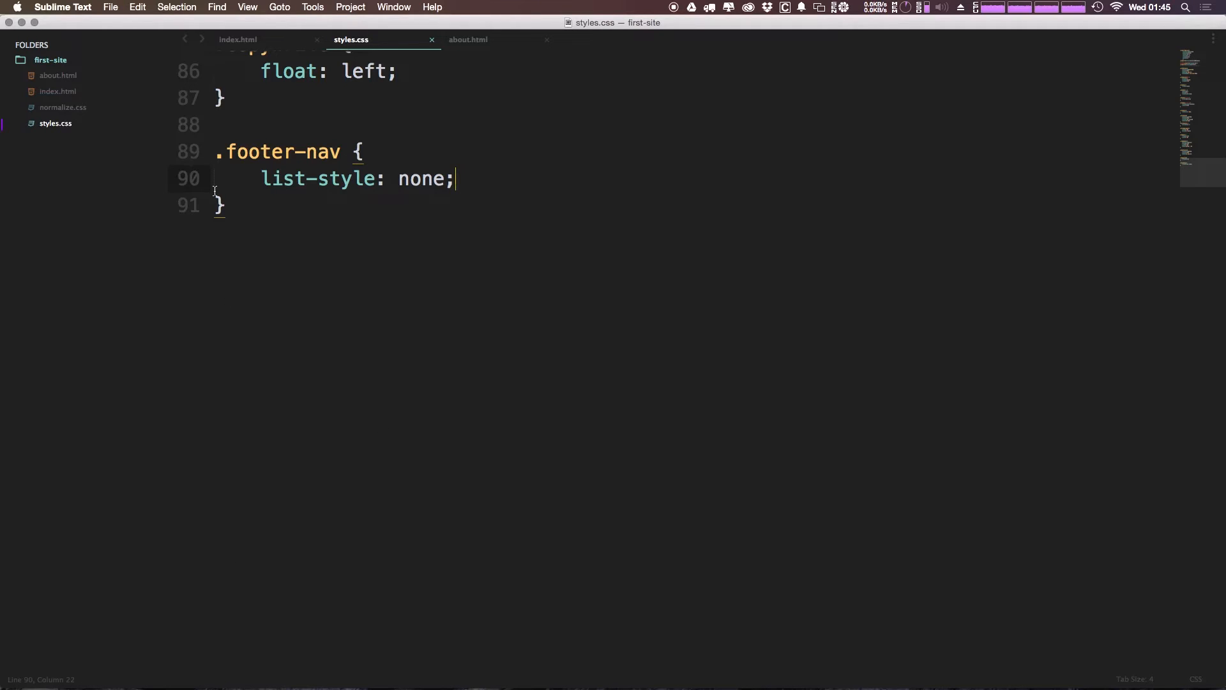
Duplicate the rule as .footer-nav li with float: left.
left_click_drag(216, 152, 226, 205)
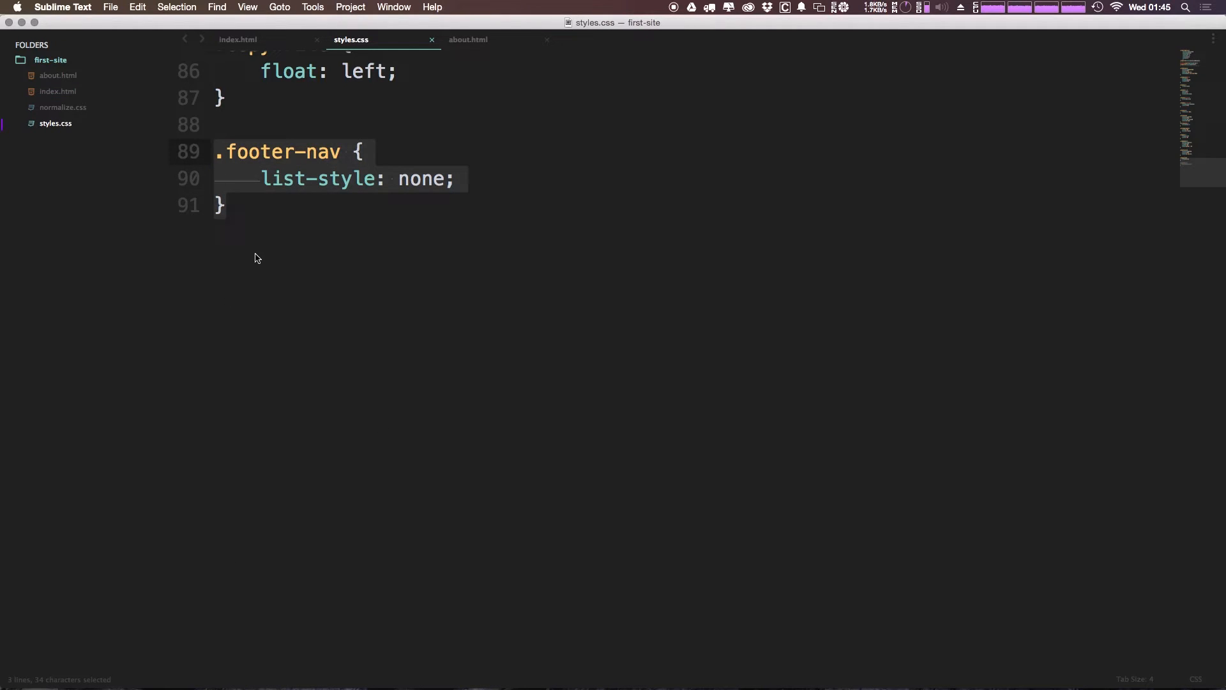
key("cmd+v")
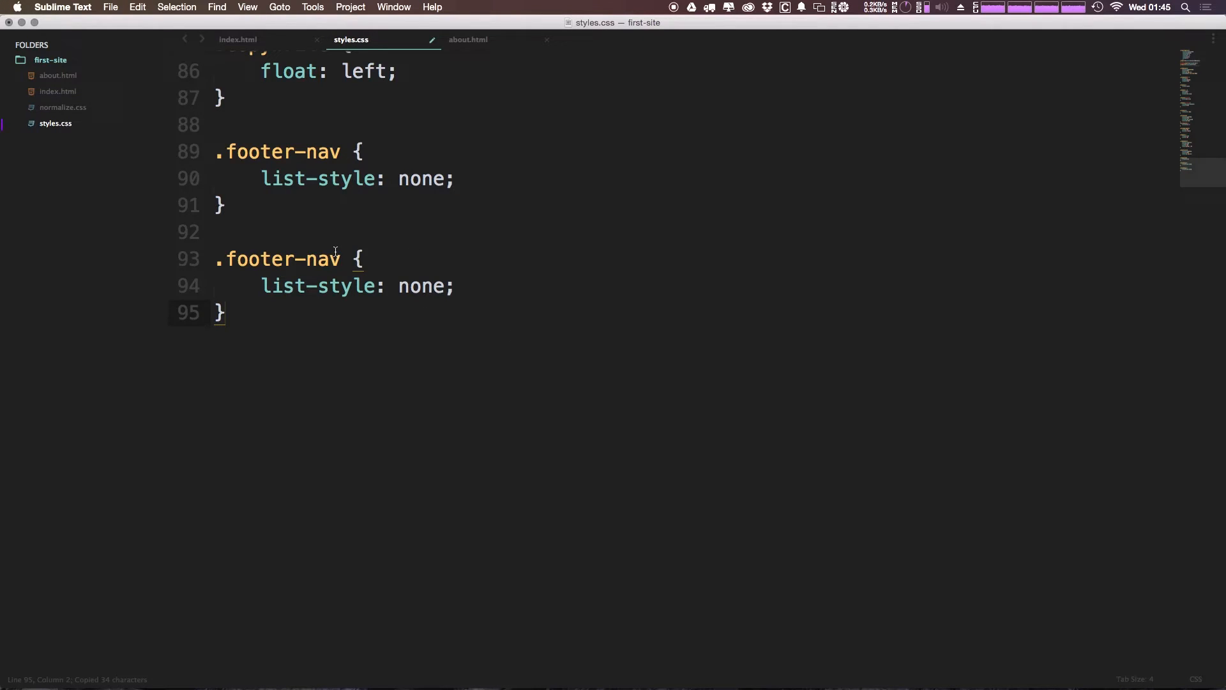
type("li")
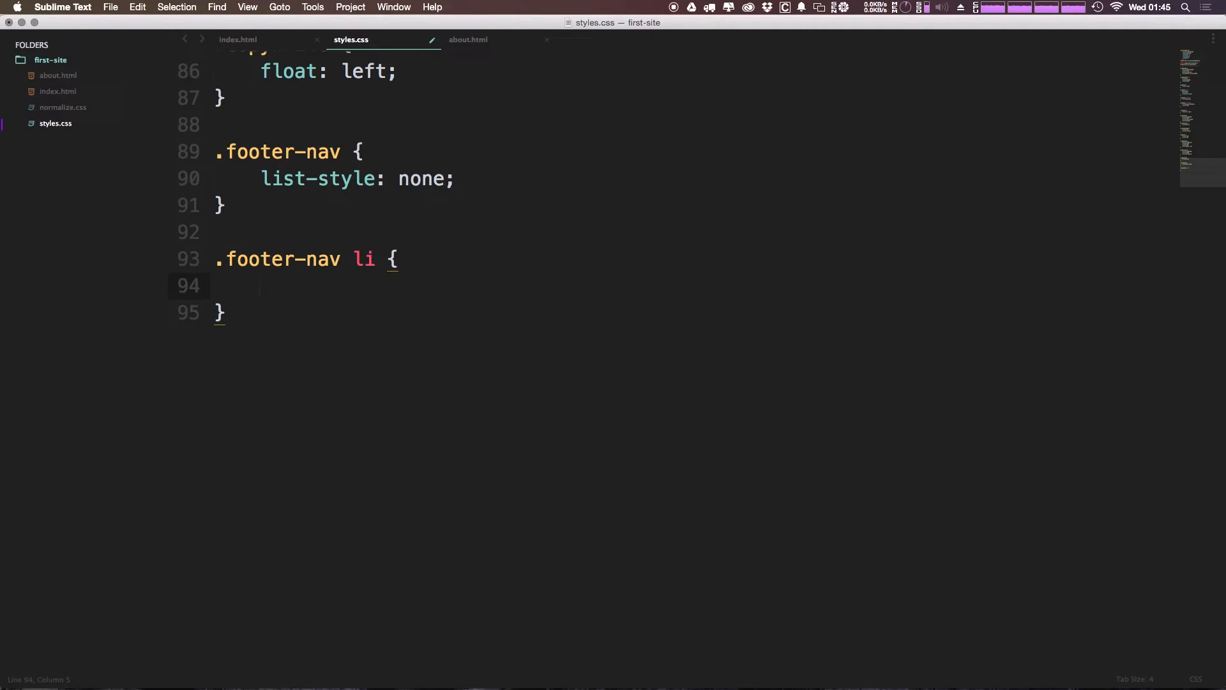
type("float: left;")
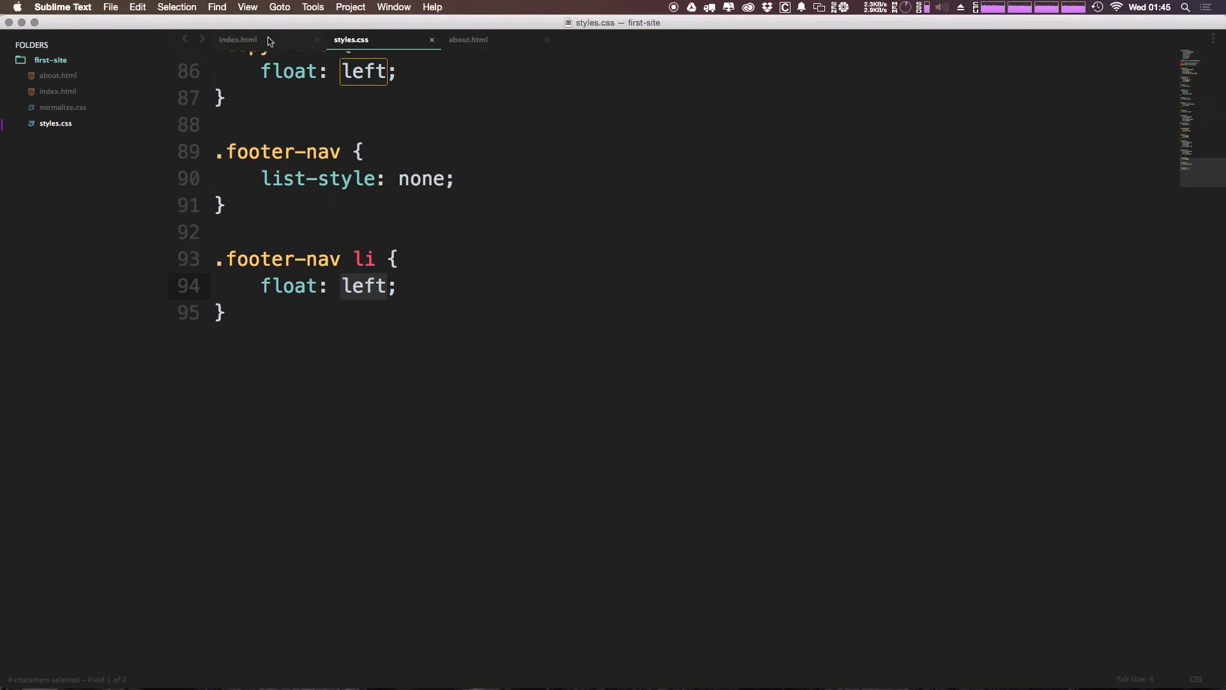
left_click(237, 39)
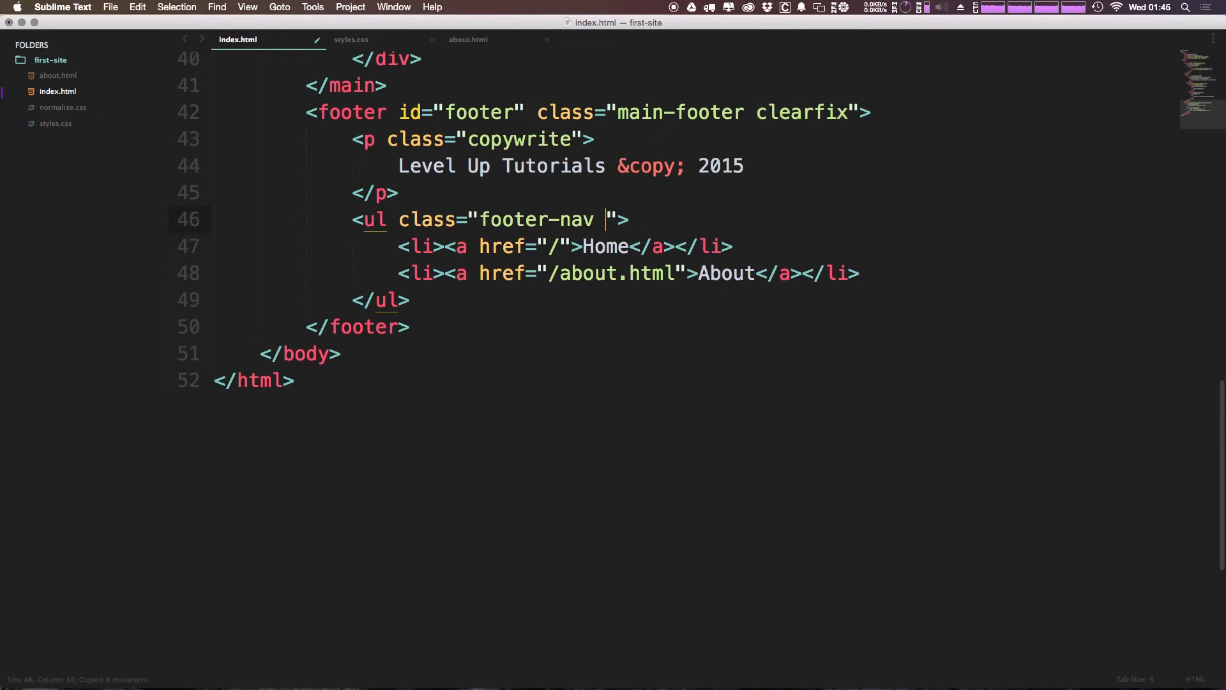
Add the clearfix class to the footer-nav list in index.html and return to styles.css.
type("clearfix")
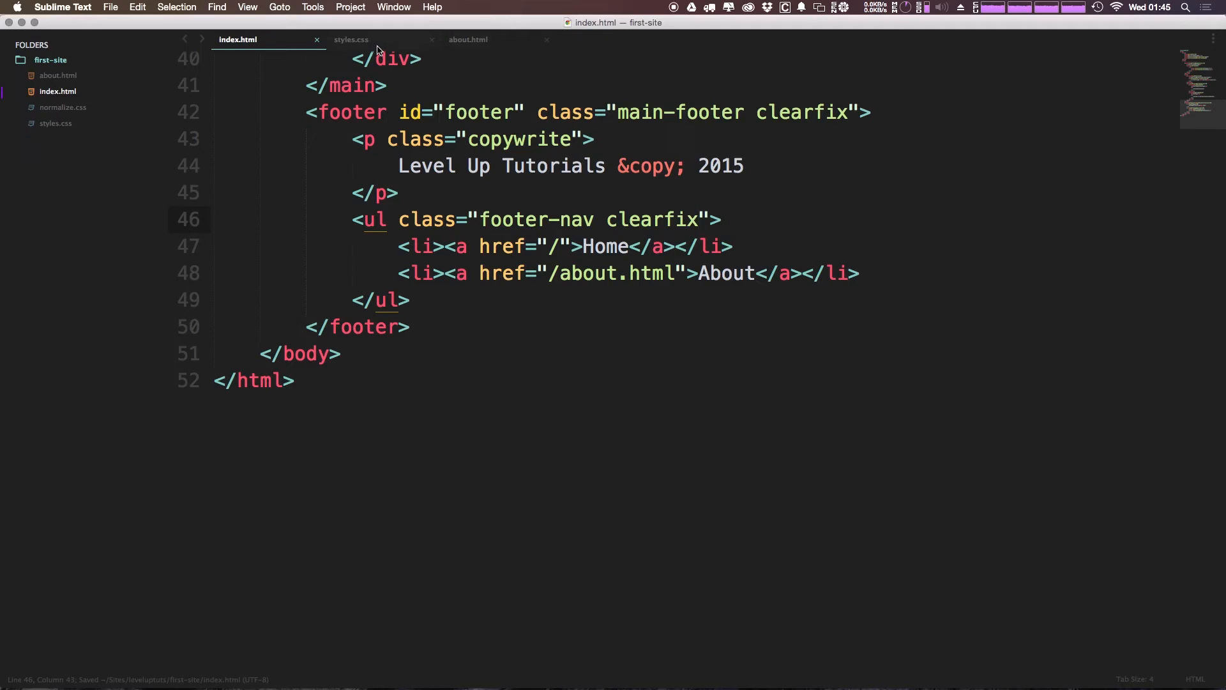
left_click(351, 39)
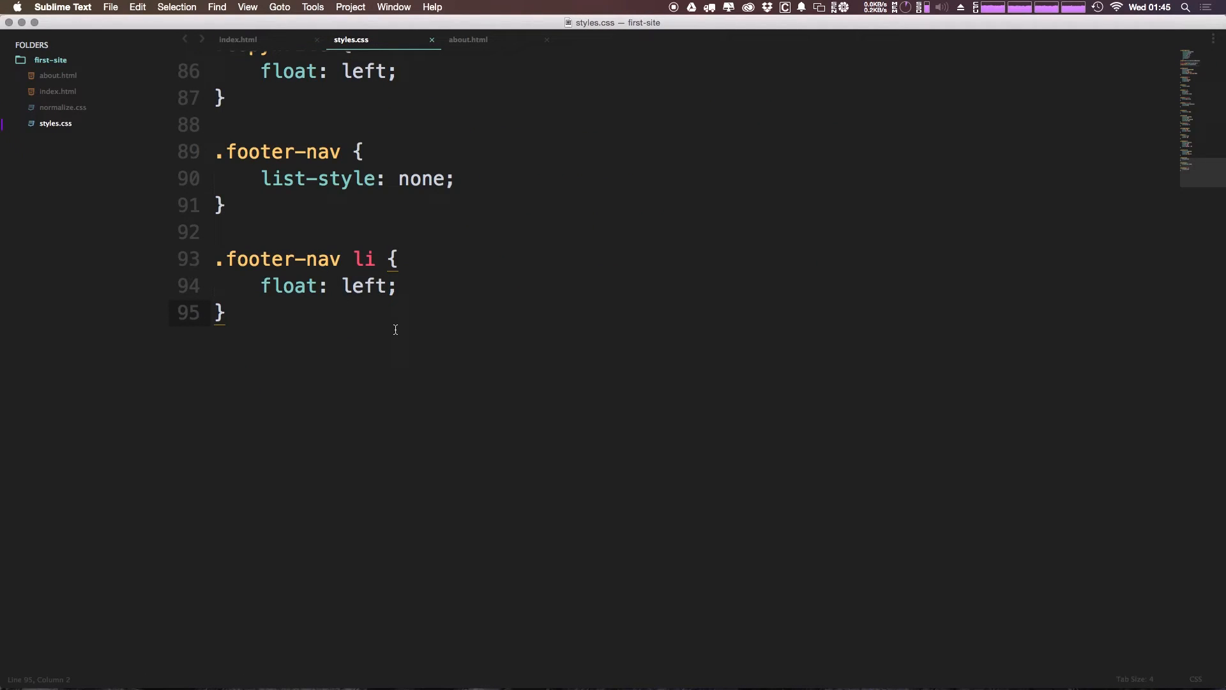
mouse_move(403, 351)
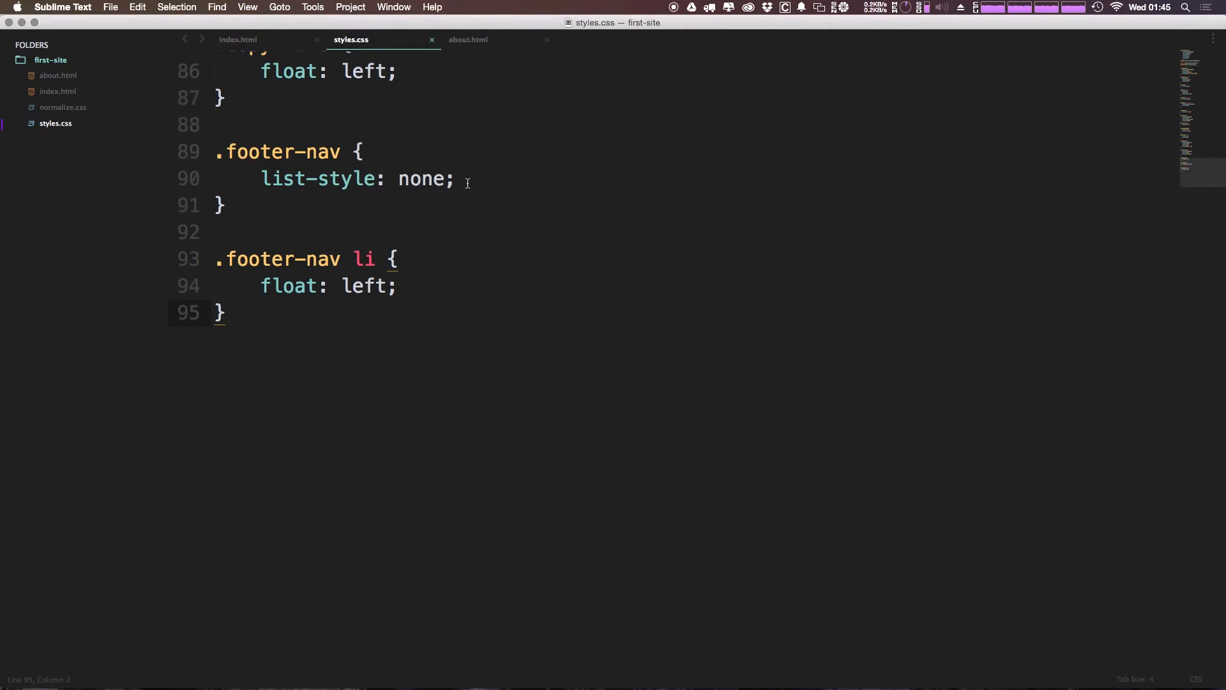
Add float: right; after list-style: none in the .footer-nav rule and save the stylesheet.
scroll("up", 3)
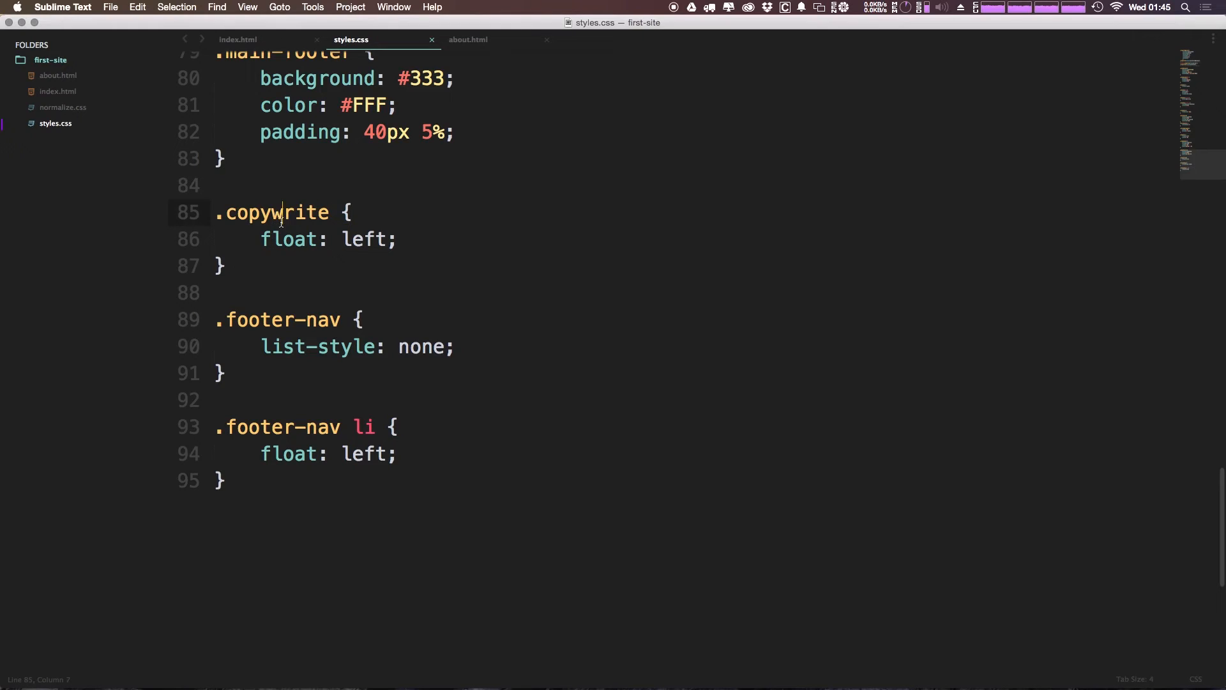
left_click(475, 346)
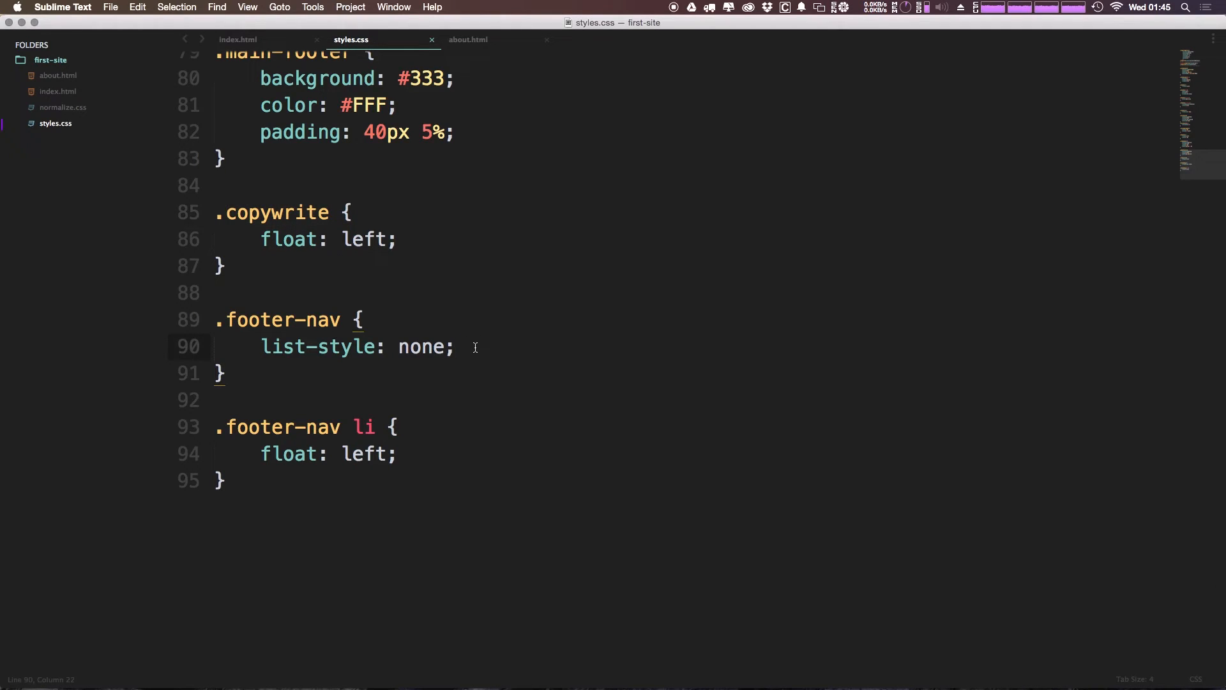
type("float: right;")
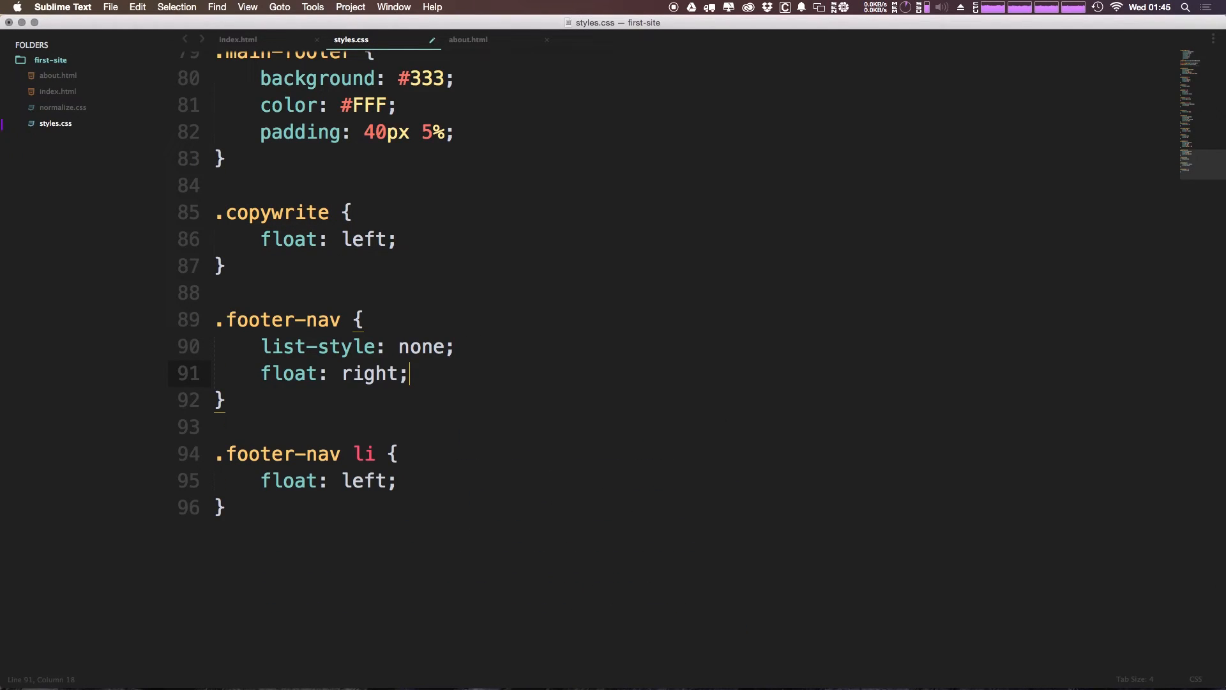
key("cmd+tab")
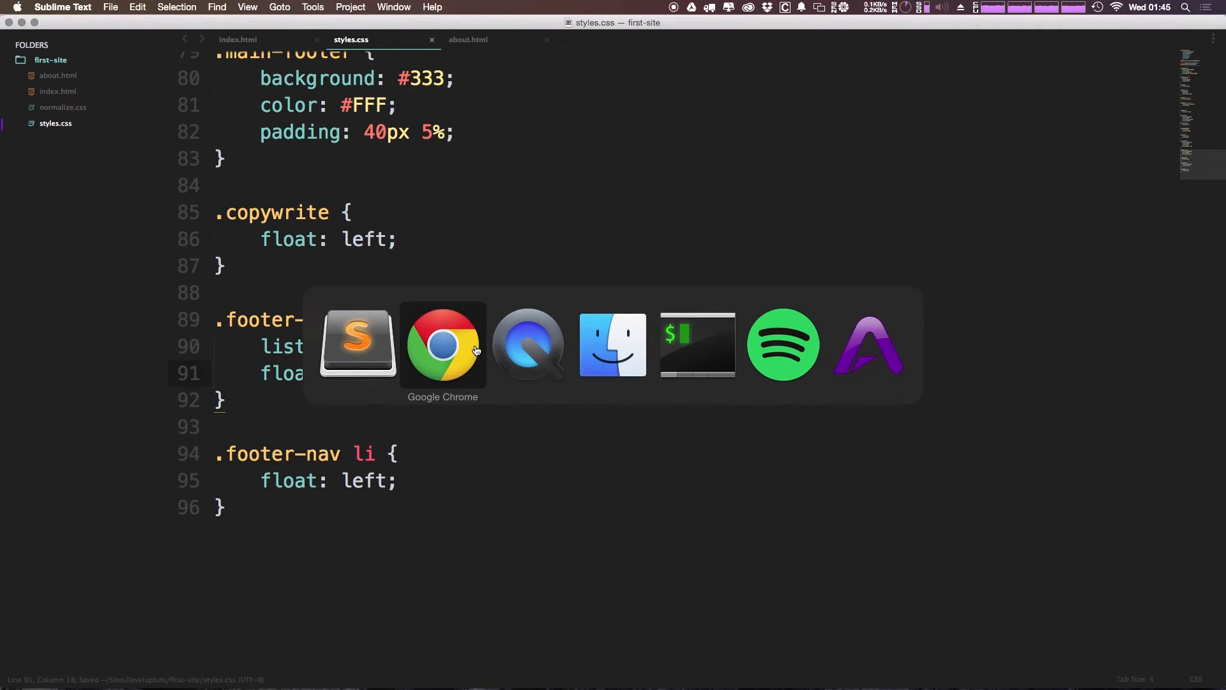
Bring up Chrome to check the copyright on the left and Home/About links on the right.
left_click(443, 344)
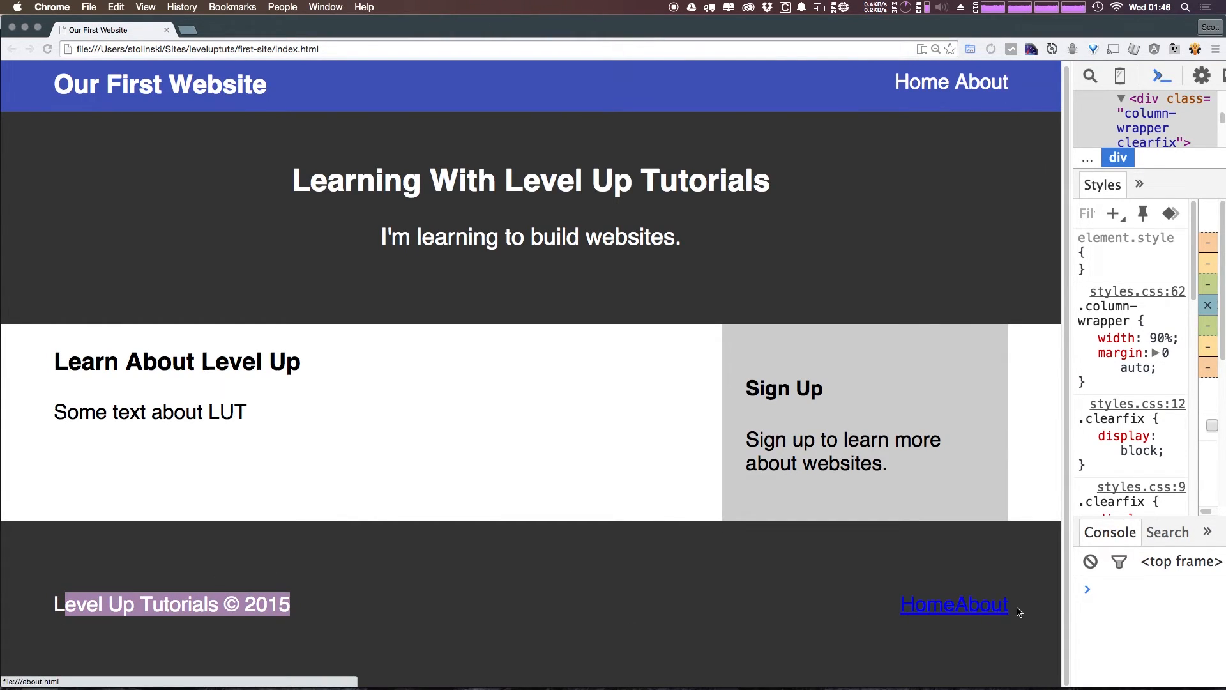
mouse_move(946, 616)
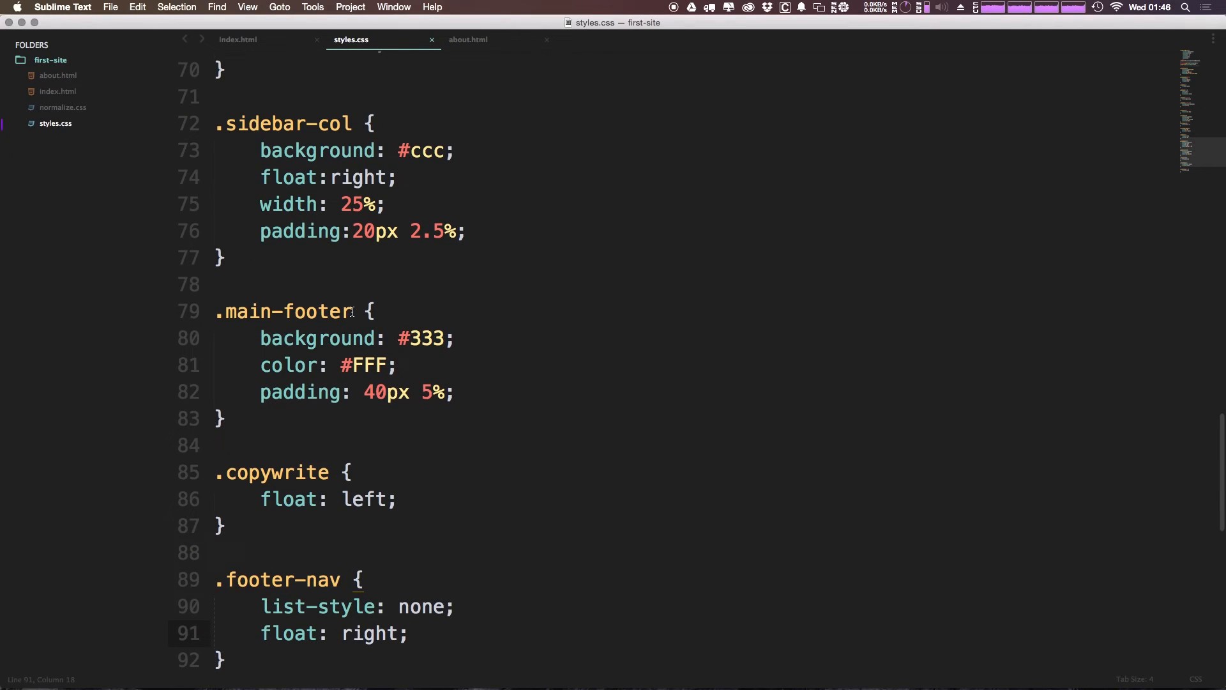
Write a .main-footer a rule with color #FFF and font-size 12px, and save.
double_click(286, 311)
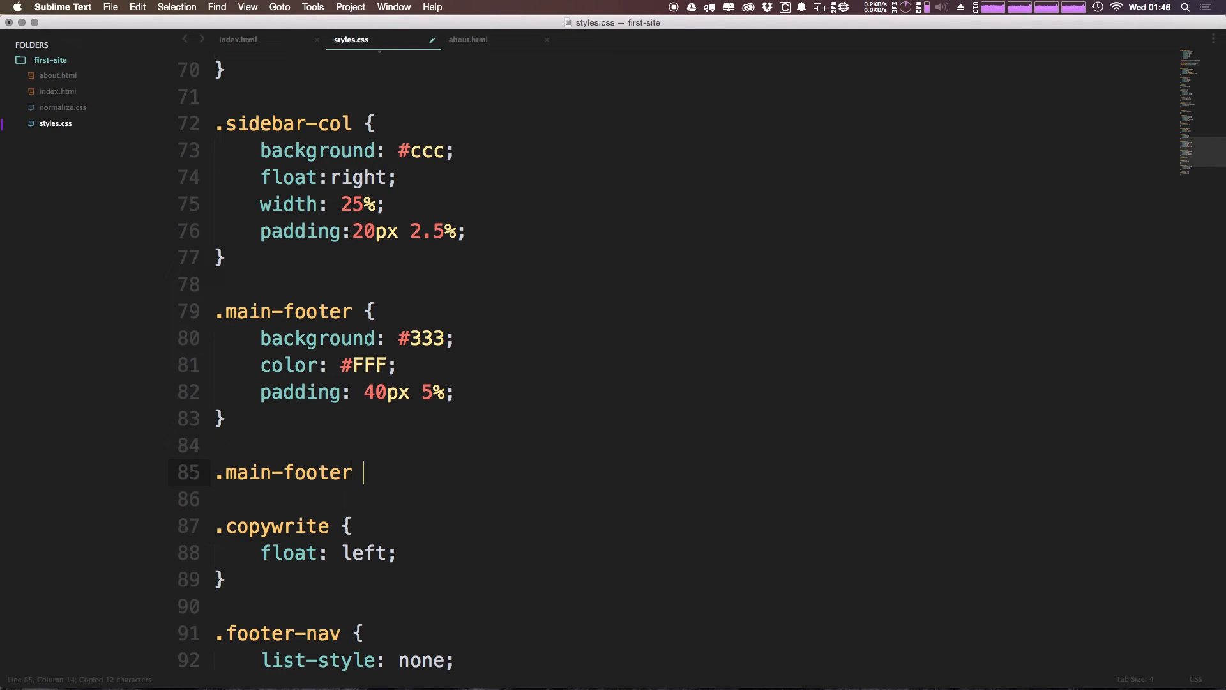
type("{")
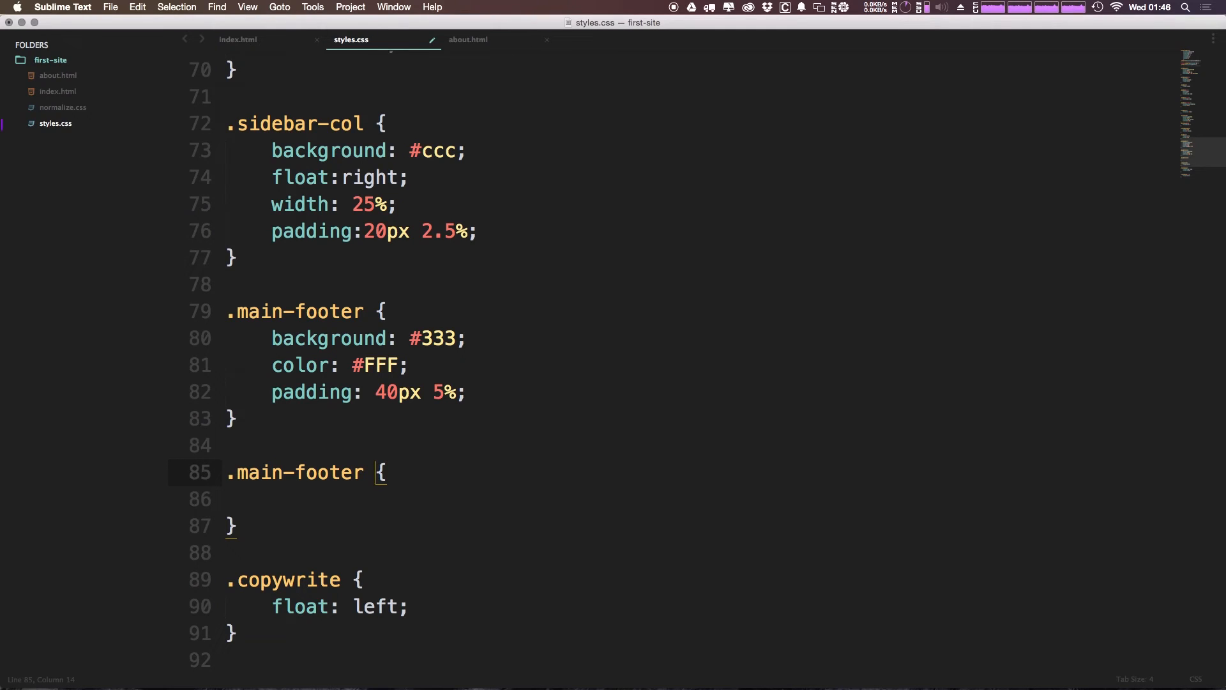
type("a")
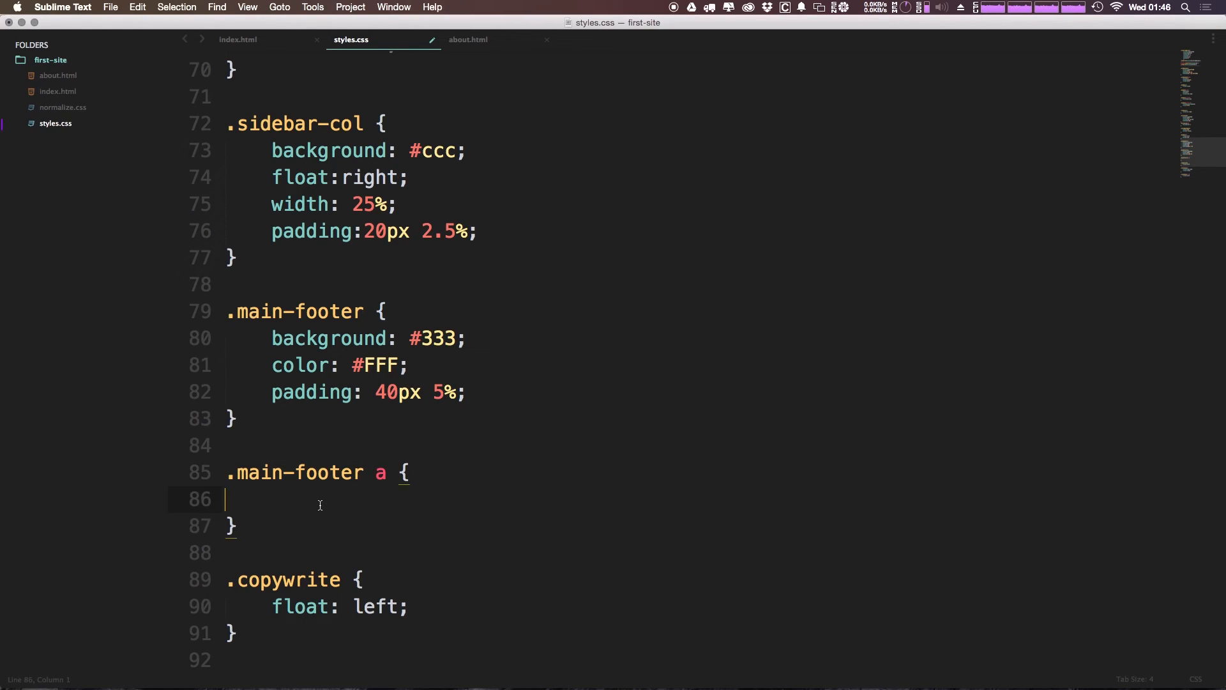
key("Tab")
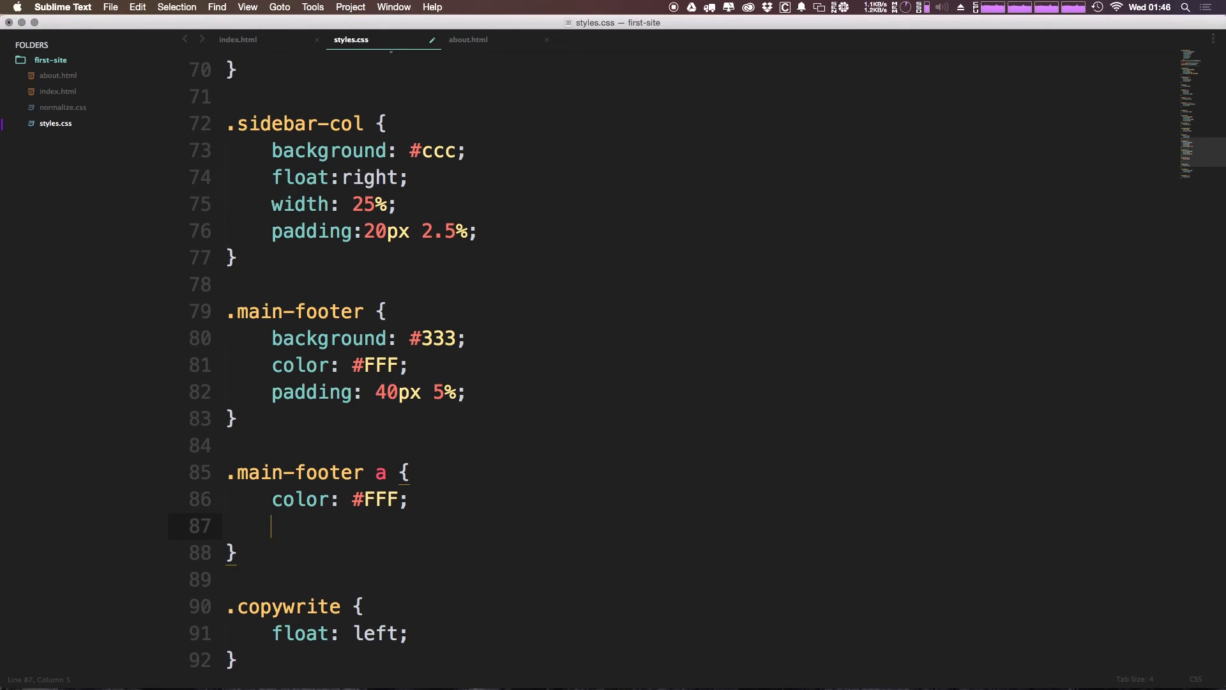
type("font-size: 1;")
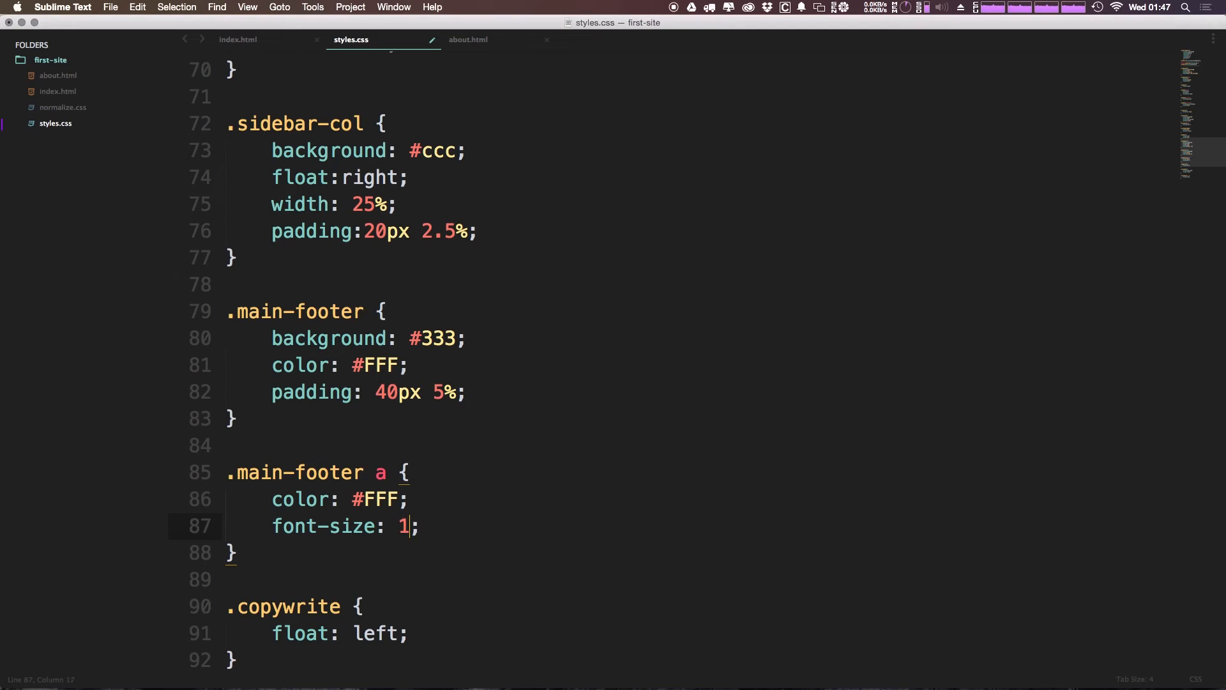
type("2px")
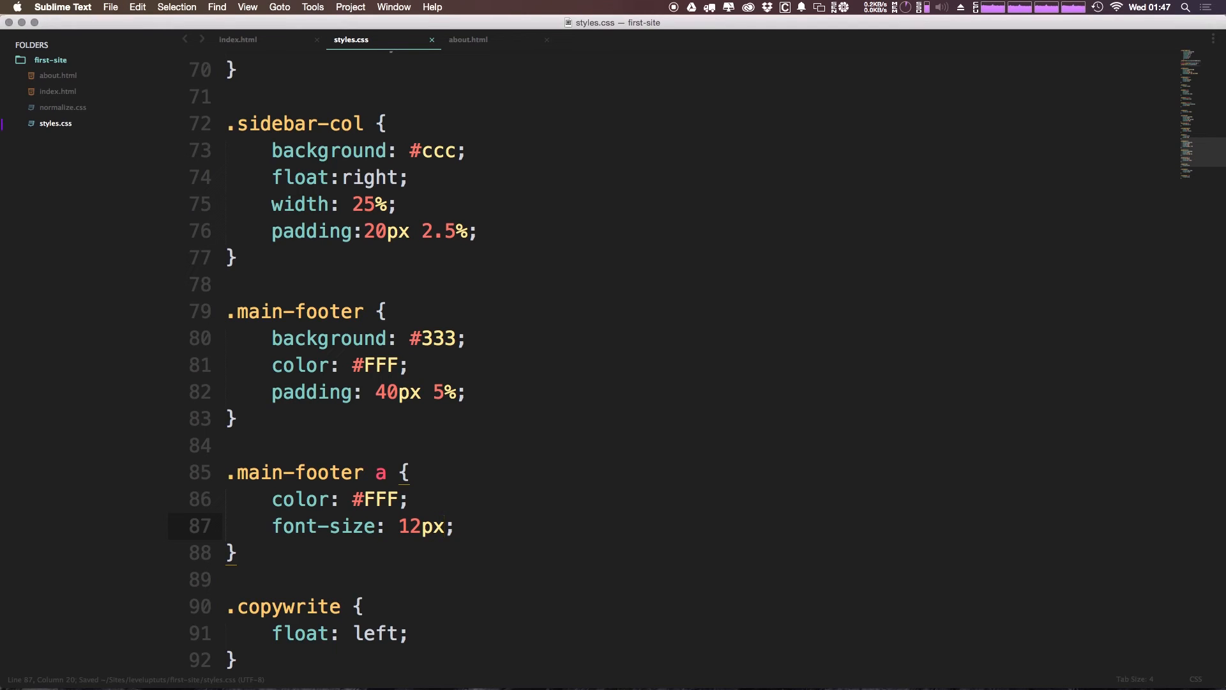
scroll("down", 3)
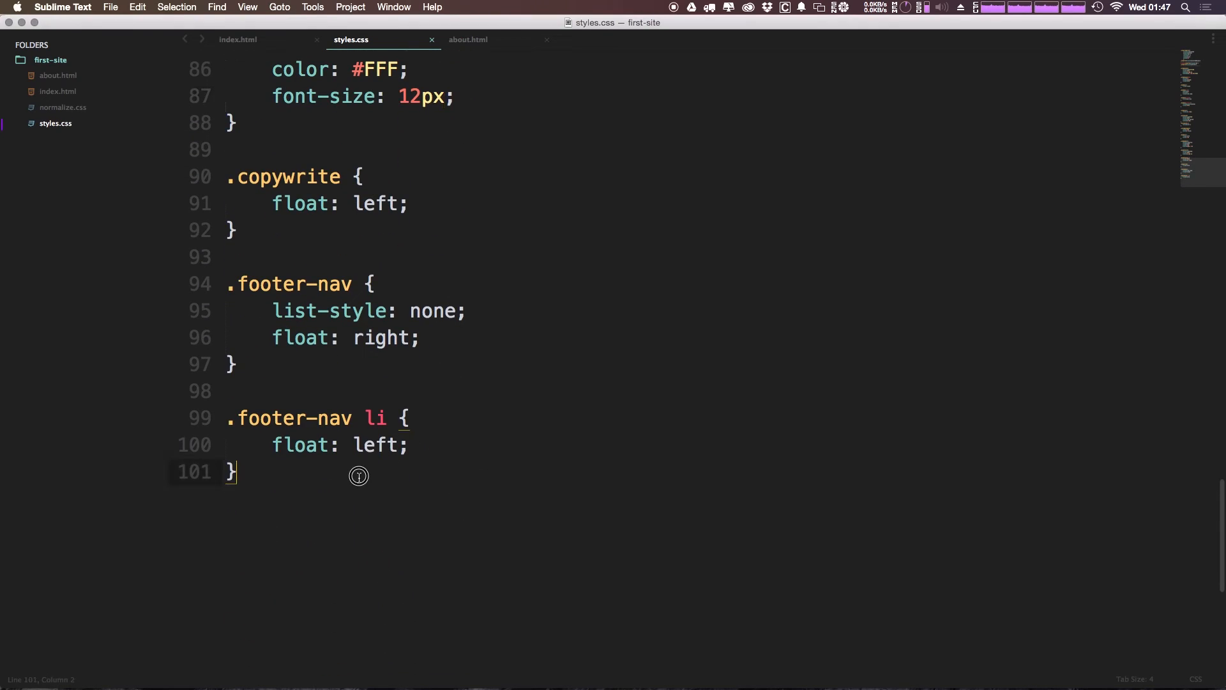
Duplicate the .footer-nav li rule as an empty .footer-nav li + li rule, then view index.html.
left_click_drag(359, 475, 295, 509)
type(".footer-nav li {")
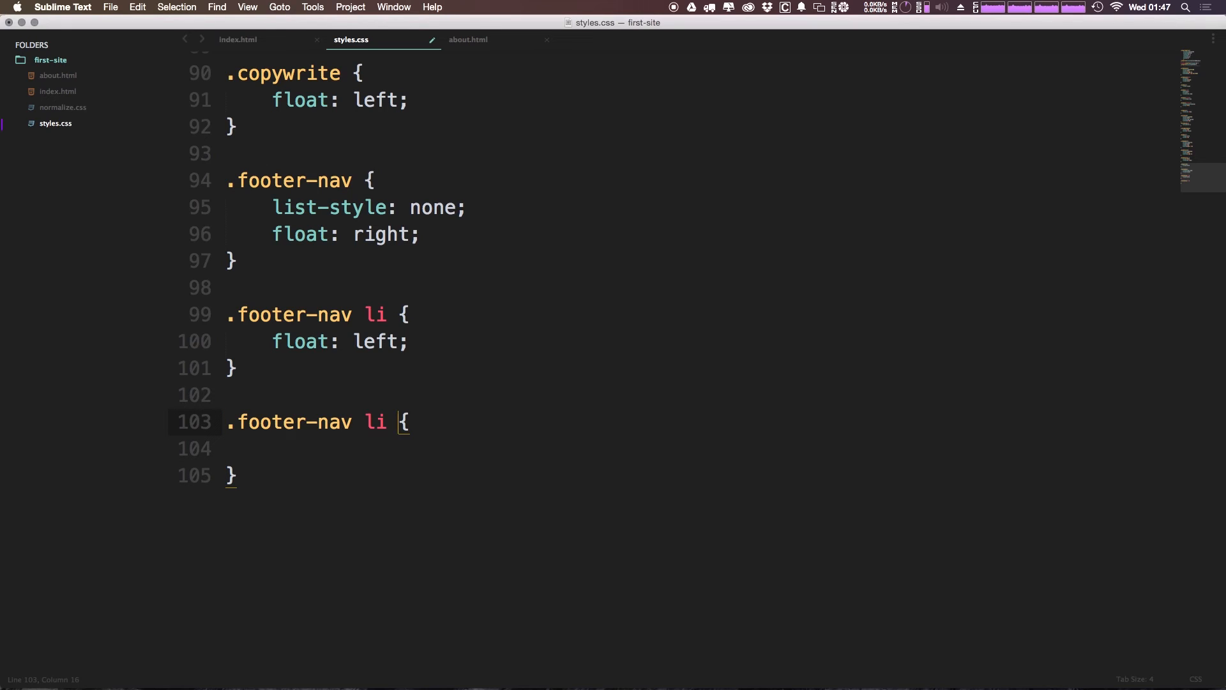
type("+")
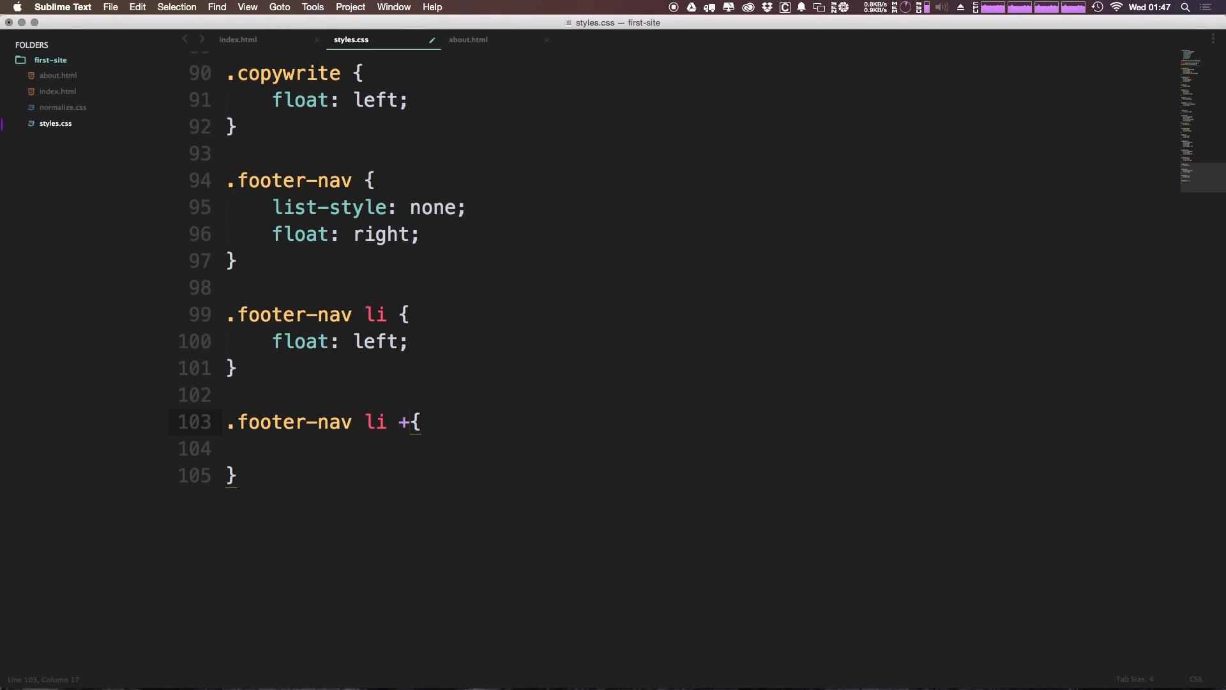
type("li")
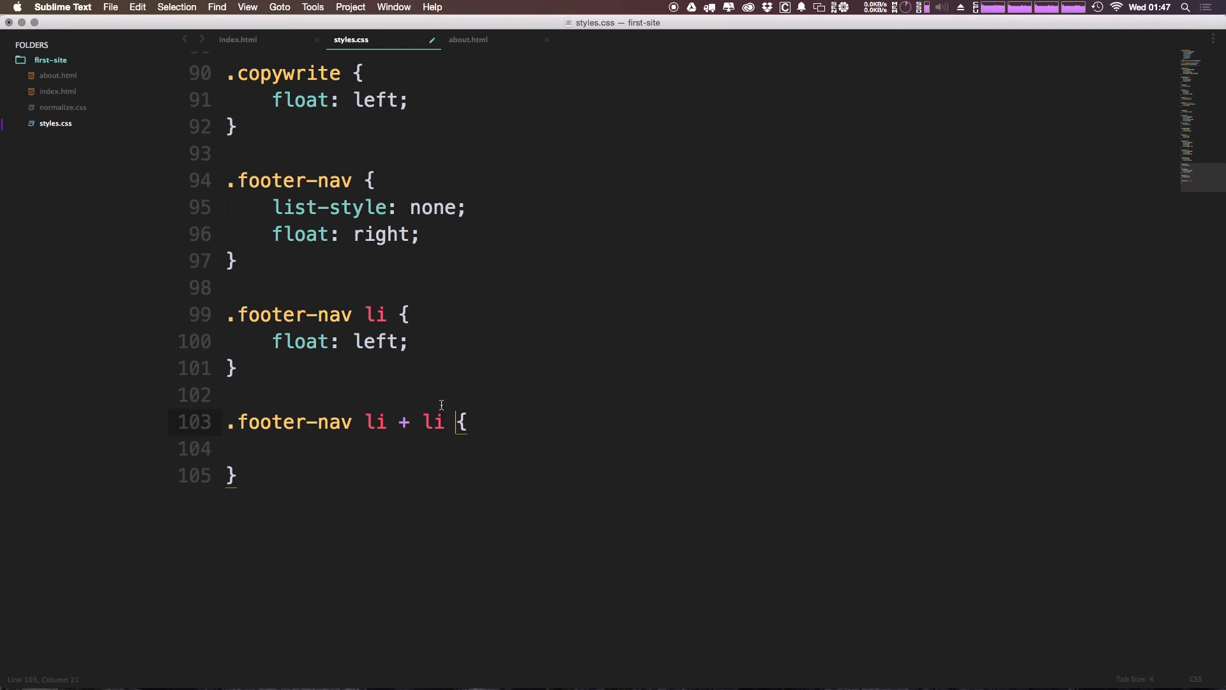
left_click(237, 39)
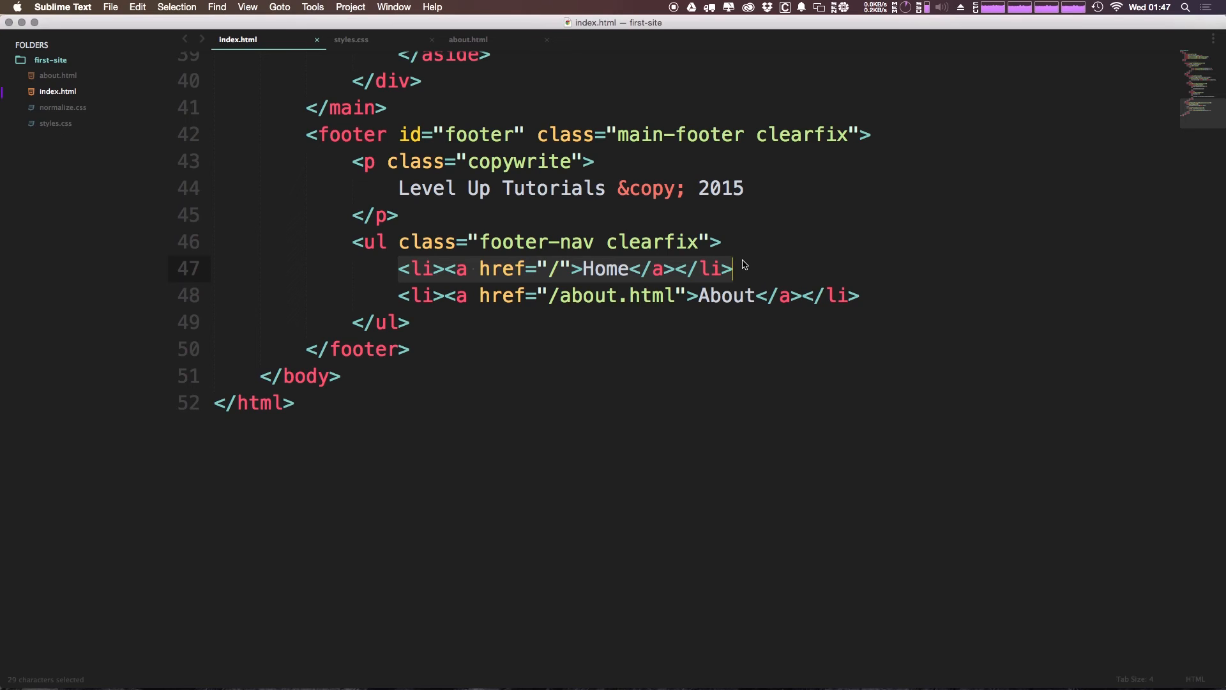
mouse_move(745, 263)
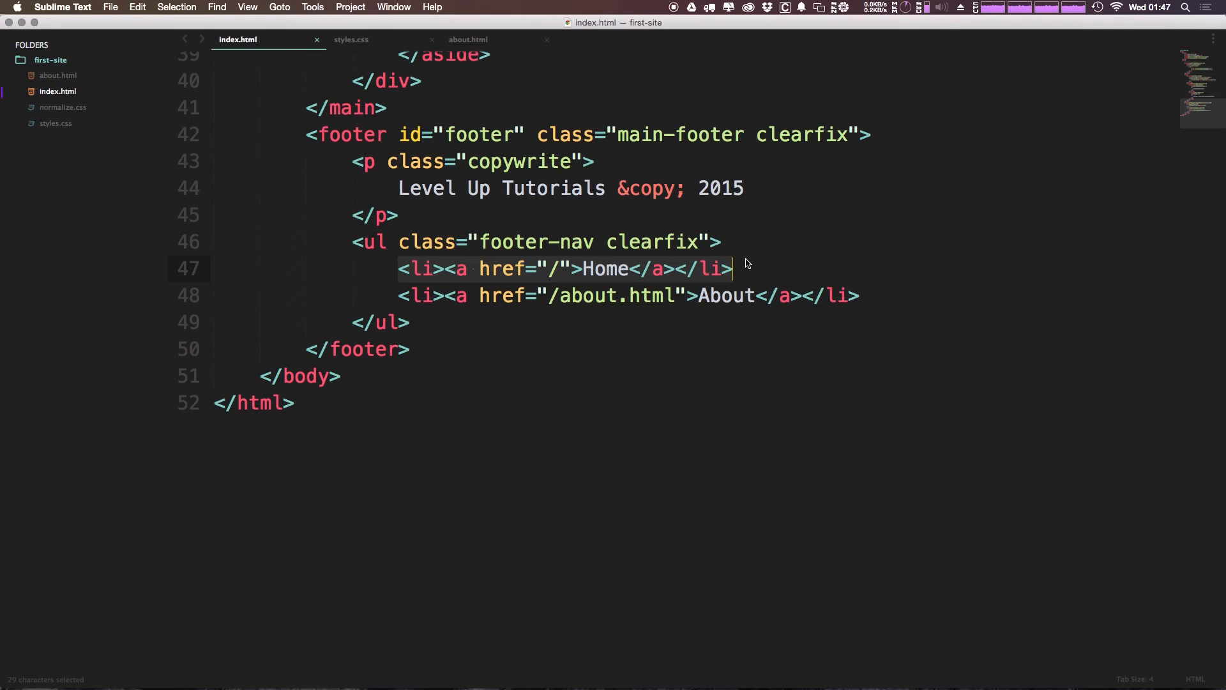
mouse_move(743, 278)
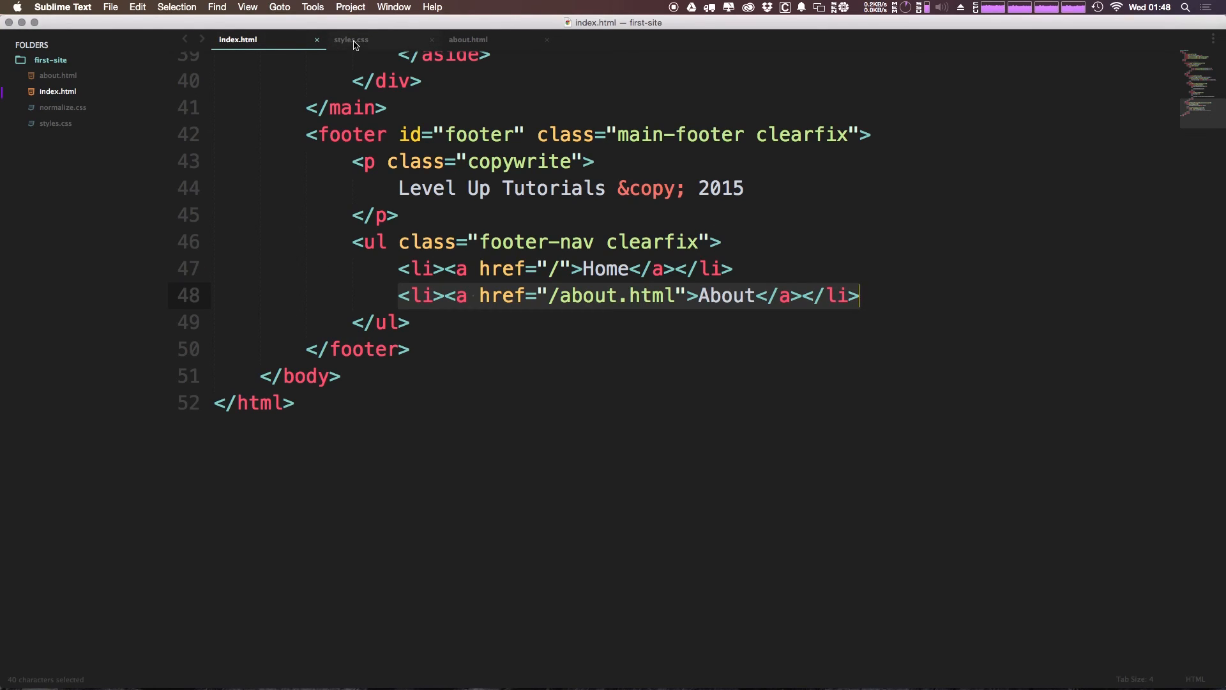
mouse_move(759, 256)
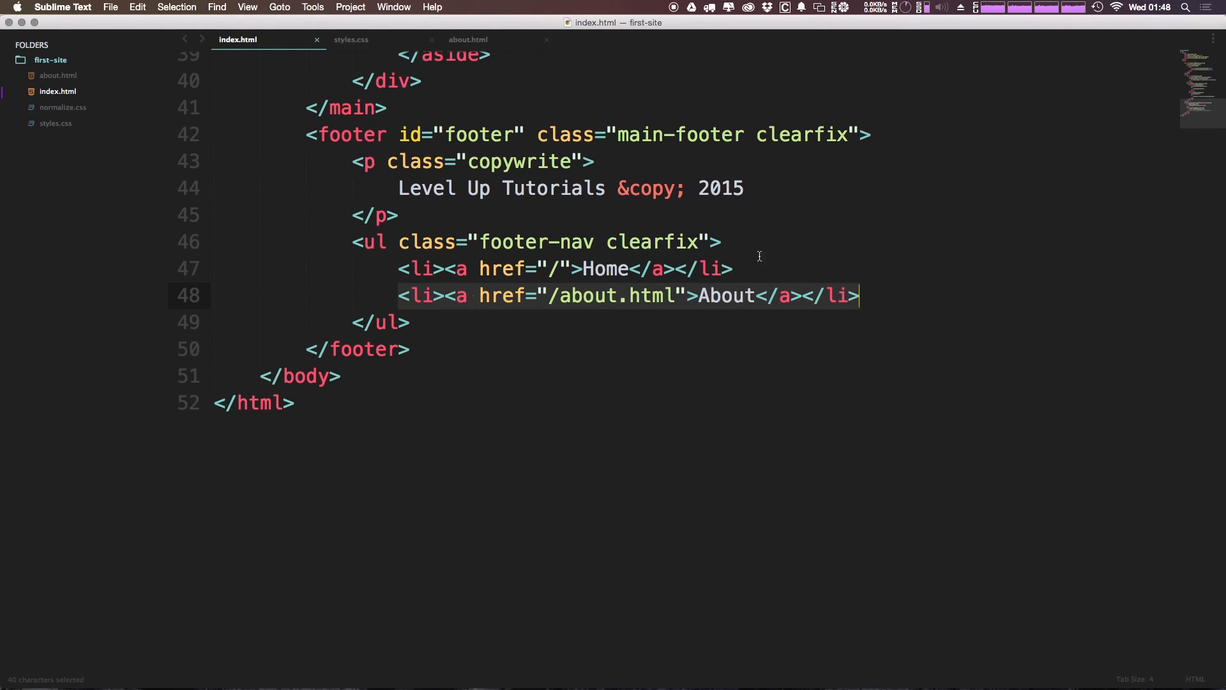
mouse_move(184, 7)
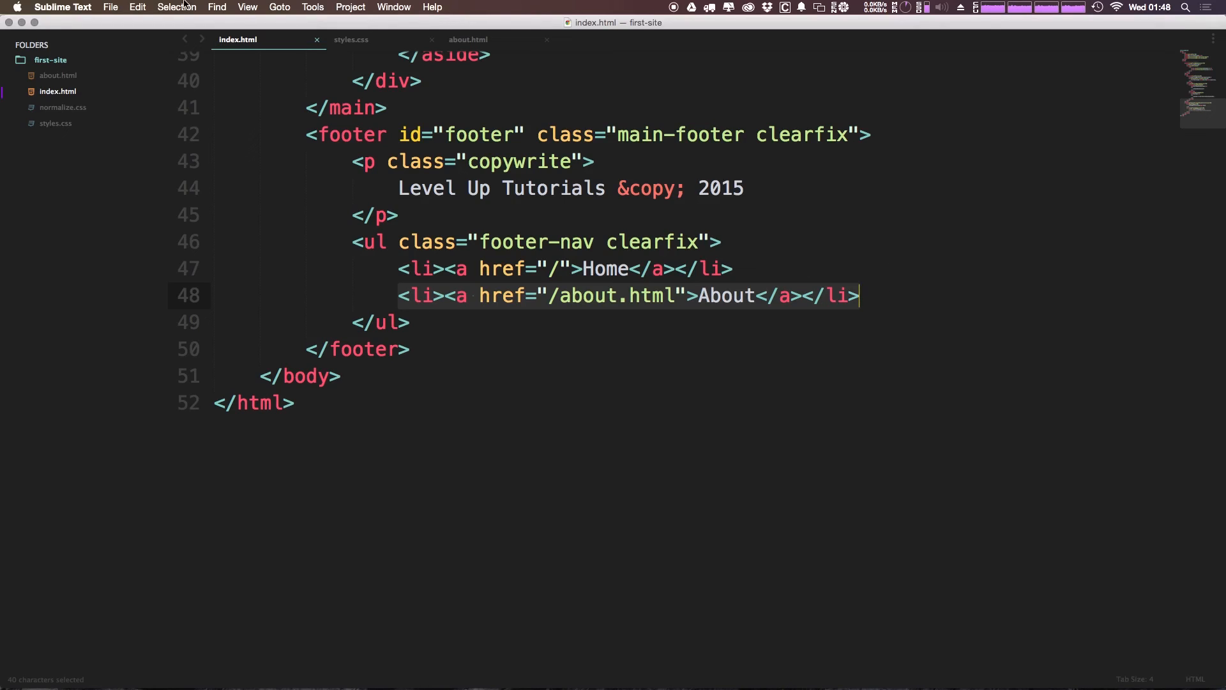
mouse_move(895, 299)
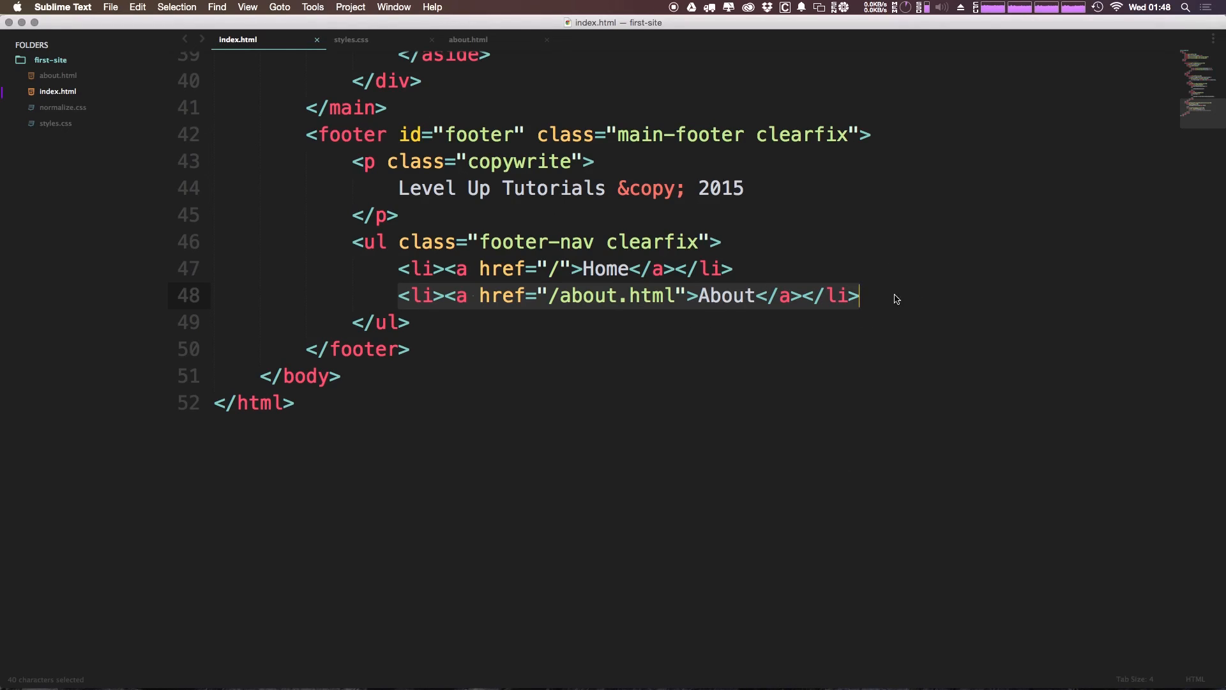
Review the Home and About list items in index.html, then return to styles.css.
left_click(858, 295)
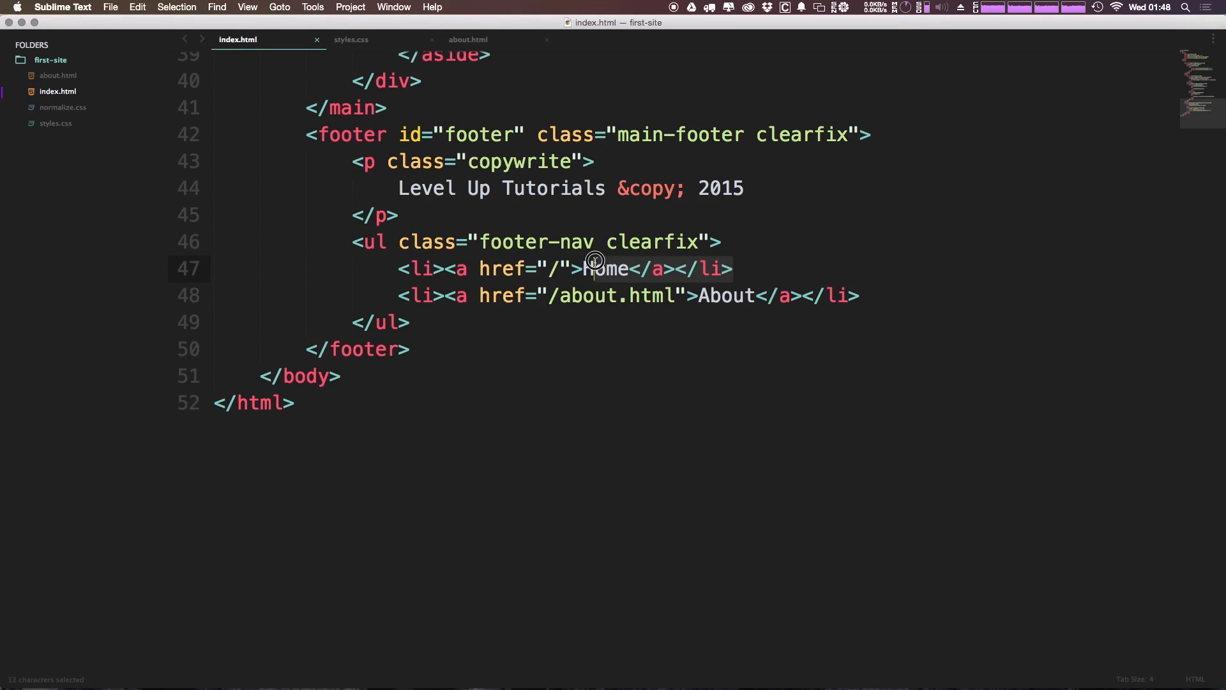
left_click(351, 39)
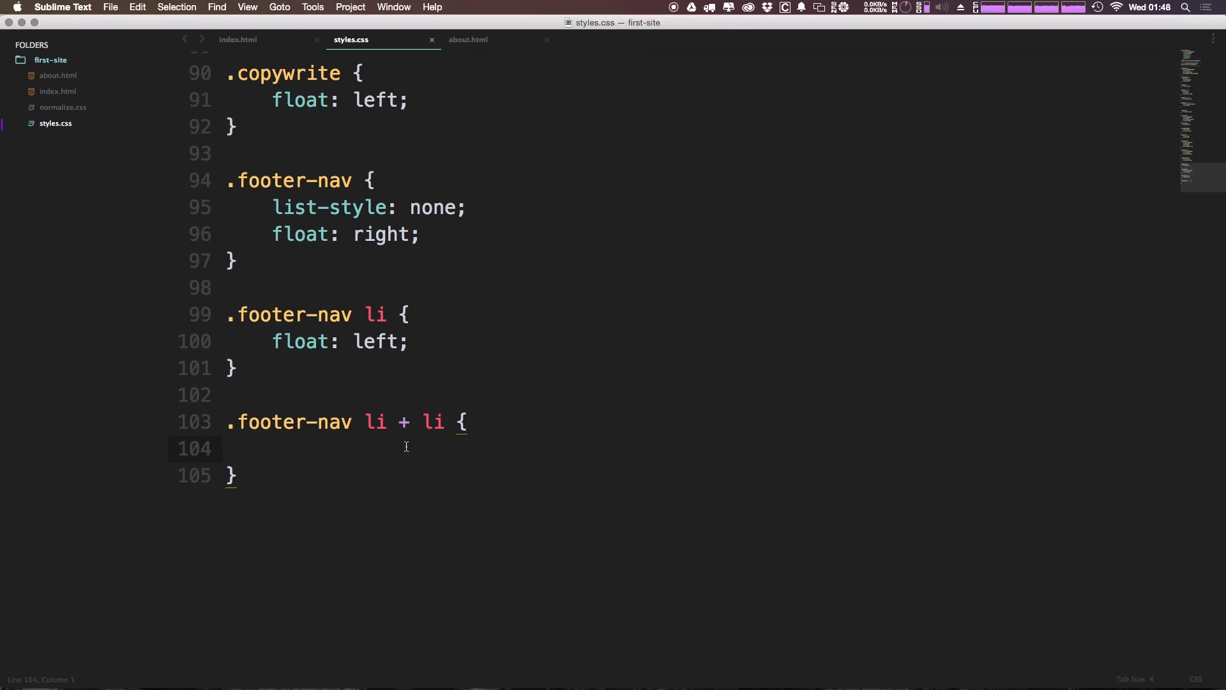
Set margin-left: 10px in the .footer-nav li + li rule and save styles.css.
type("m")
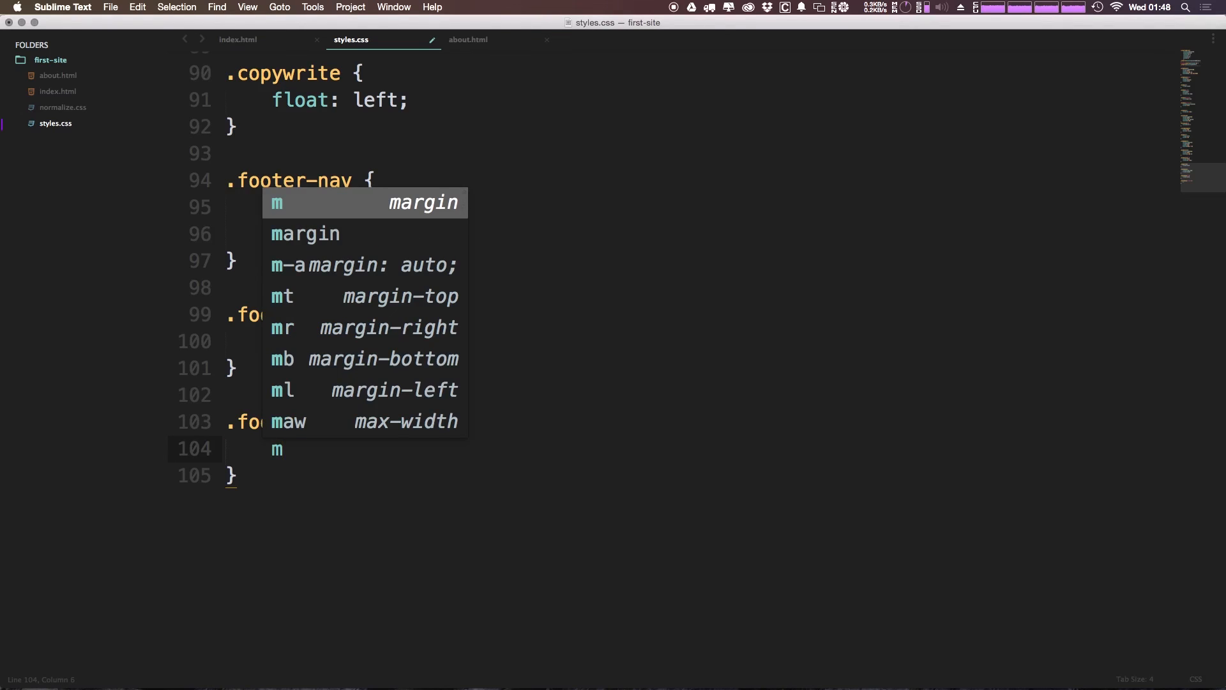
type("list-style: none;")
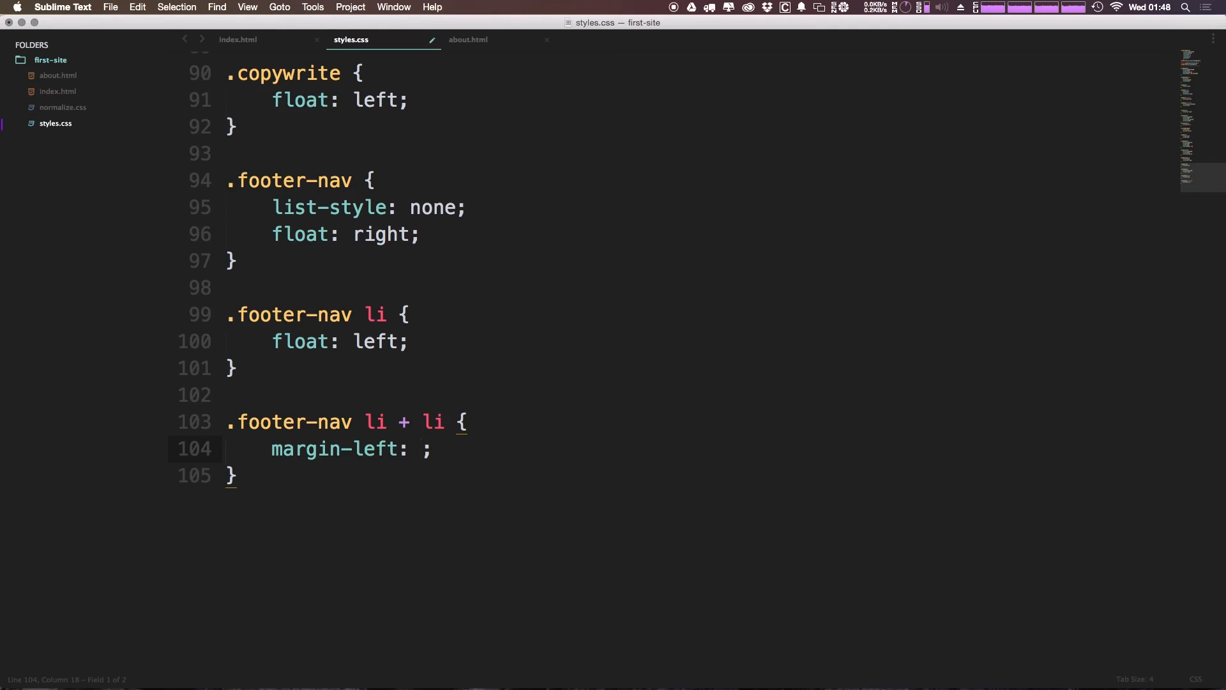
type("10px")
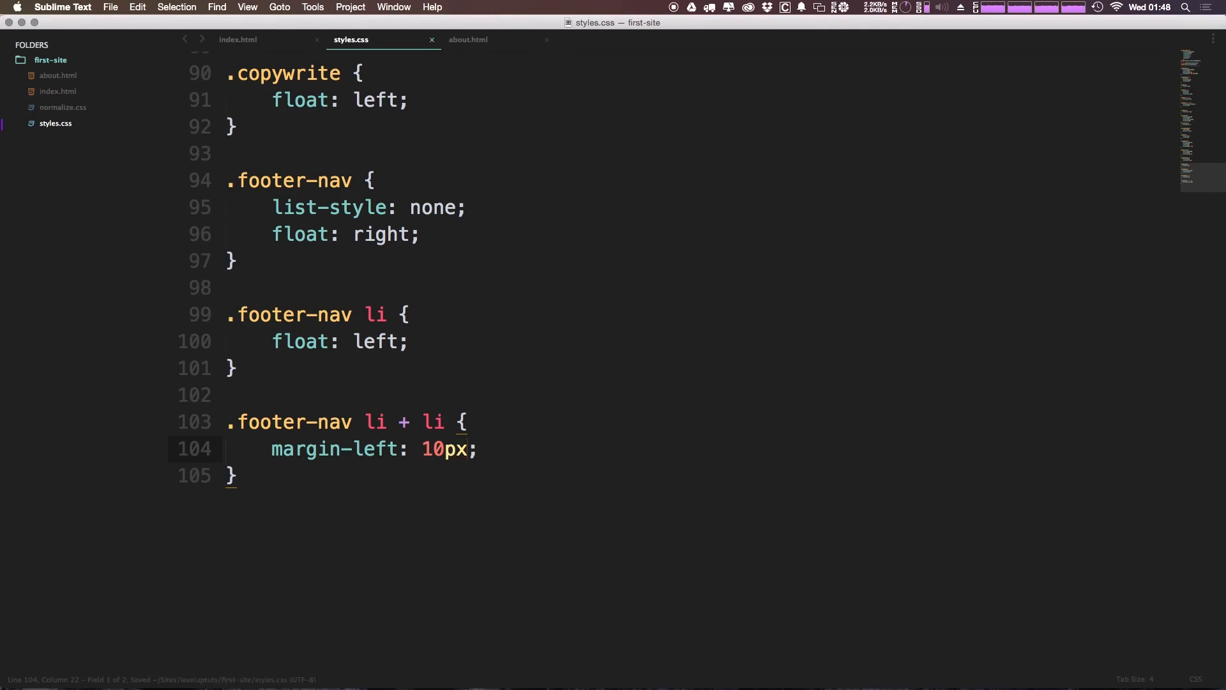
key("cmd+tab")
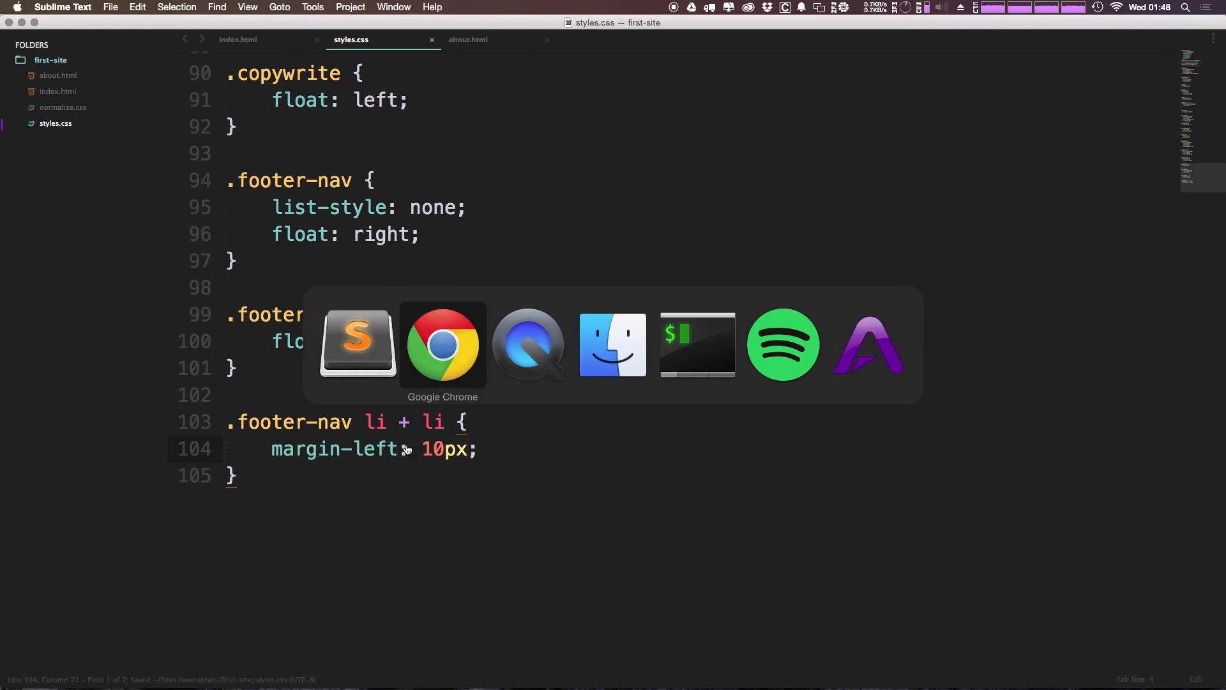
Reload Chrome and inspect the Home and About list items to confirm the 10px left margin.
left_click(442, 344)
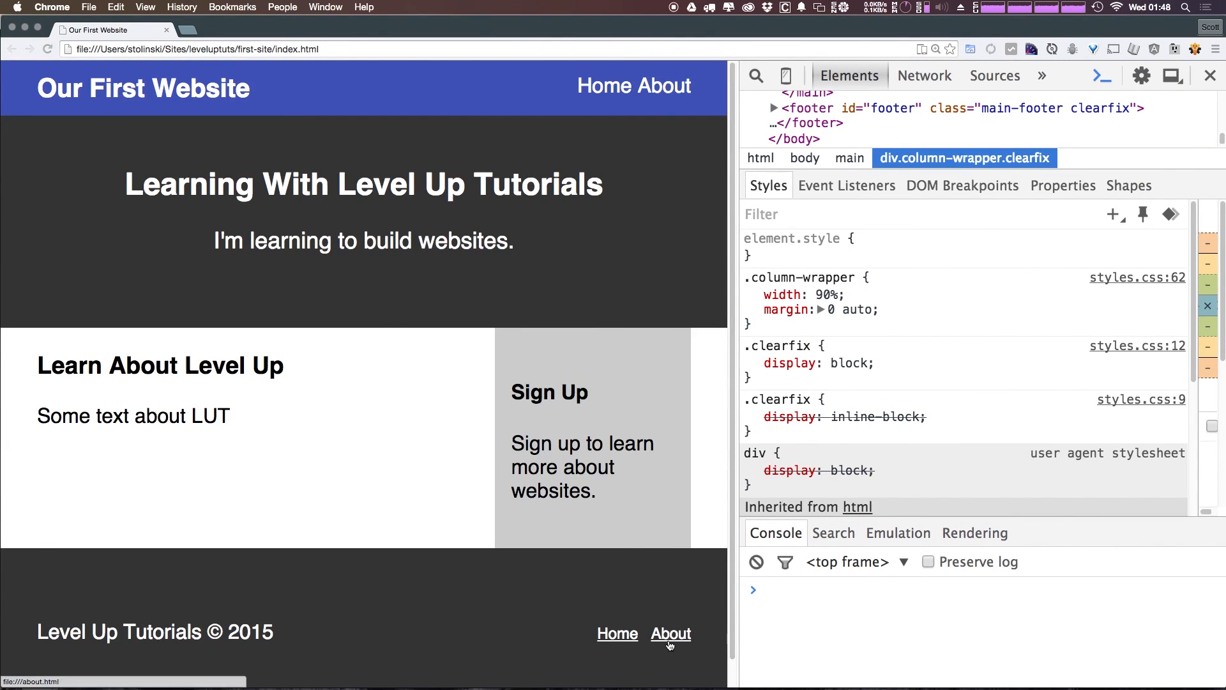
left_click(670, 634)
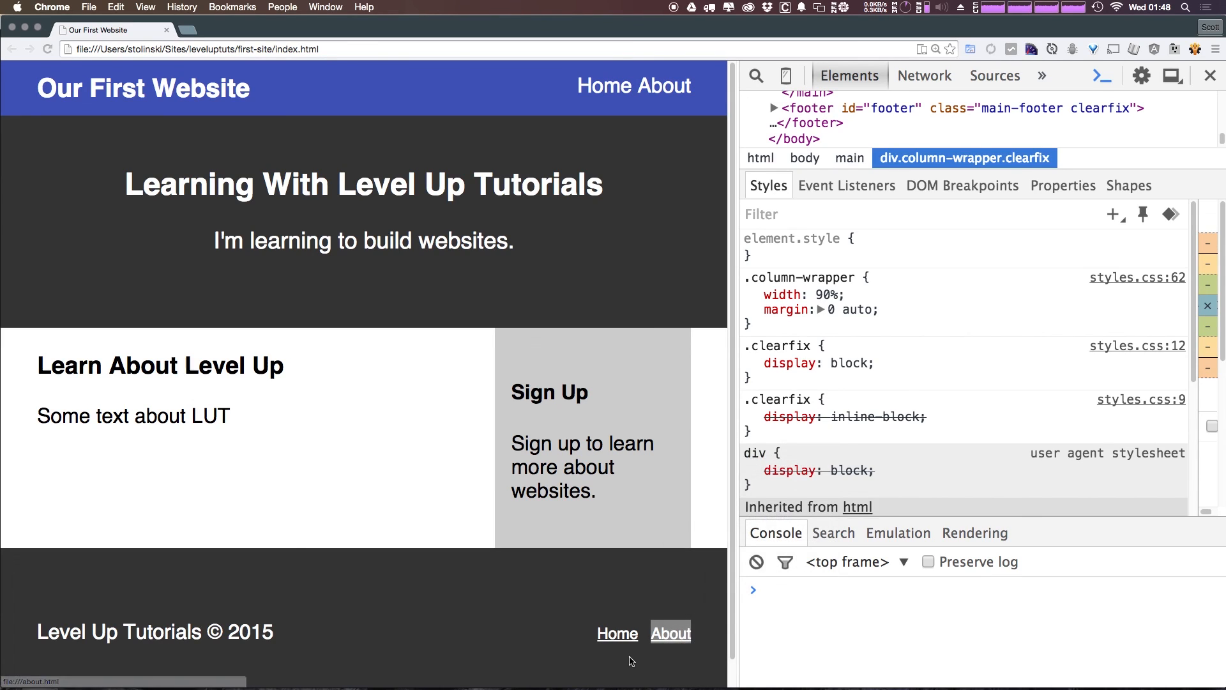
right_click(617, 634)
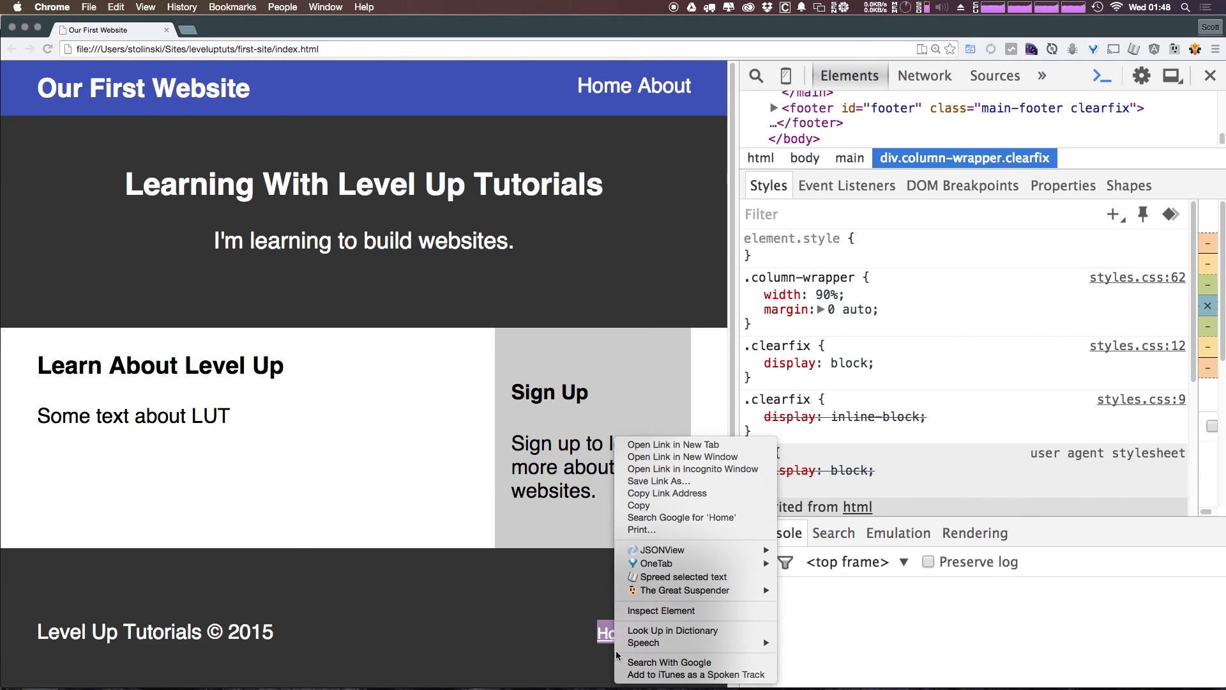
left_click(659, 610)
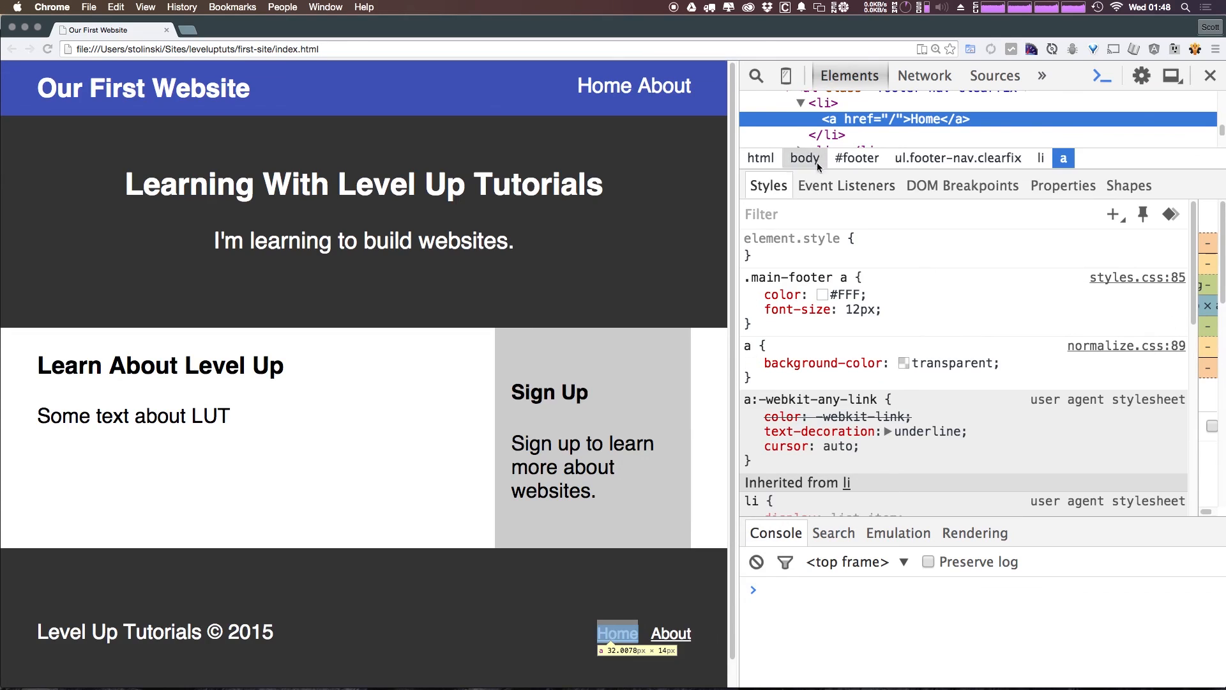
left_click(1041, 157)
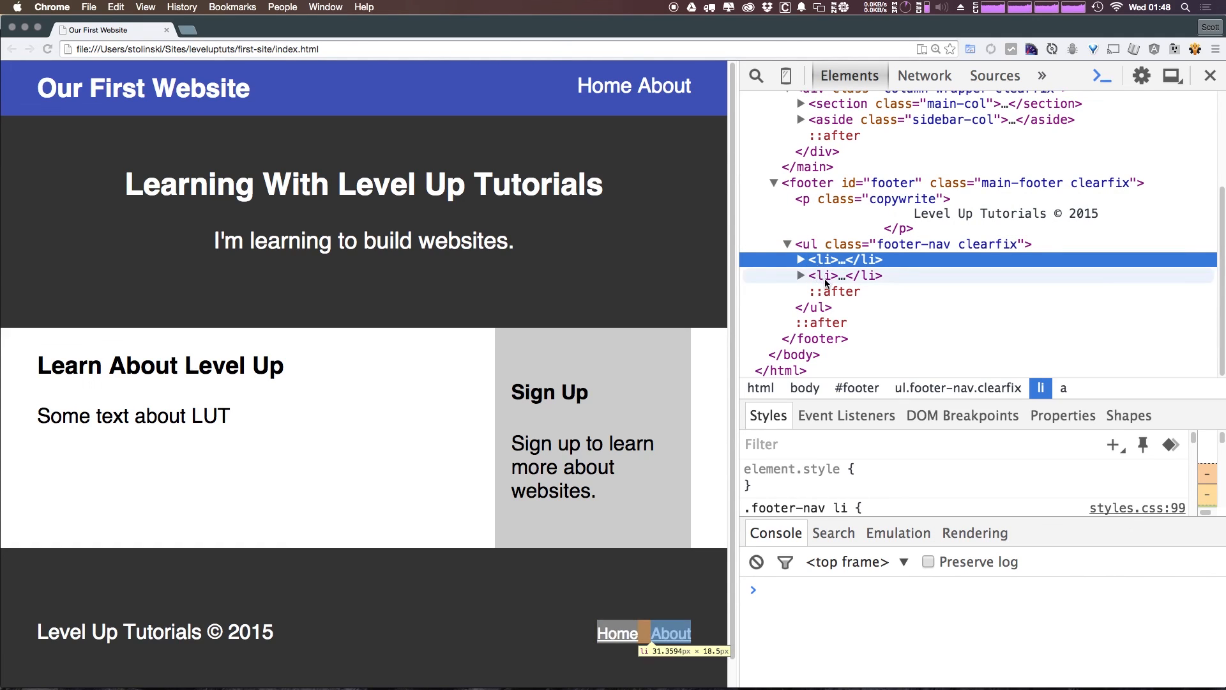
left_click(839, 276)
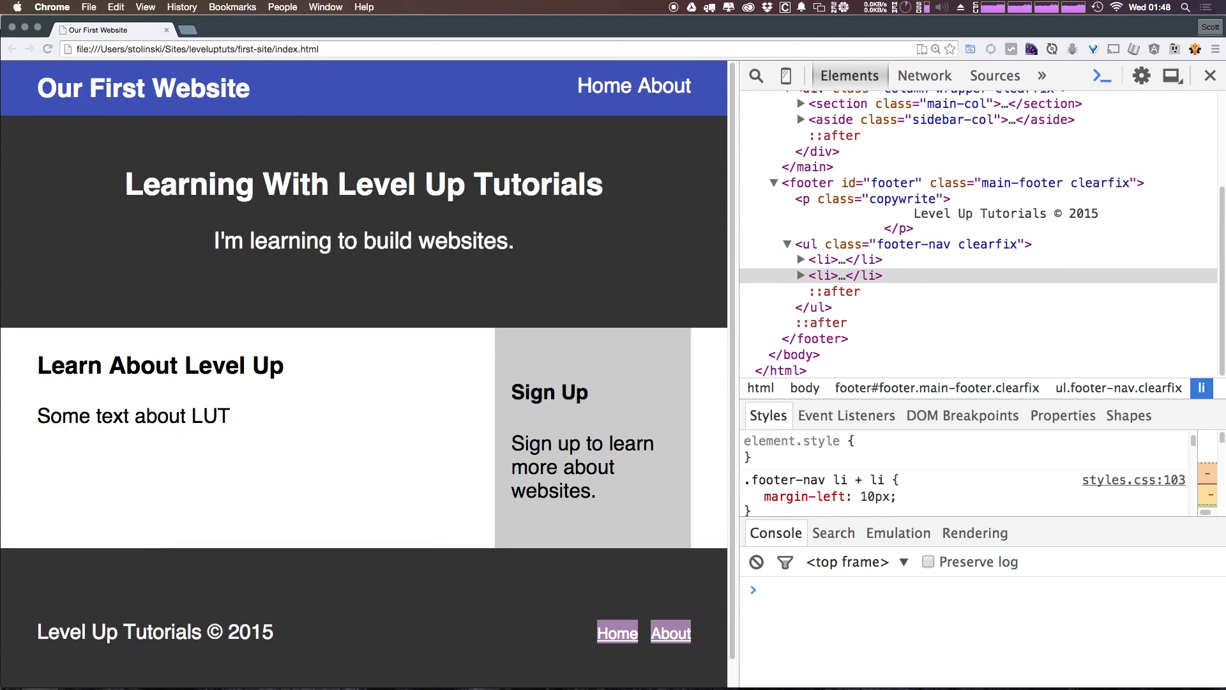
left_click(1209, 75)
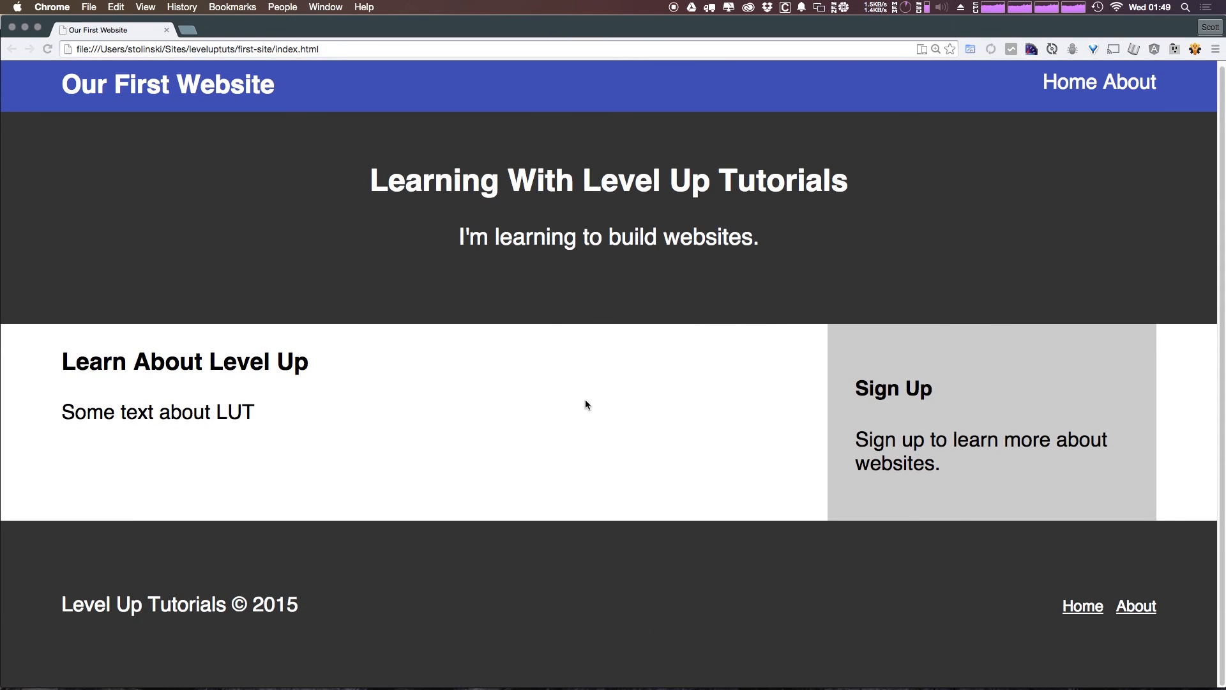
mouse_move(485, 341)
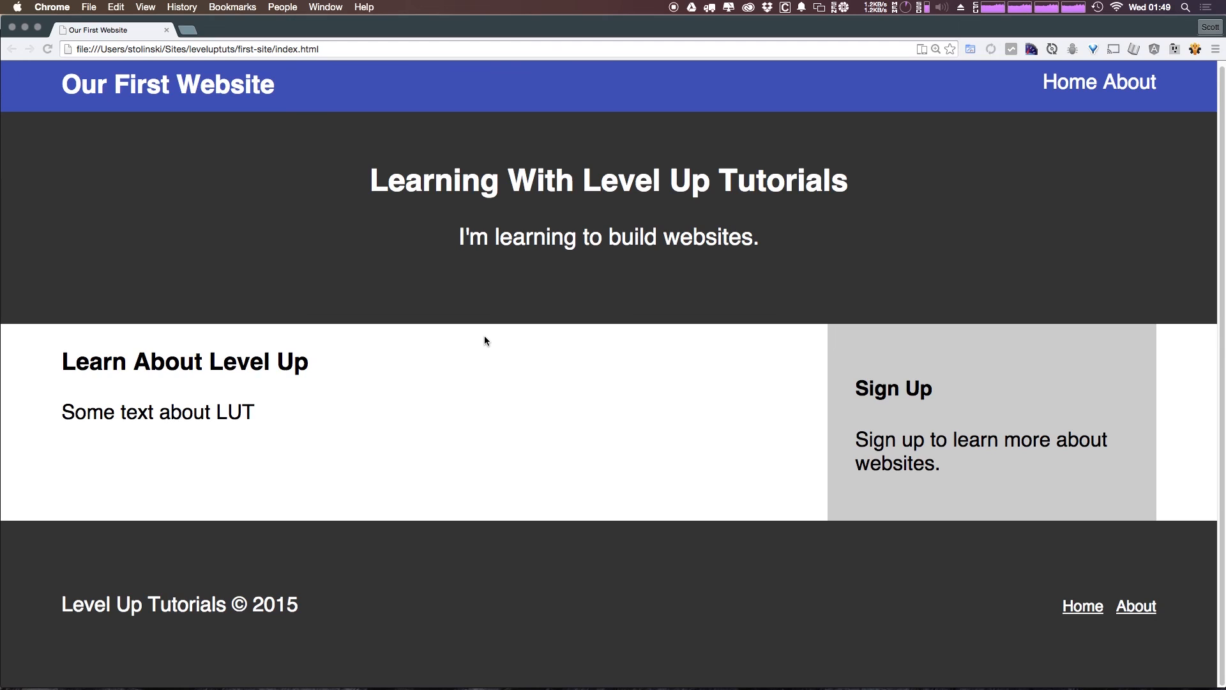
mouse_move(320, 89)
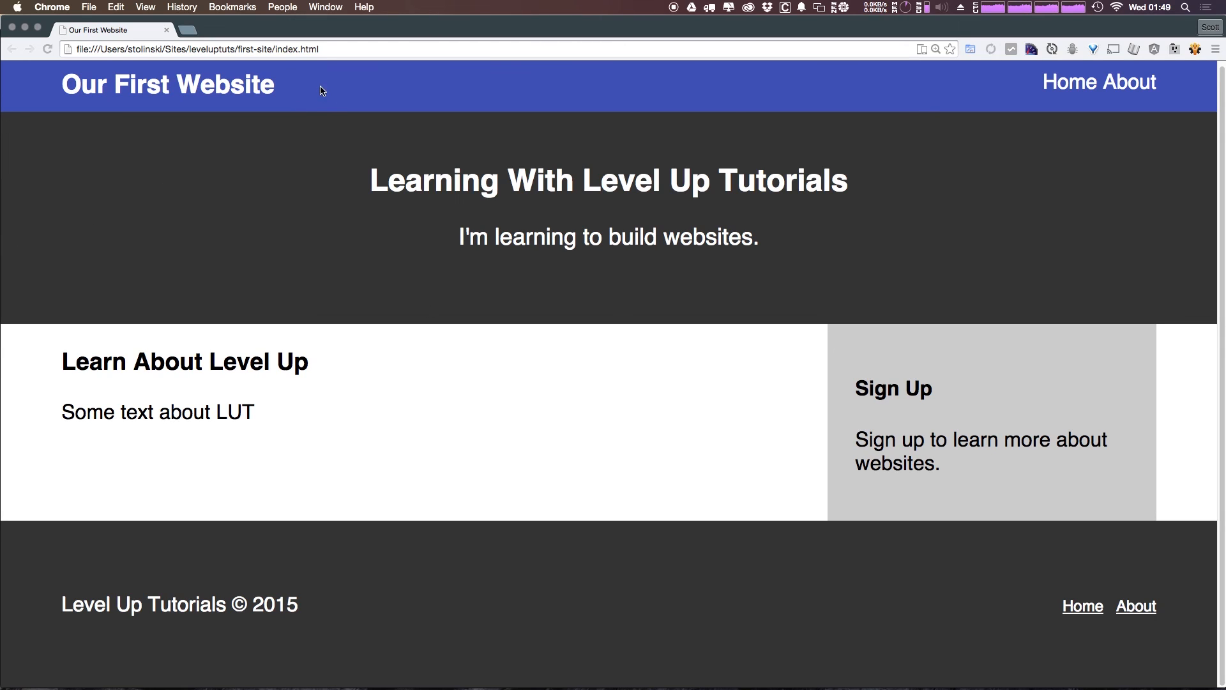
mouse_move(304, 64)
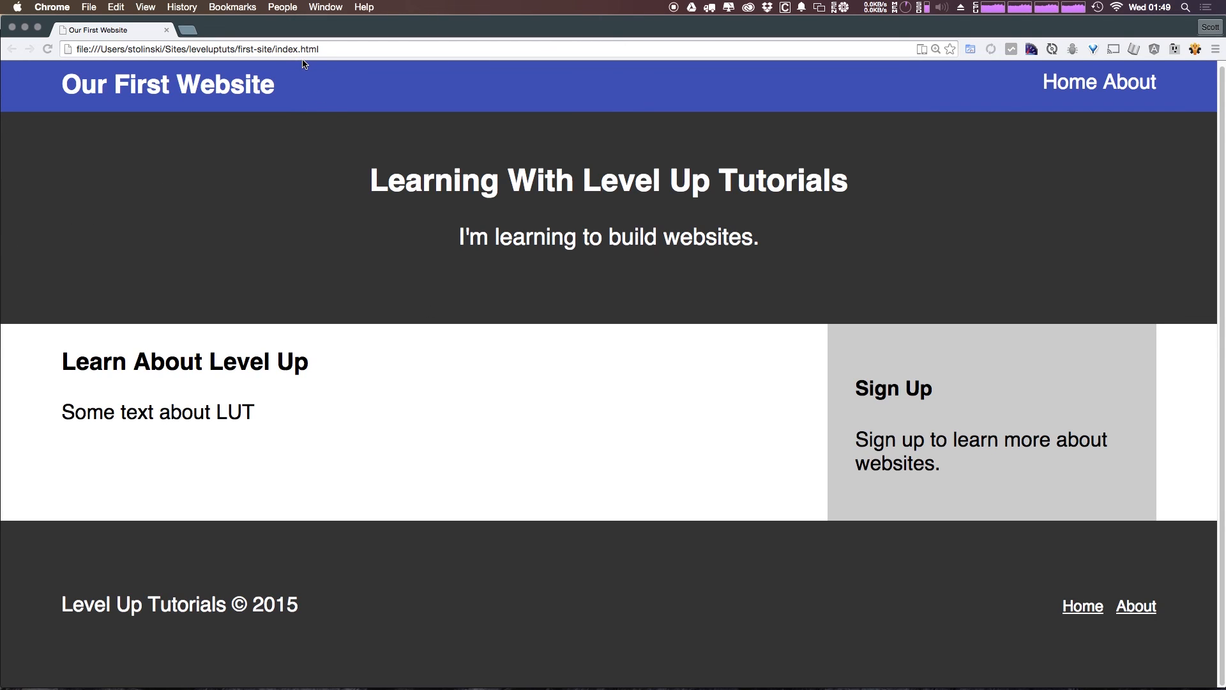
mouse_move(829, 161)
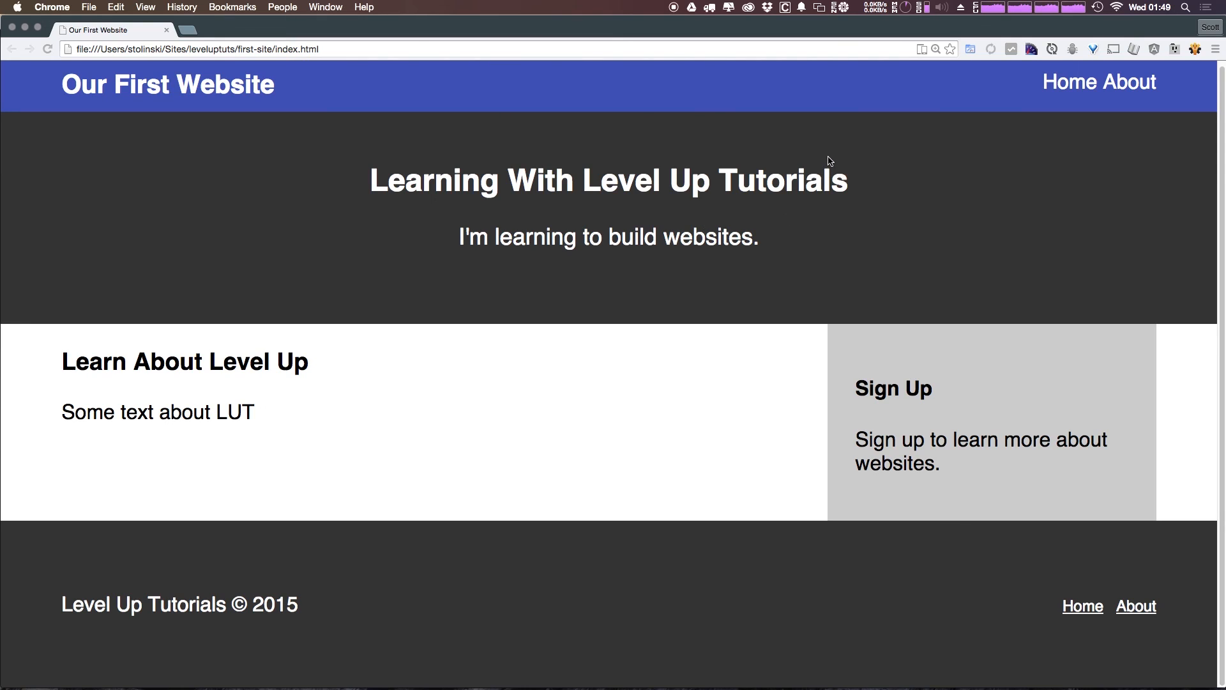
mouse_move(828, 154)
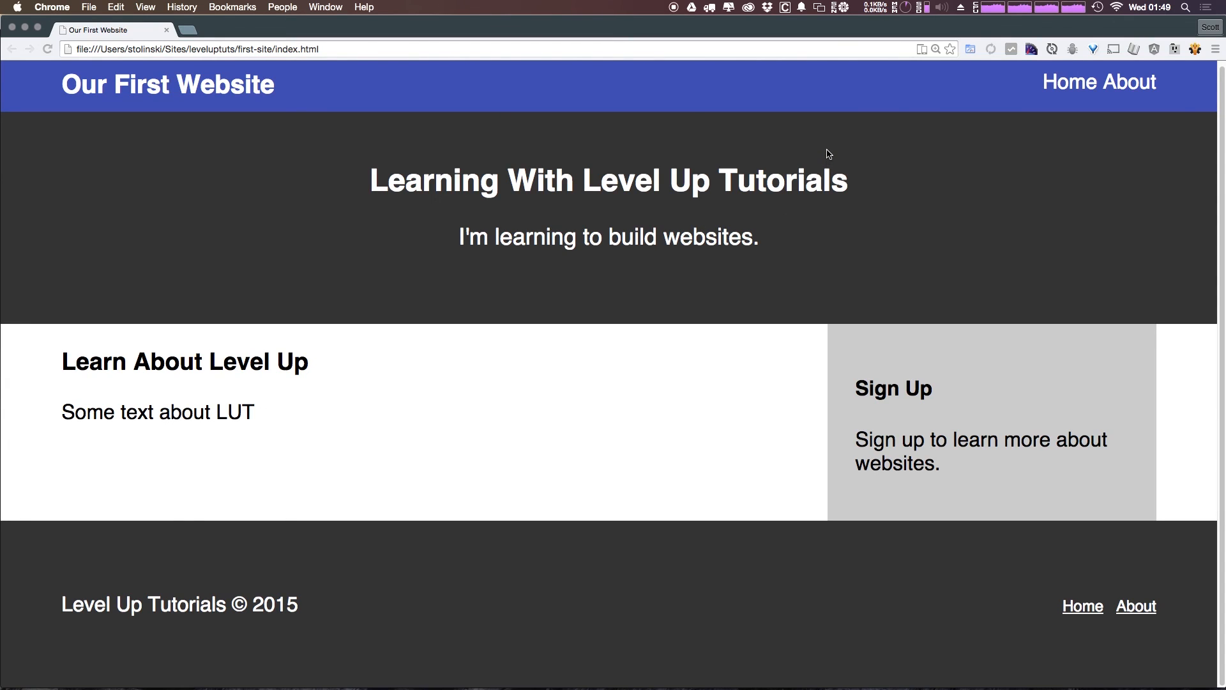